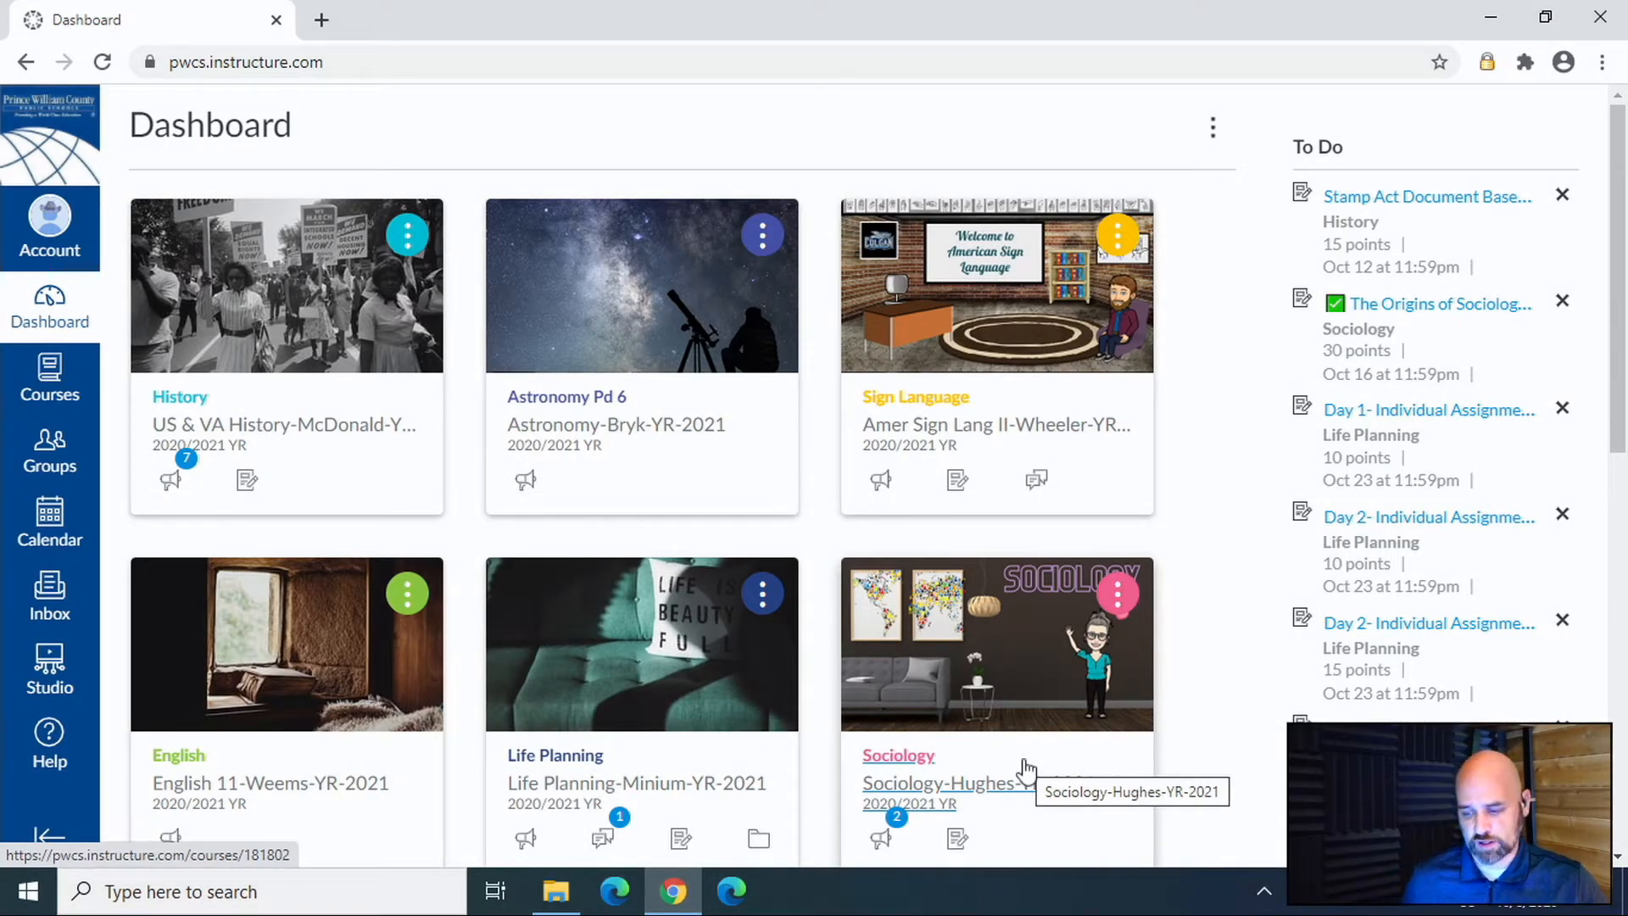
mouse_move(636, 363)
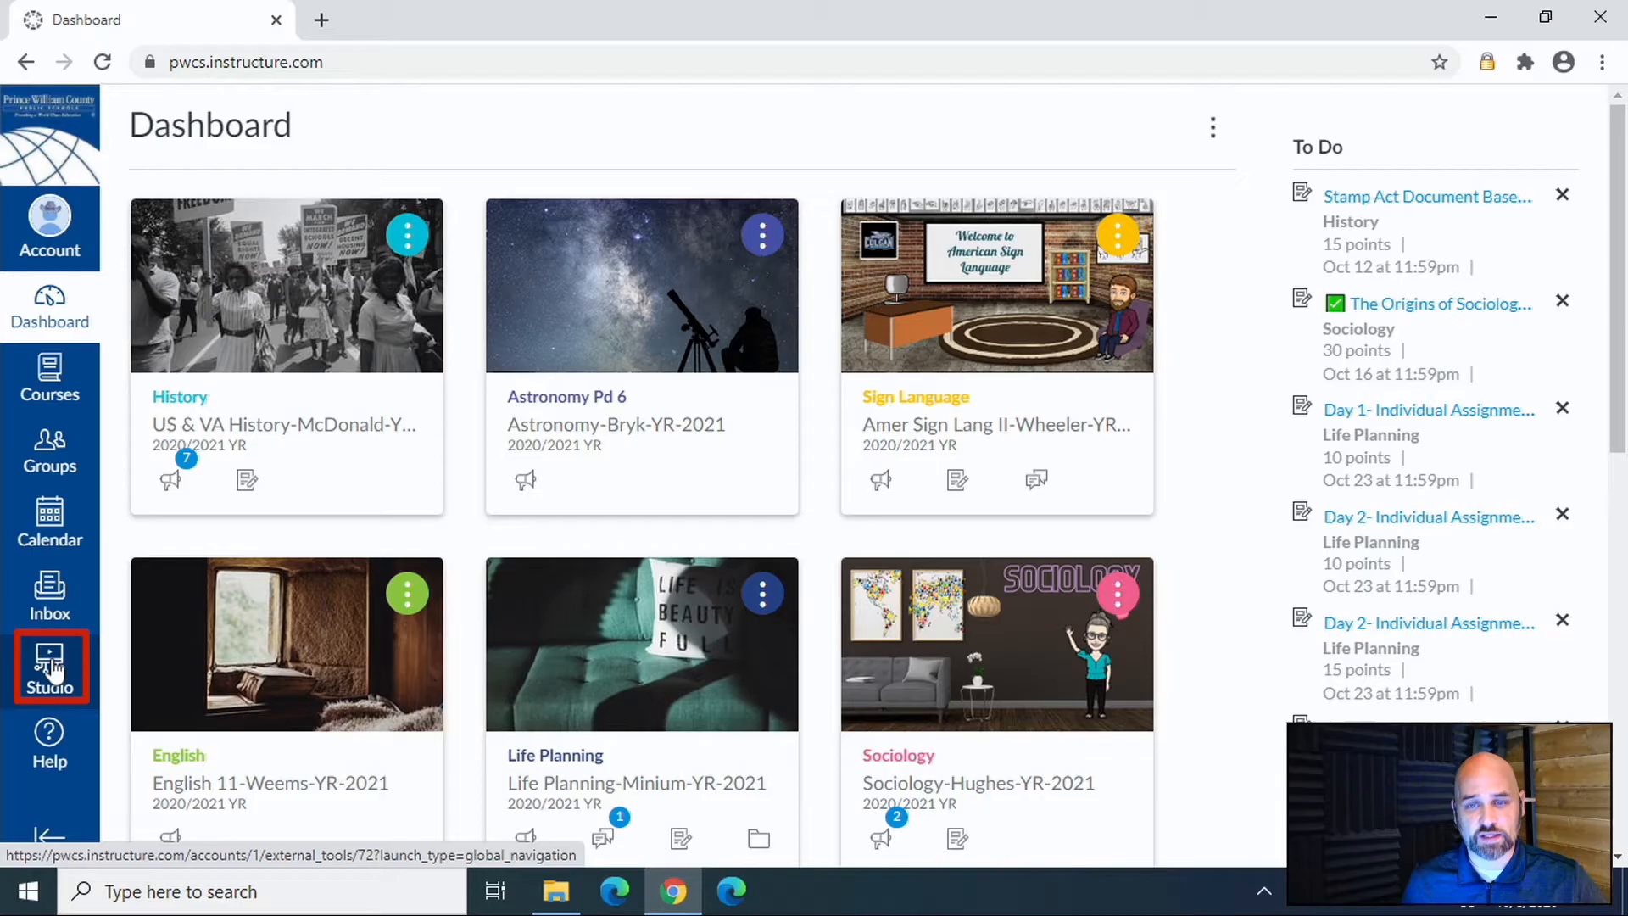
Open Studio from the Canvas dashboard sidebar.
click(49, 668)
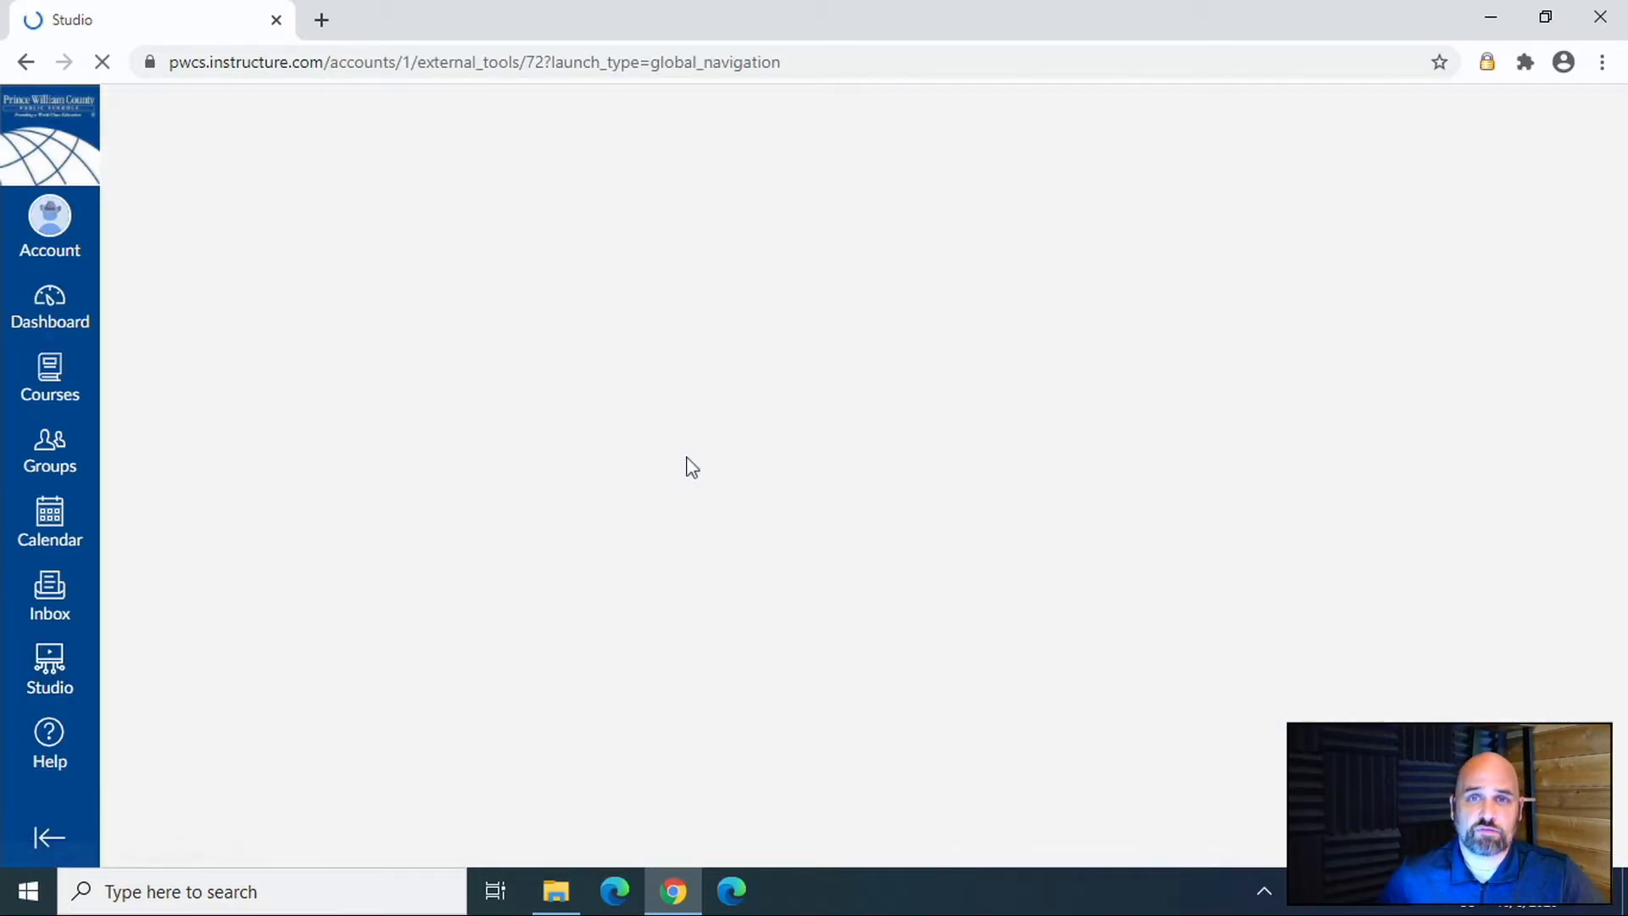
From My Library, start a new recording as a Screen Capture.
click(50, 669)
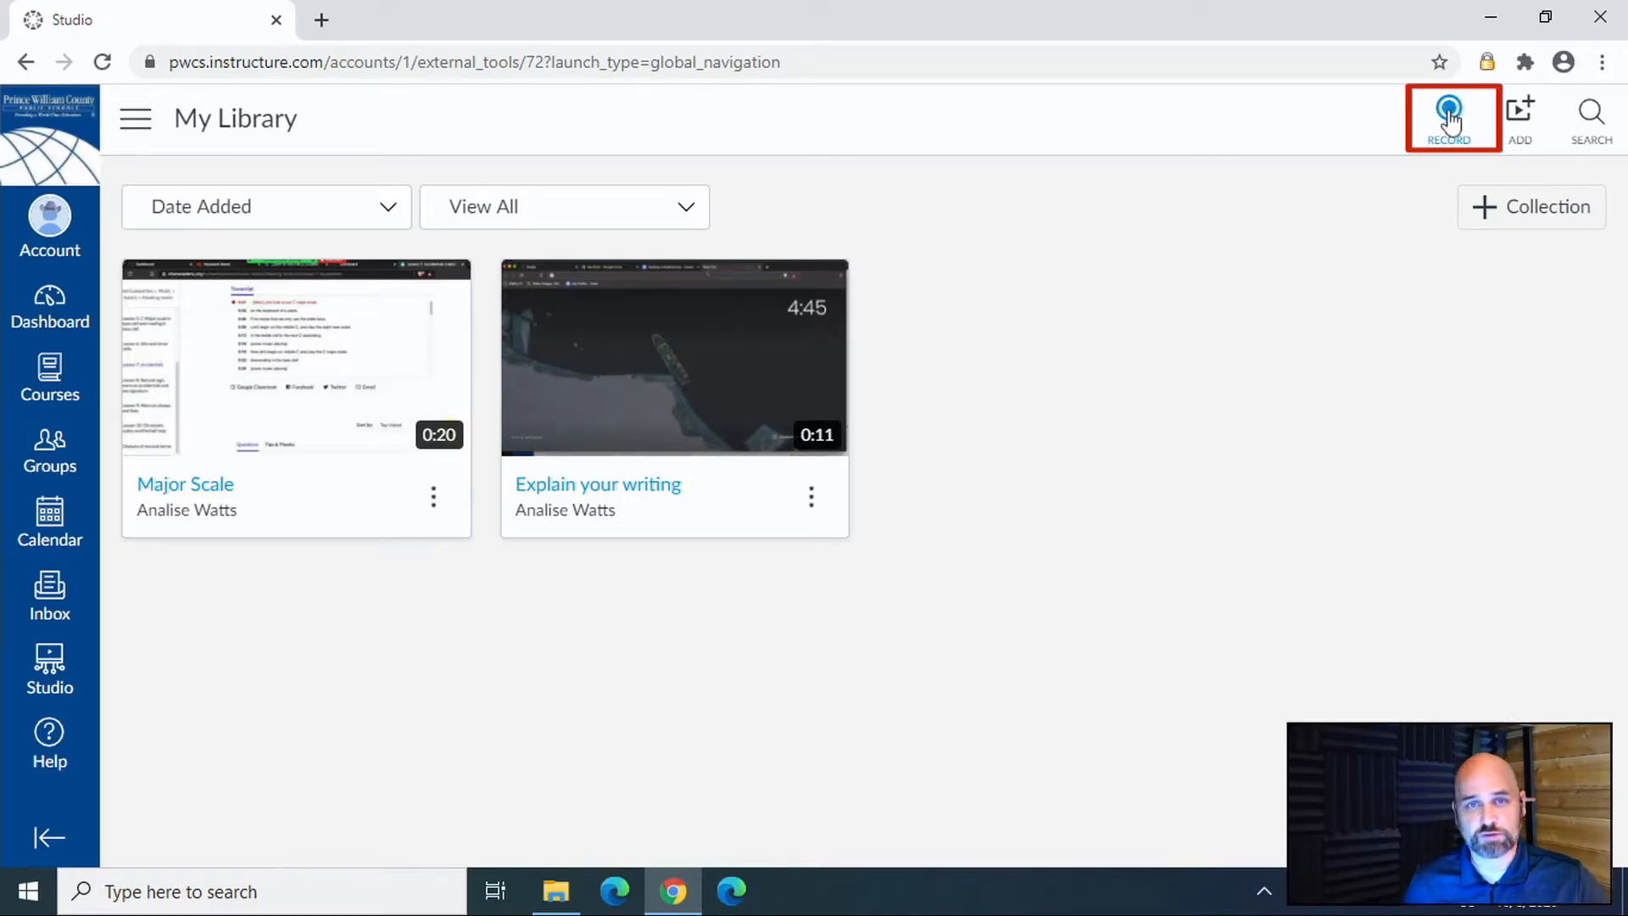
click(1450, 117)
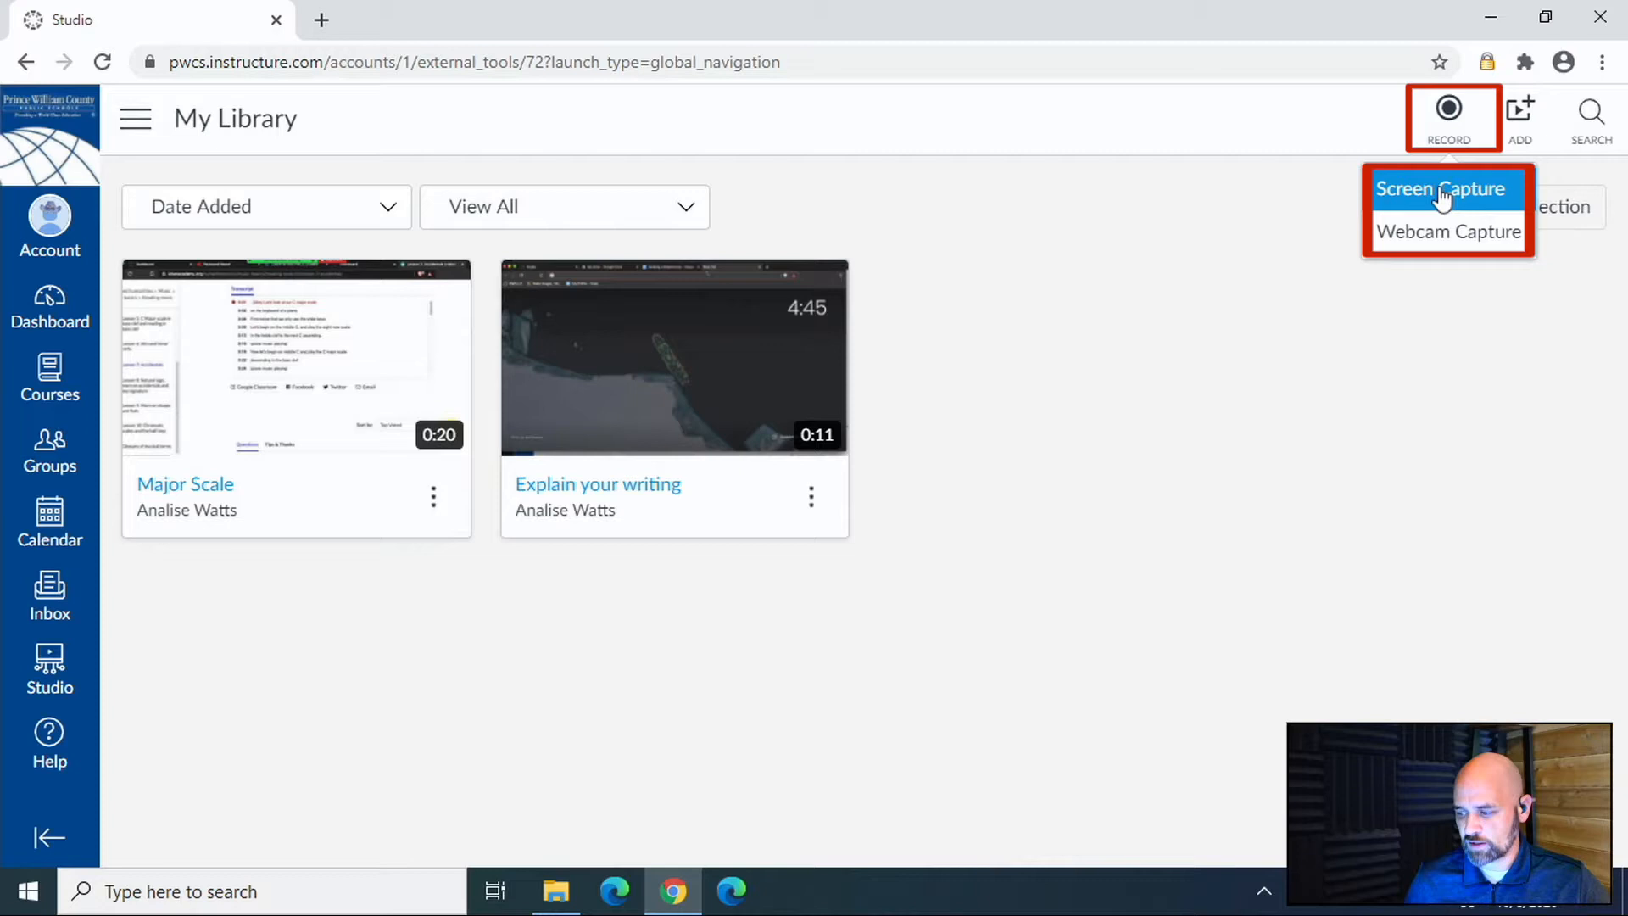
click(1441, 189)
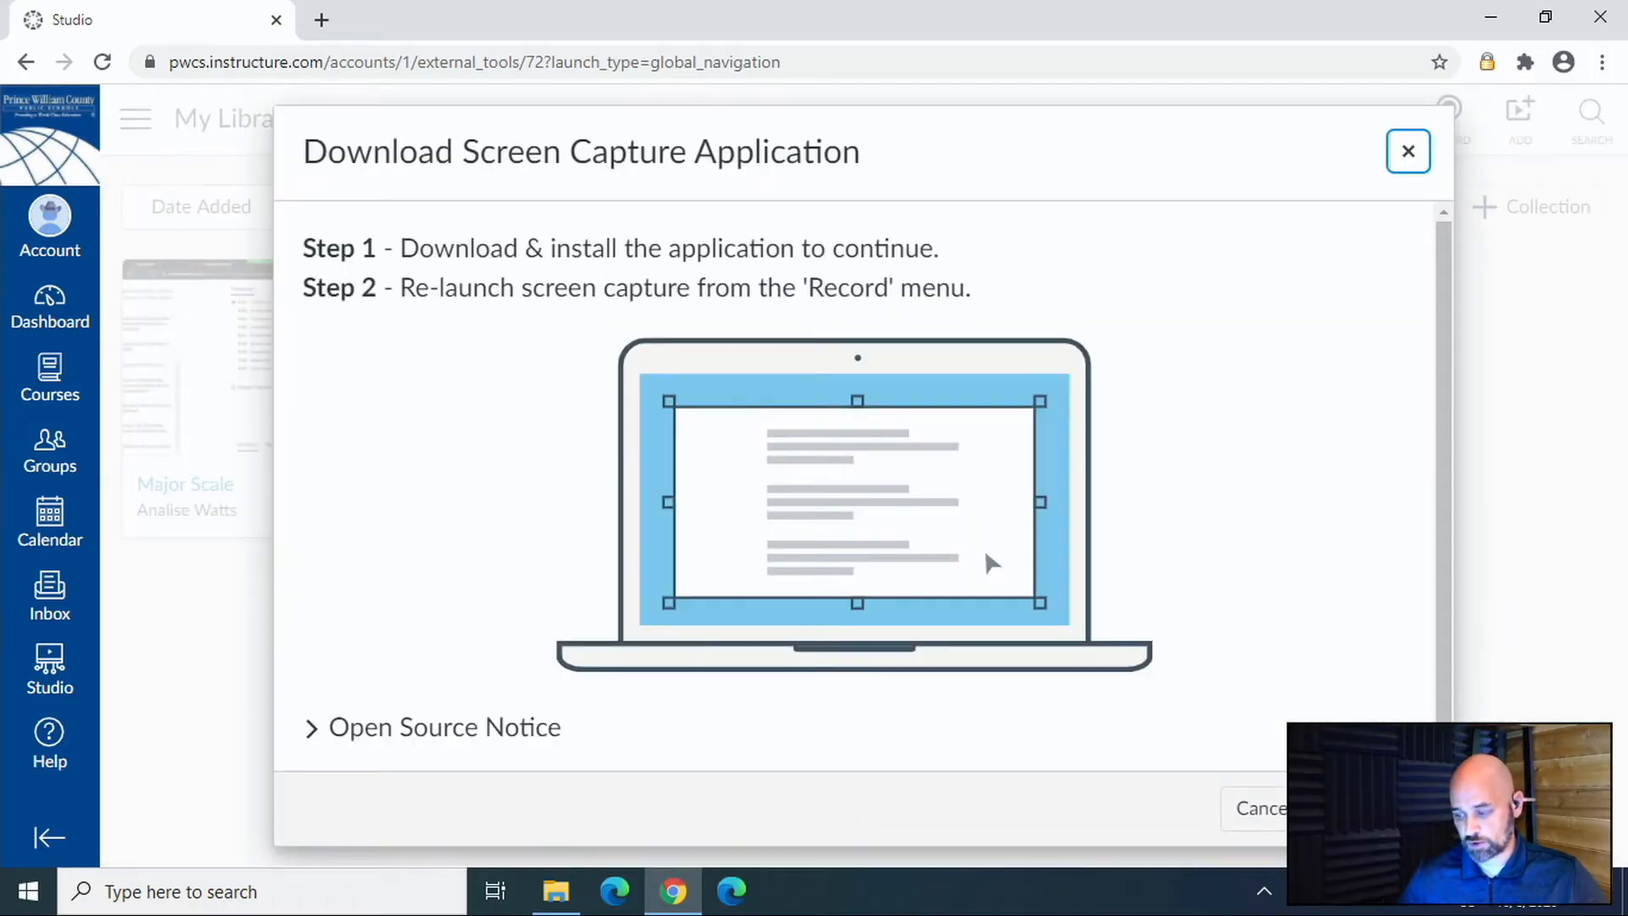
Download the screen capture application and run InstallScreenRecorder.exe from the browser bar.
click(1408, 151)
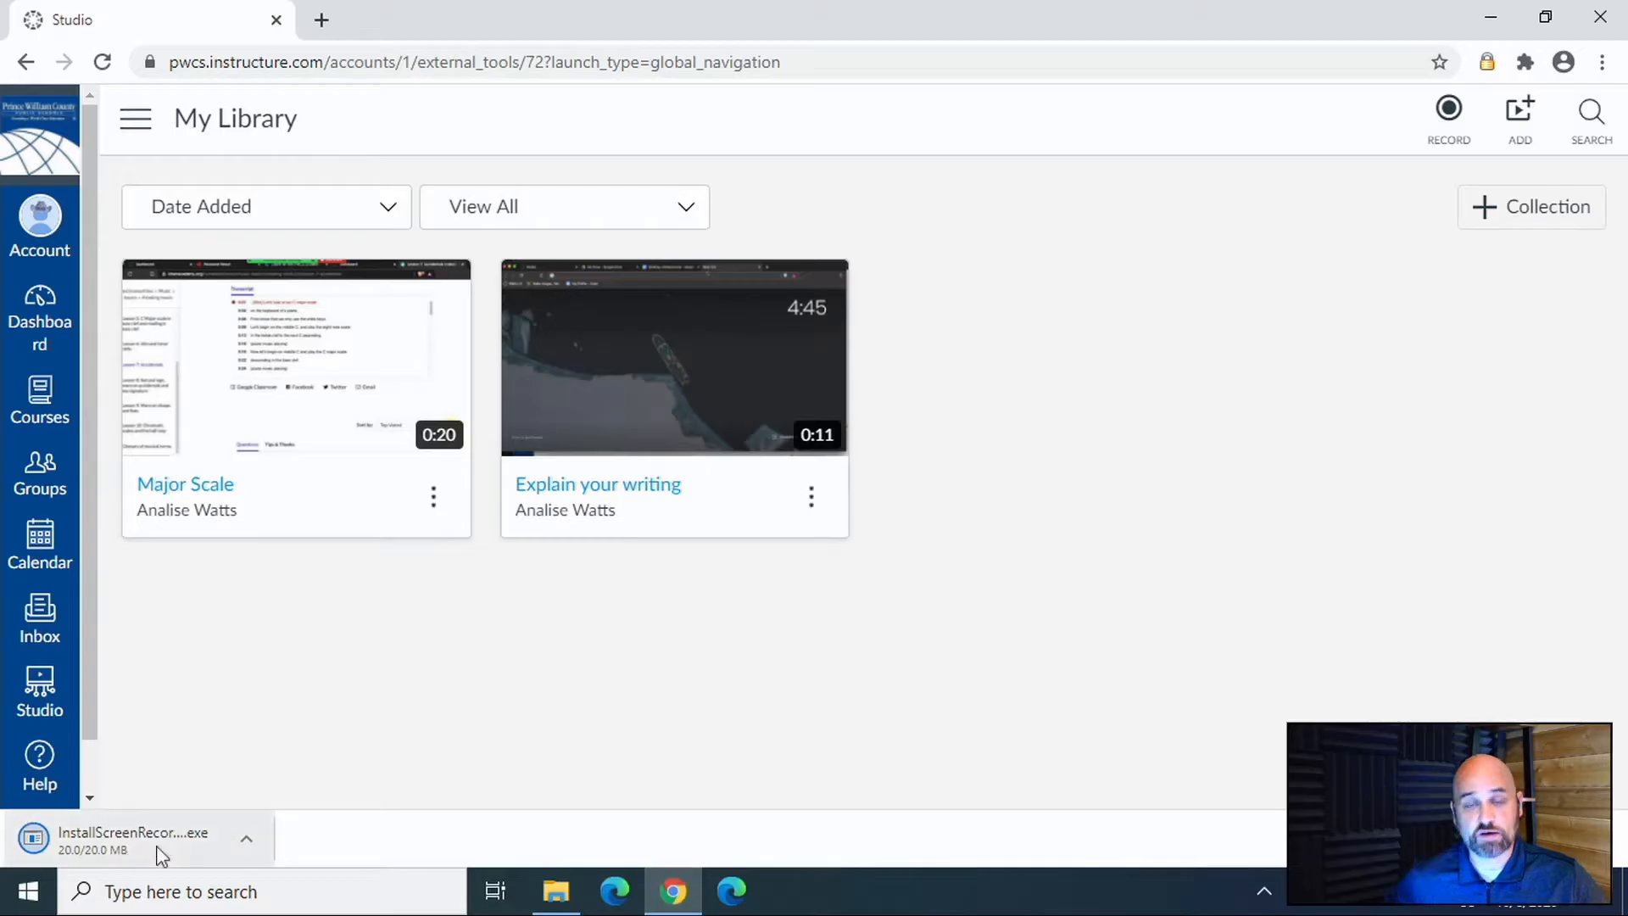
mouse_move(135, 837)
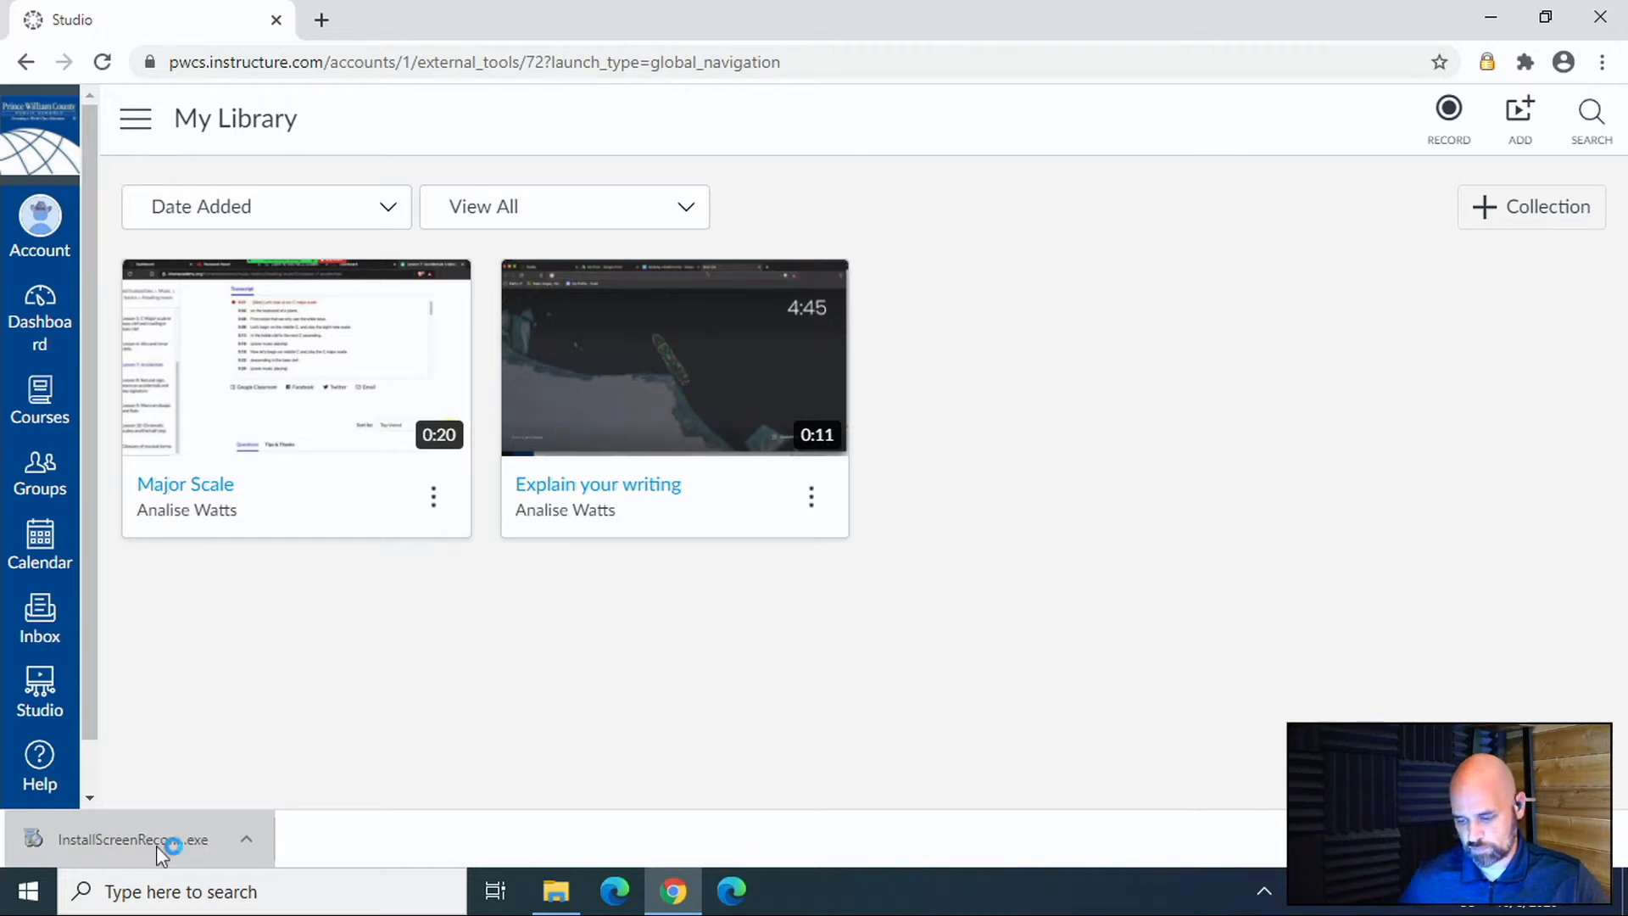
click(132, 839)
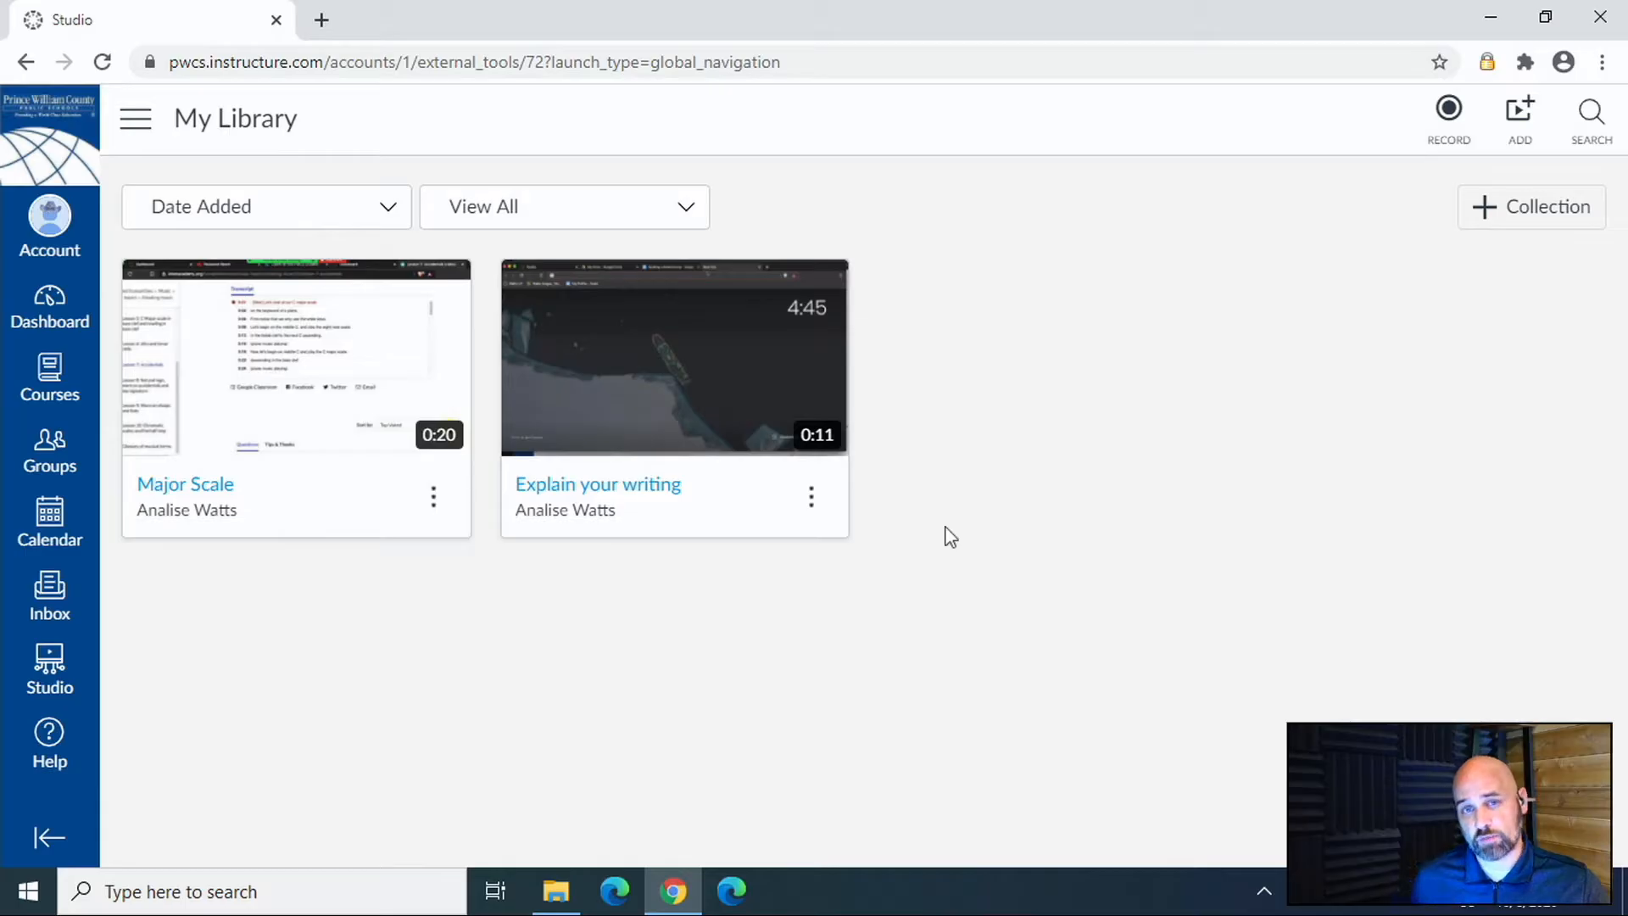
mouse_move(1179, 405)
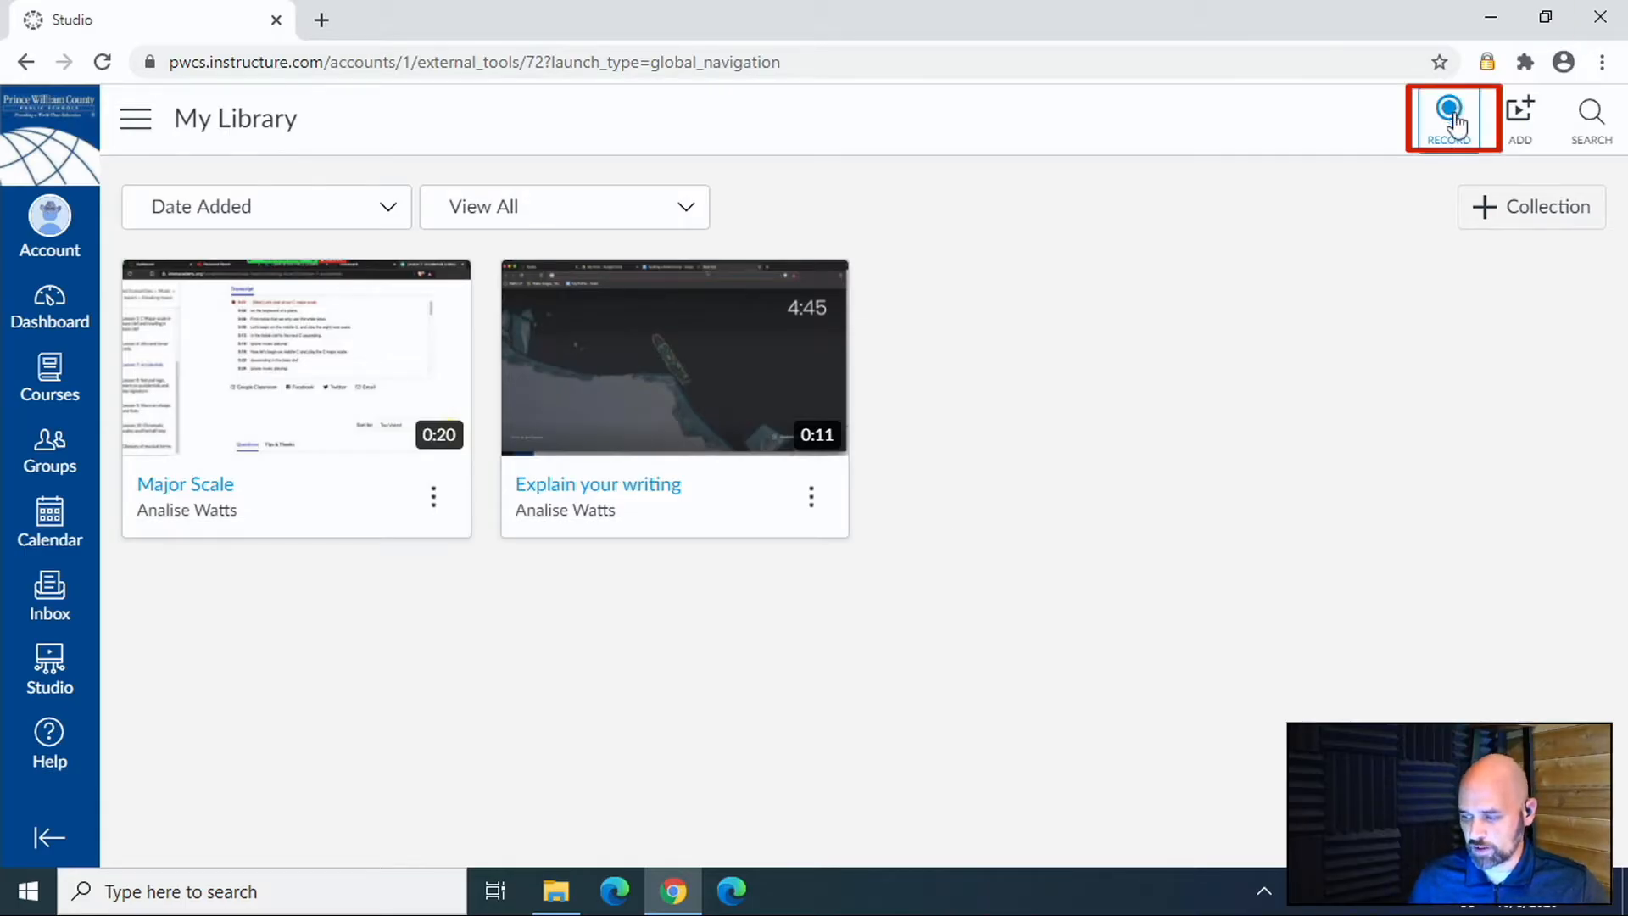
mouse_move(1447, 204)
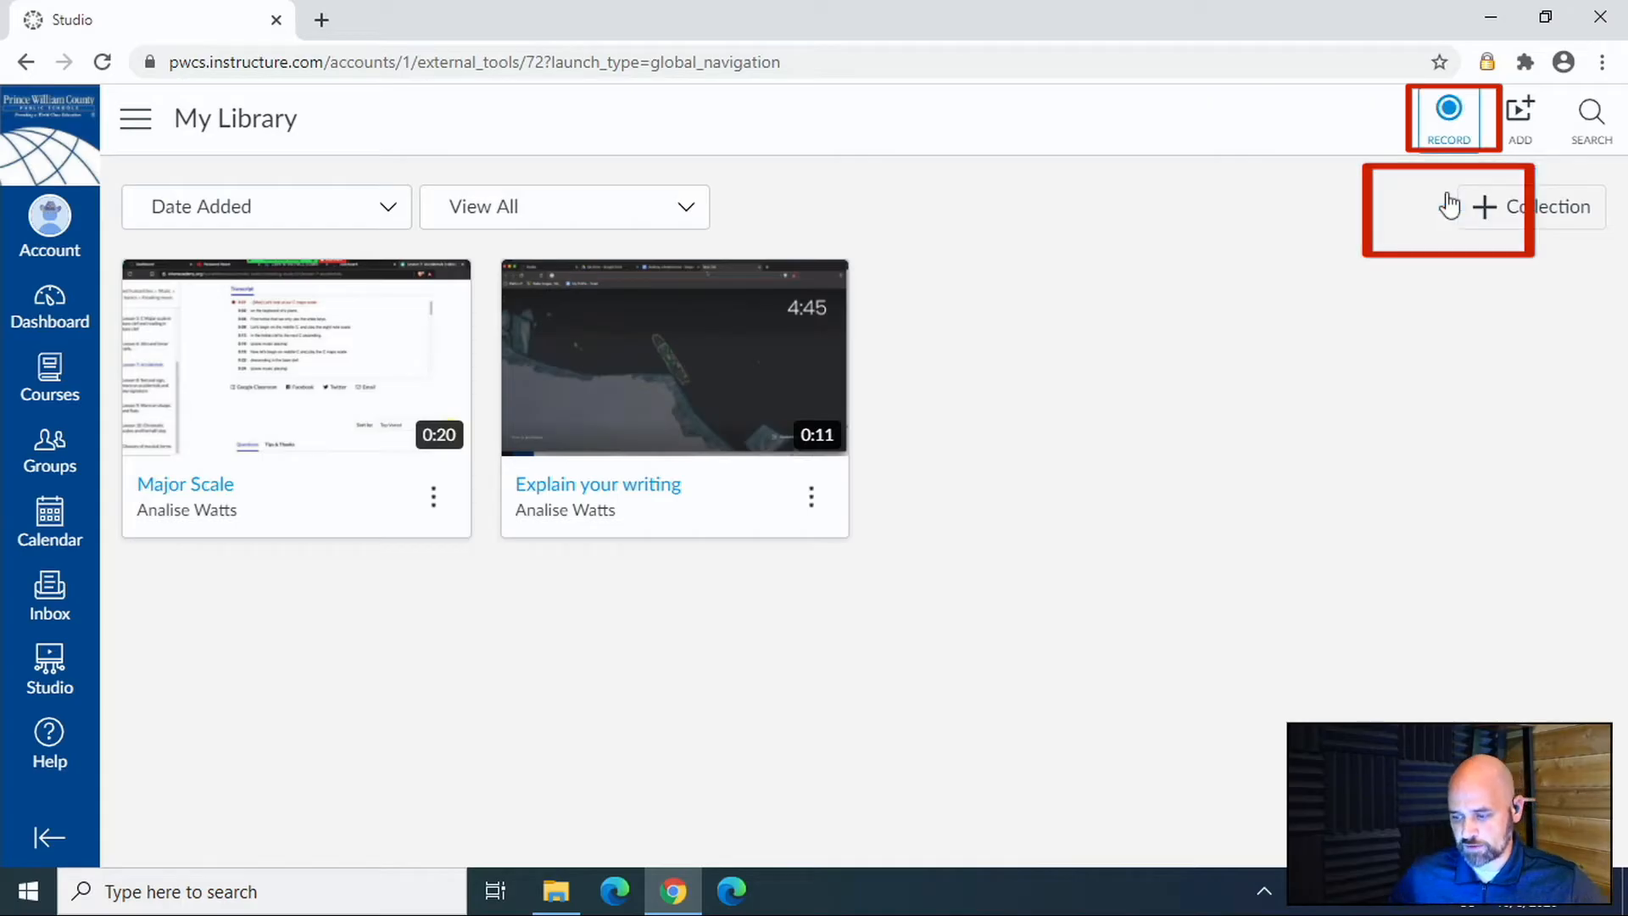
Relaunch Screen Capture and let the browser start Screen Recorder Launcher v2.0.
click(1449, 112)
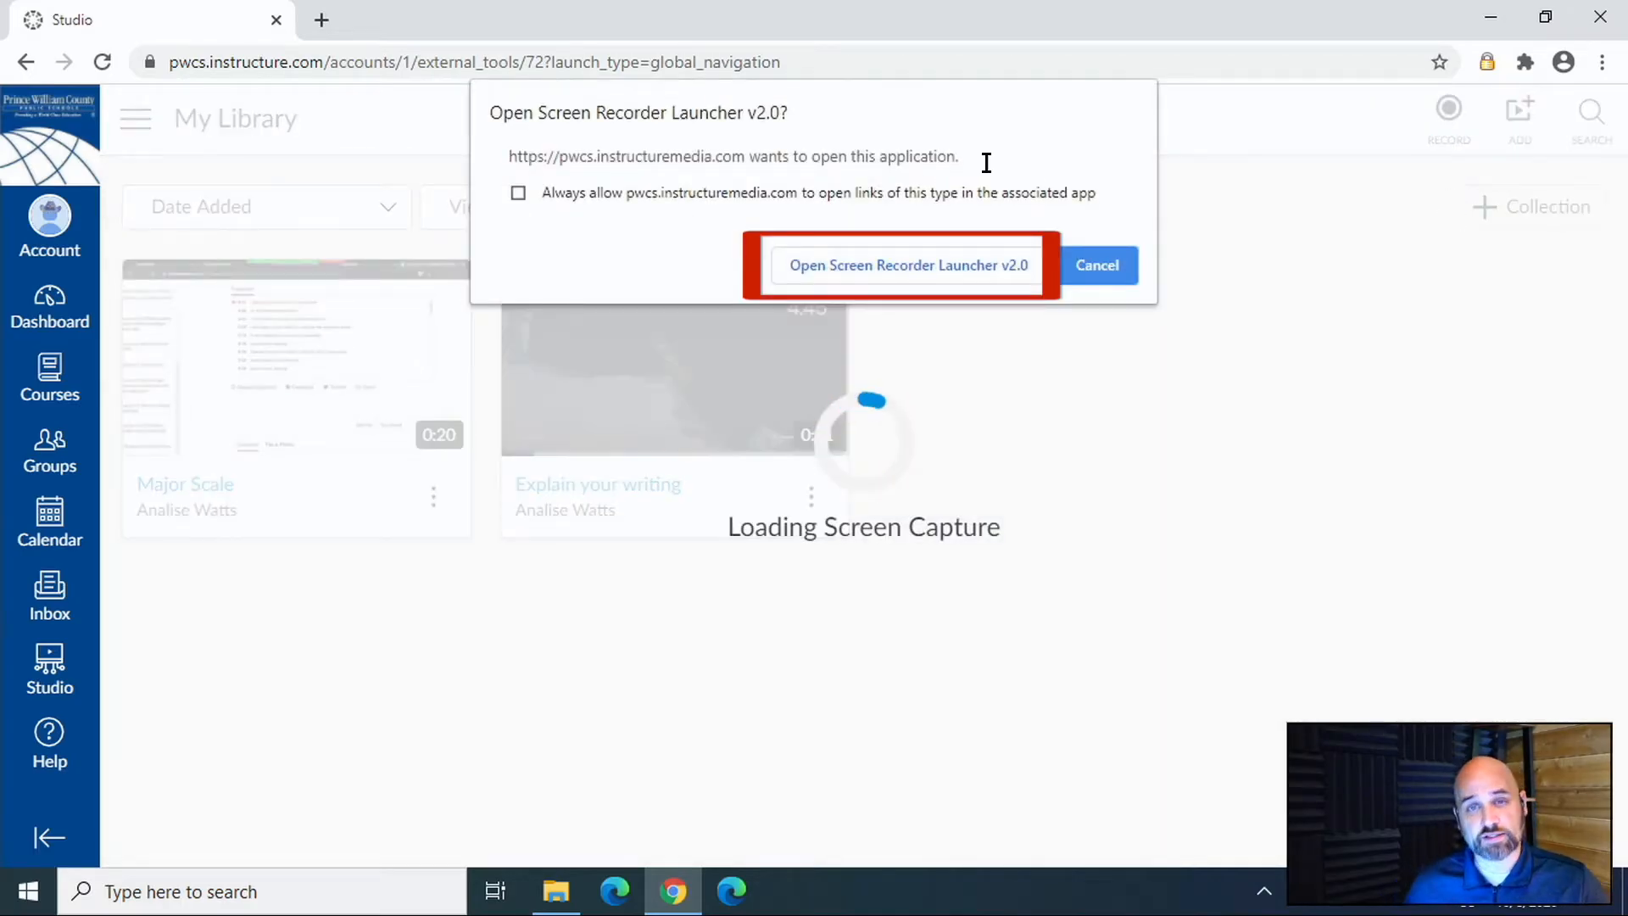
mouse_move(863, 264)
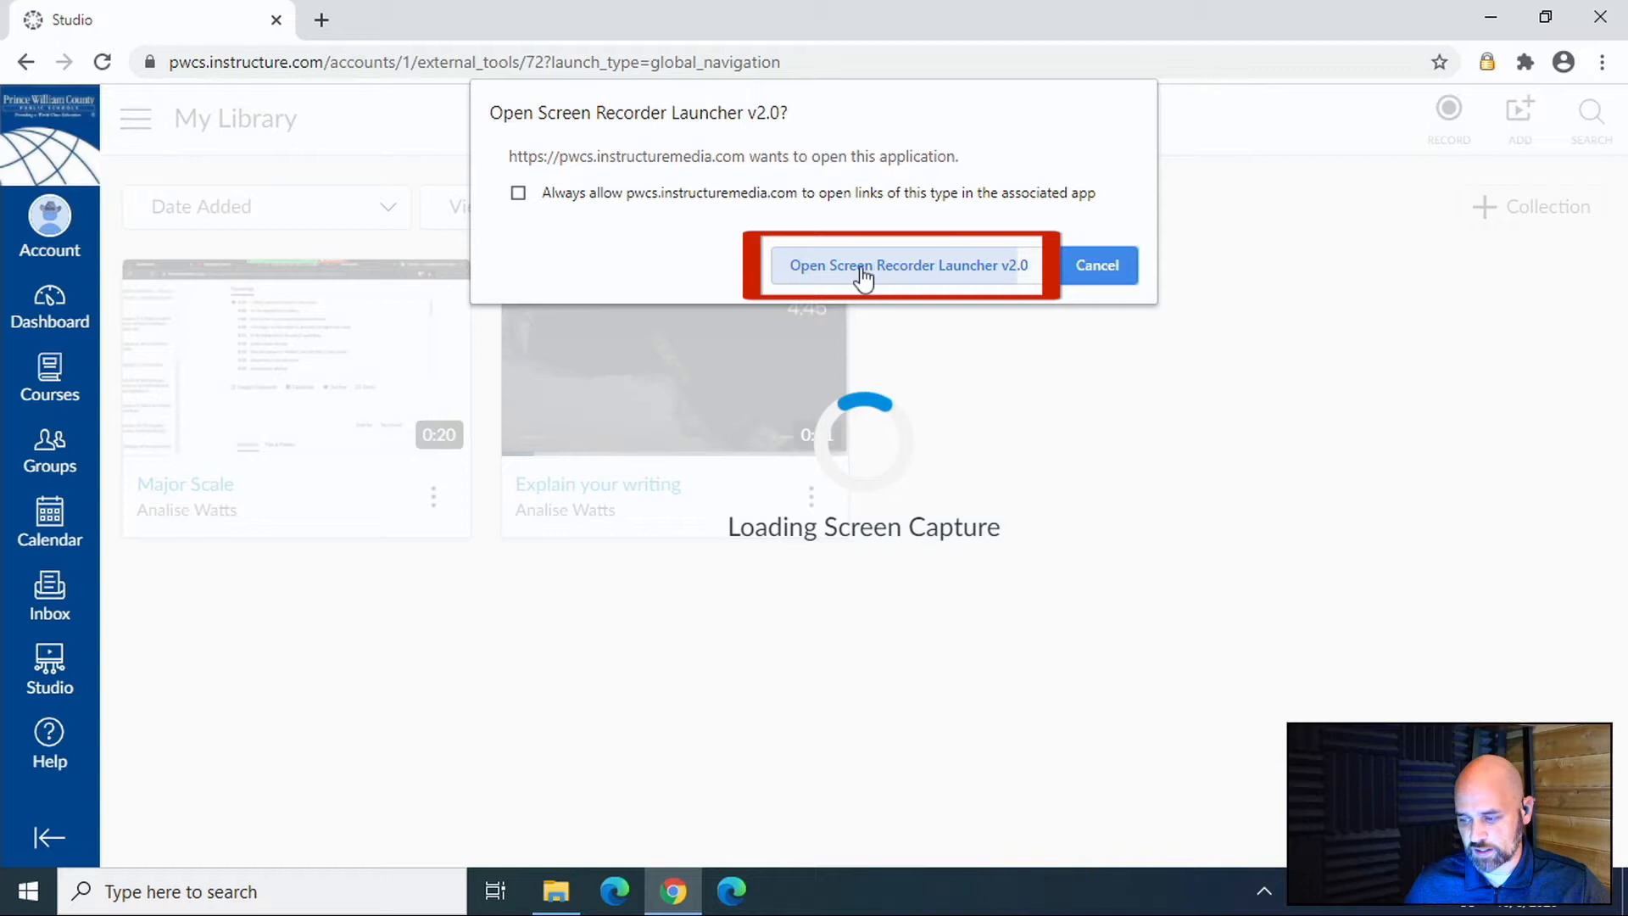
click(904, 265)
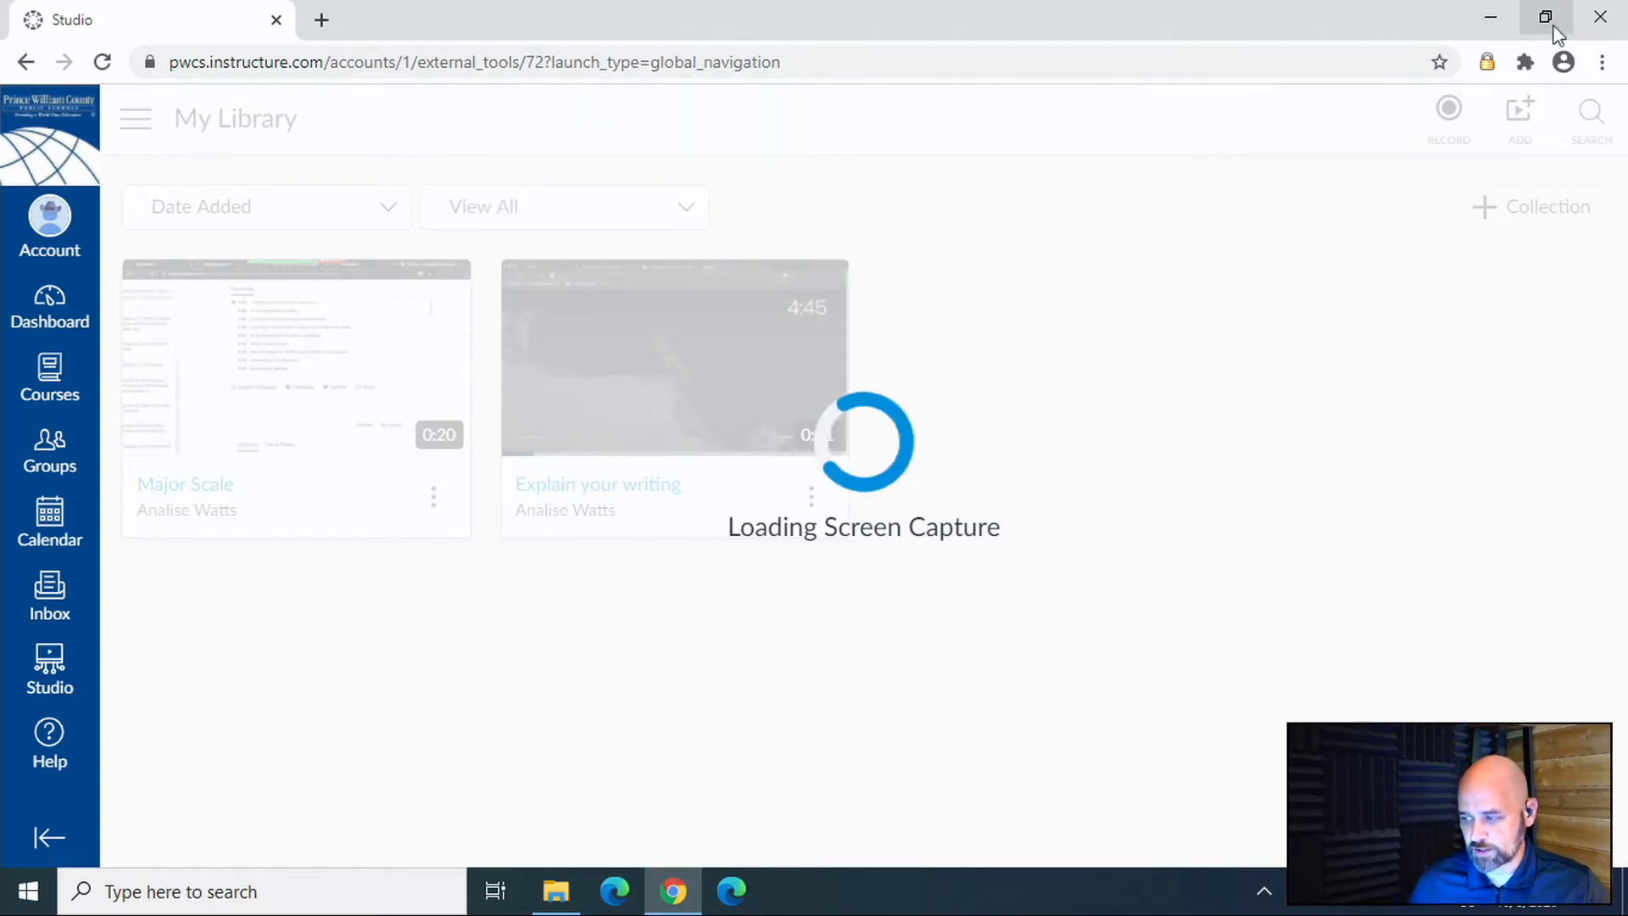
mouse_move(1545, 17)
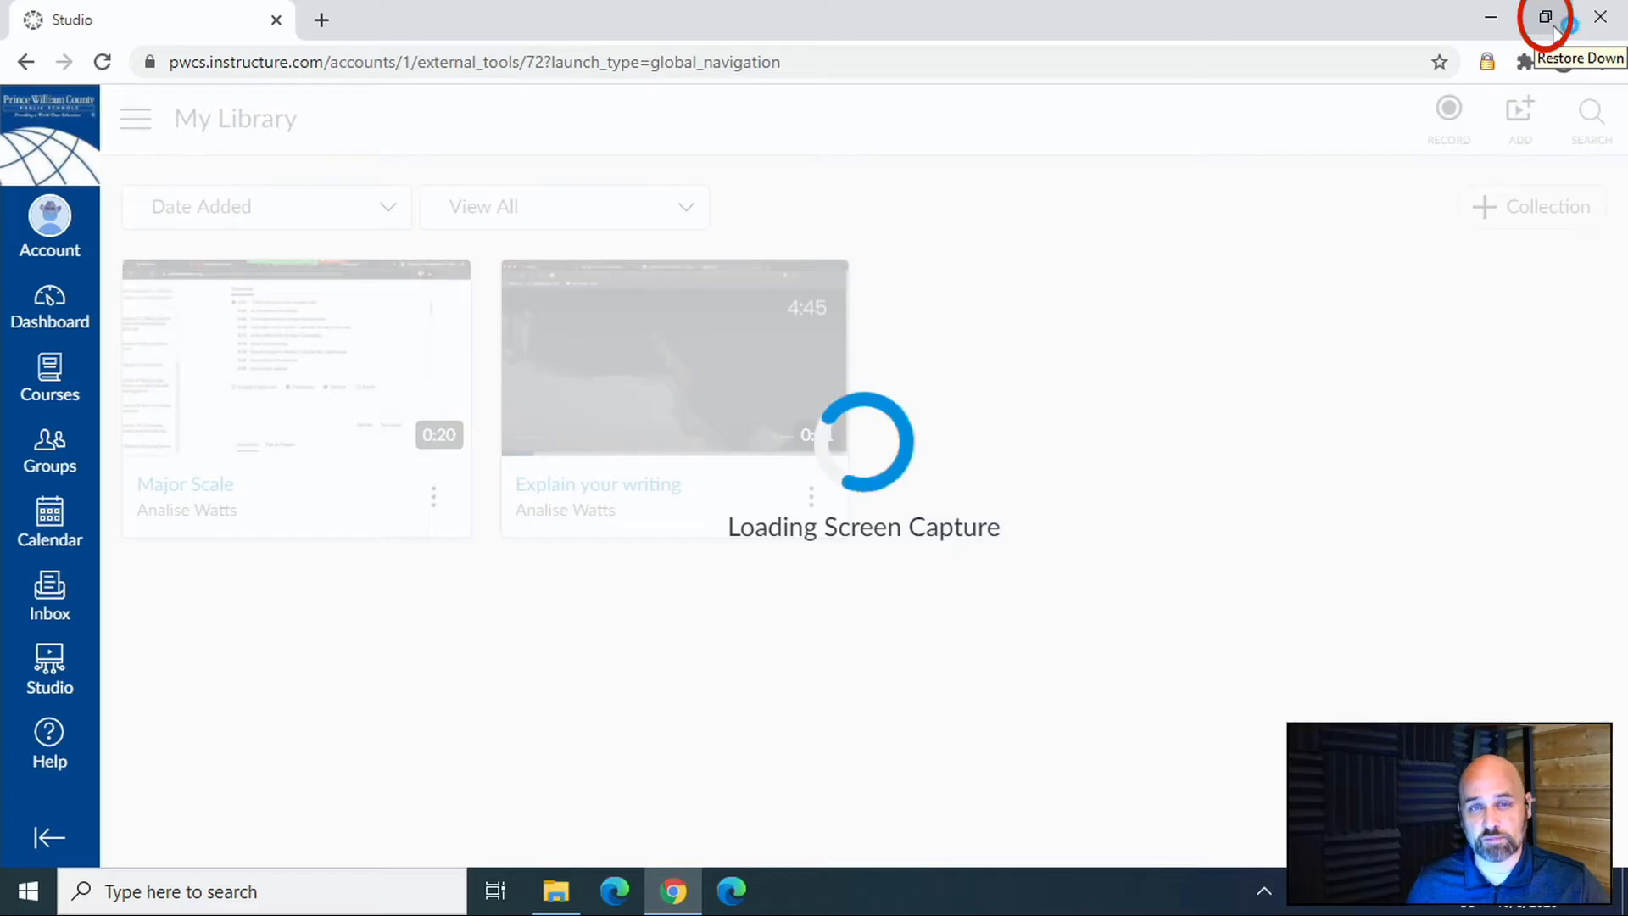
Shrink the browser window with Restore Down and dismiss the download prompt.
click(1544, 17)
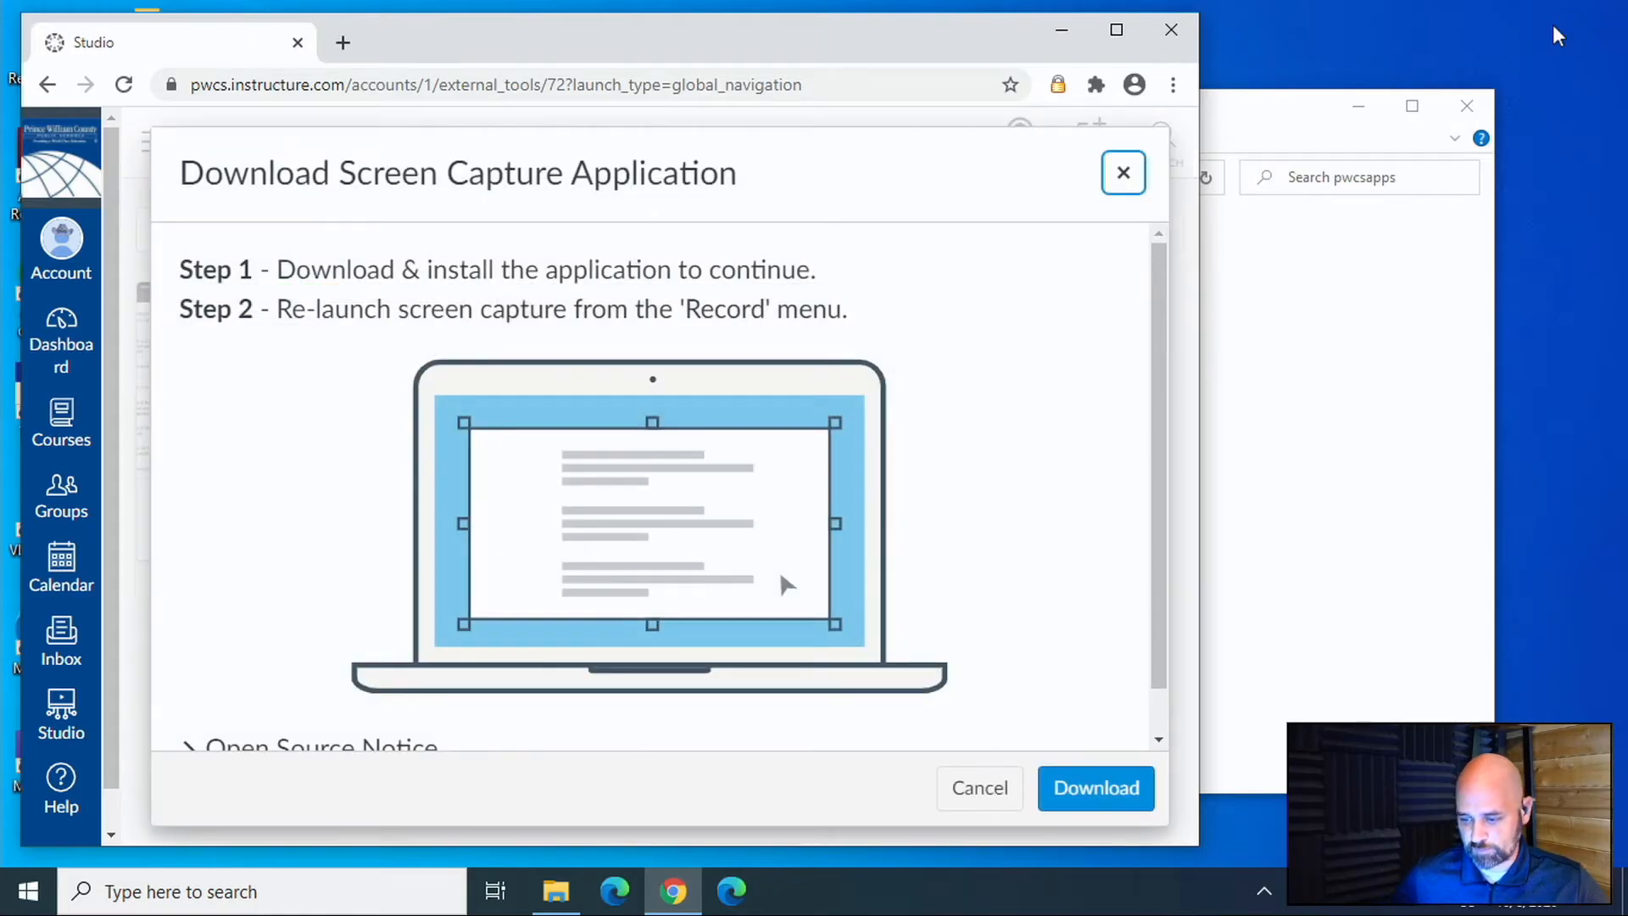
mouse_move(608, 258)
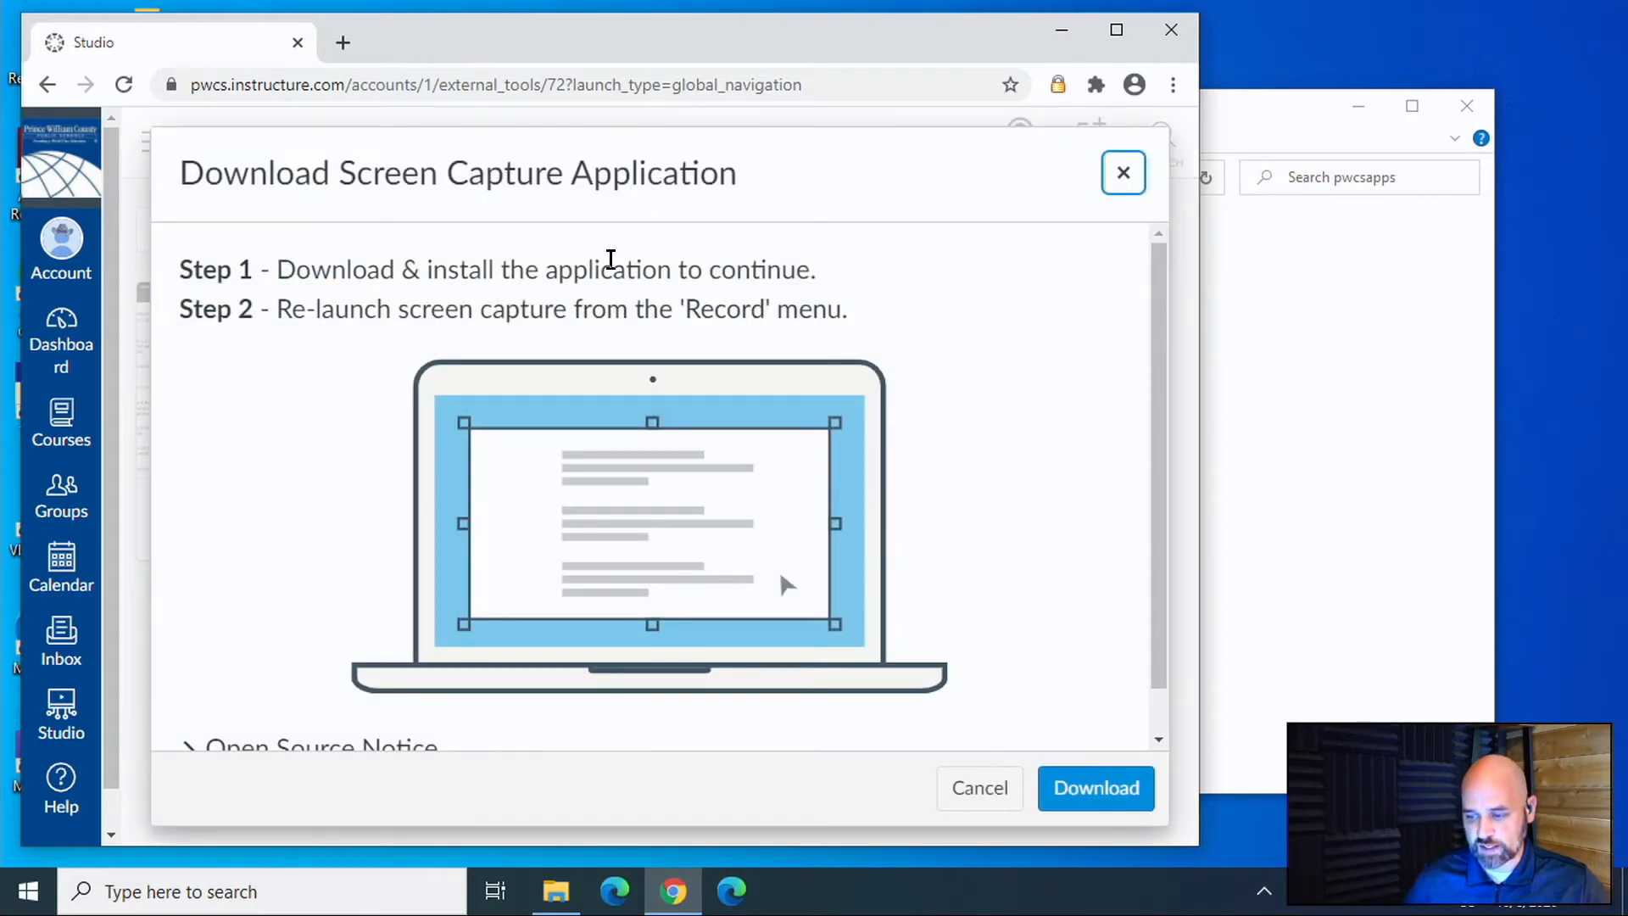
click(1122, 173)
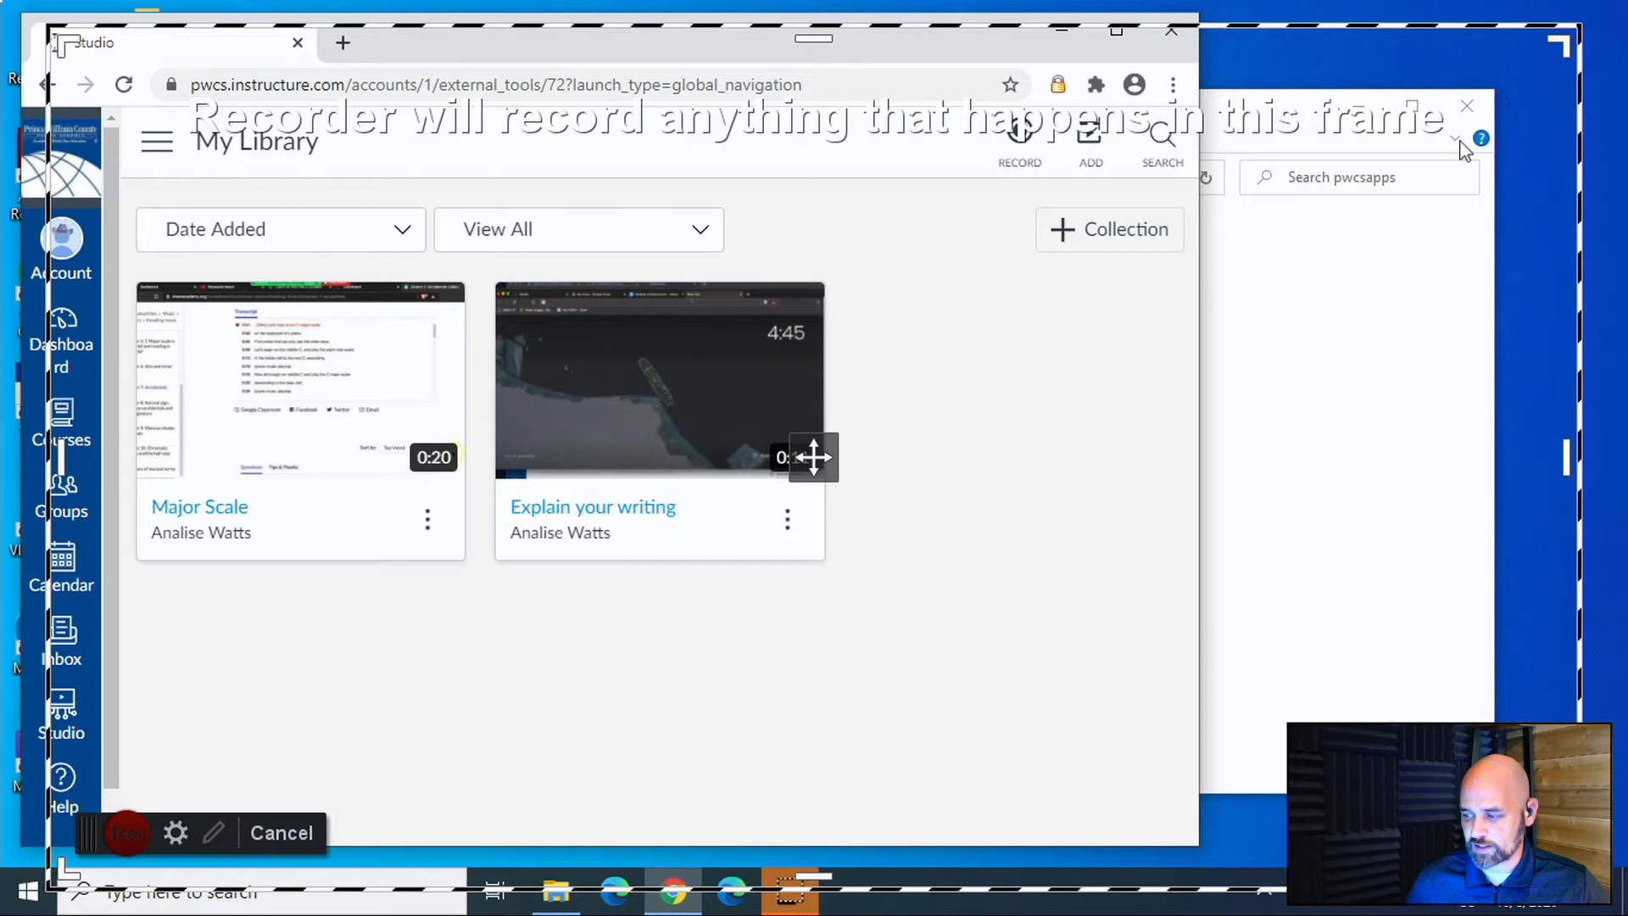
mouse_move(41, 474)
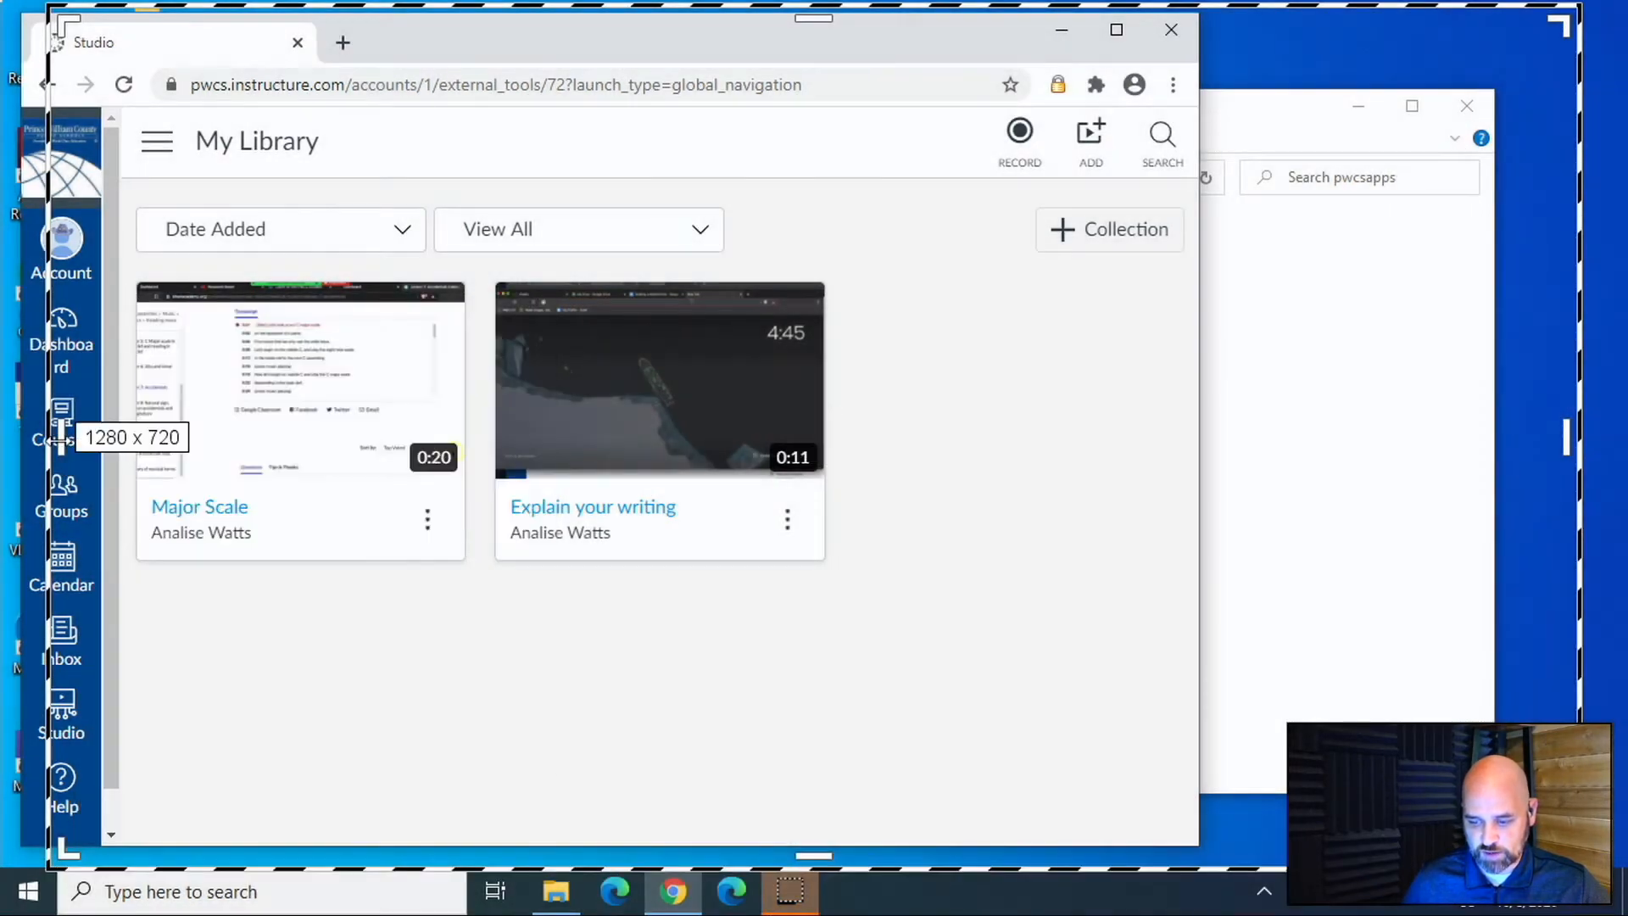
Bring up the Record options panel for the 1348 x 720 capture area.
click(1019, 136)
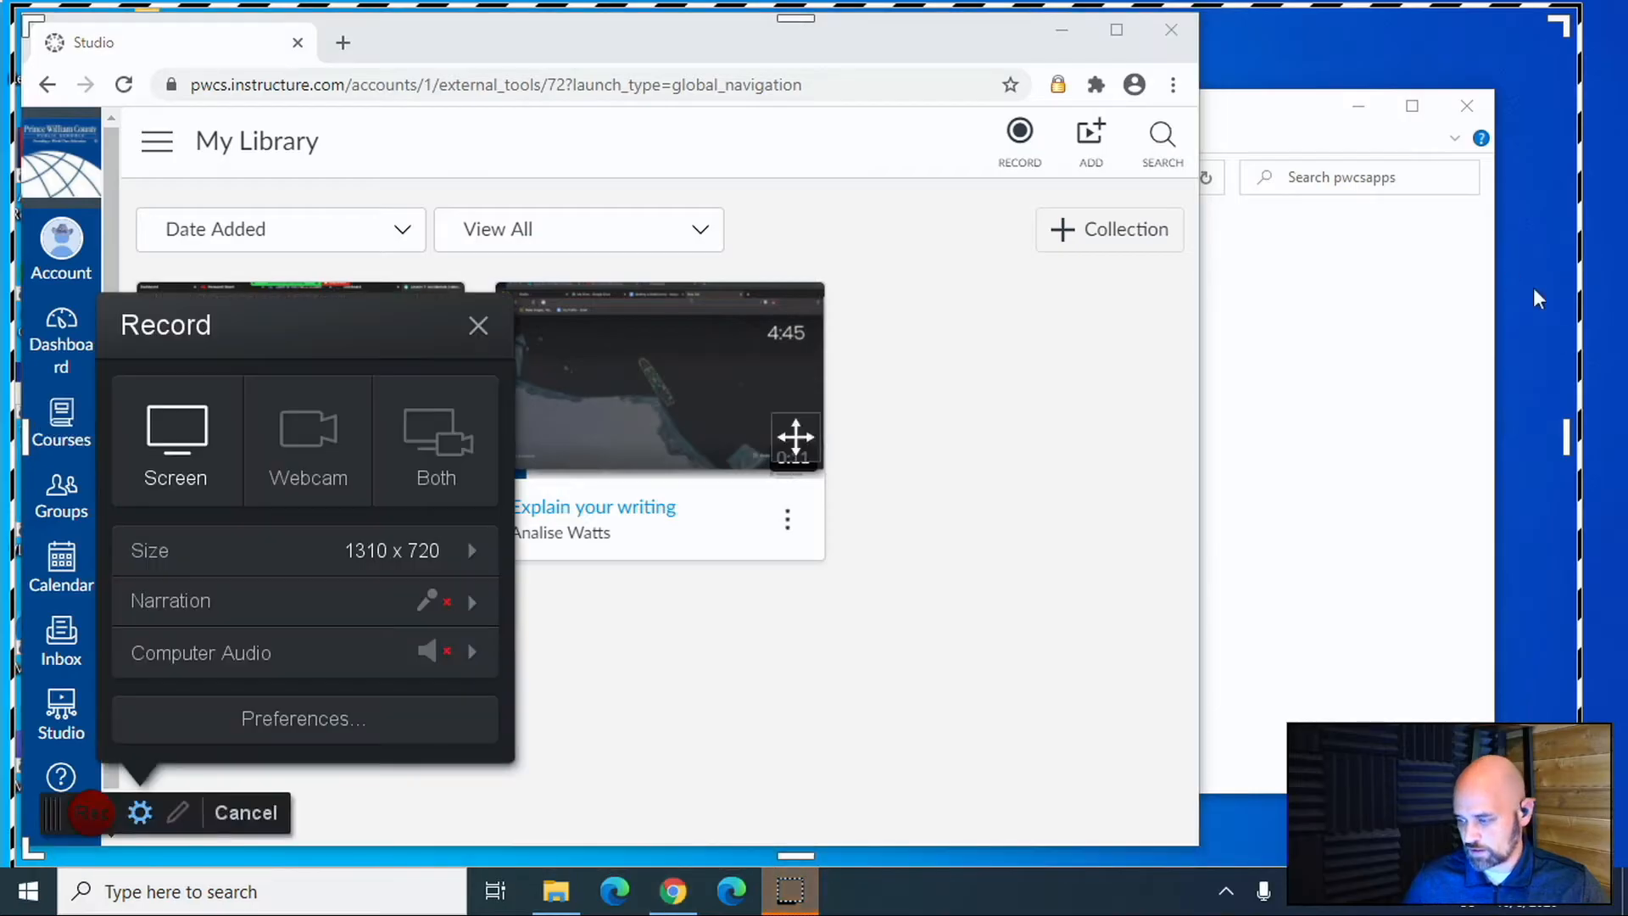
click(246, 812)
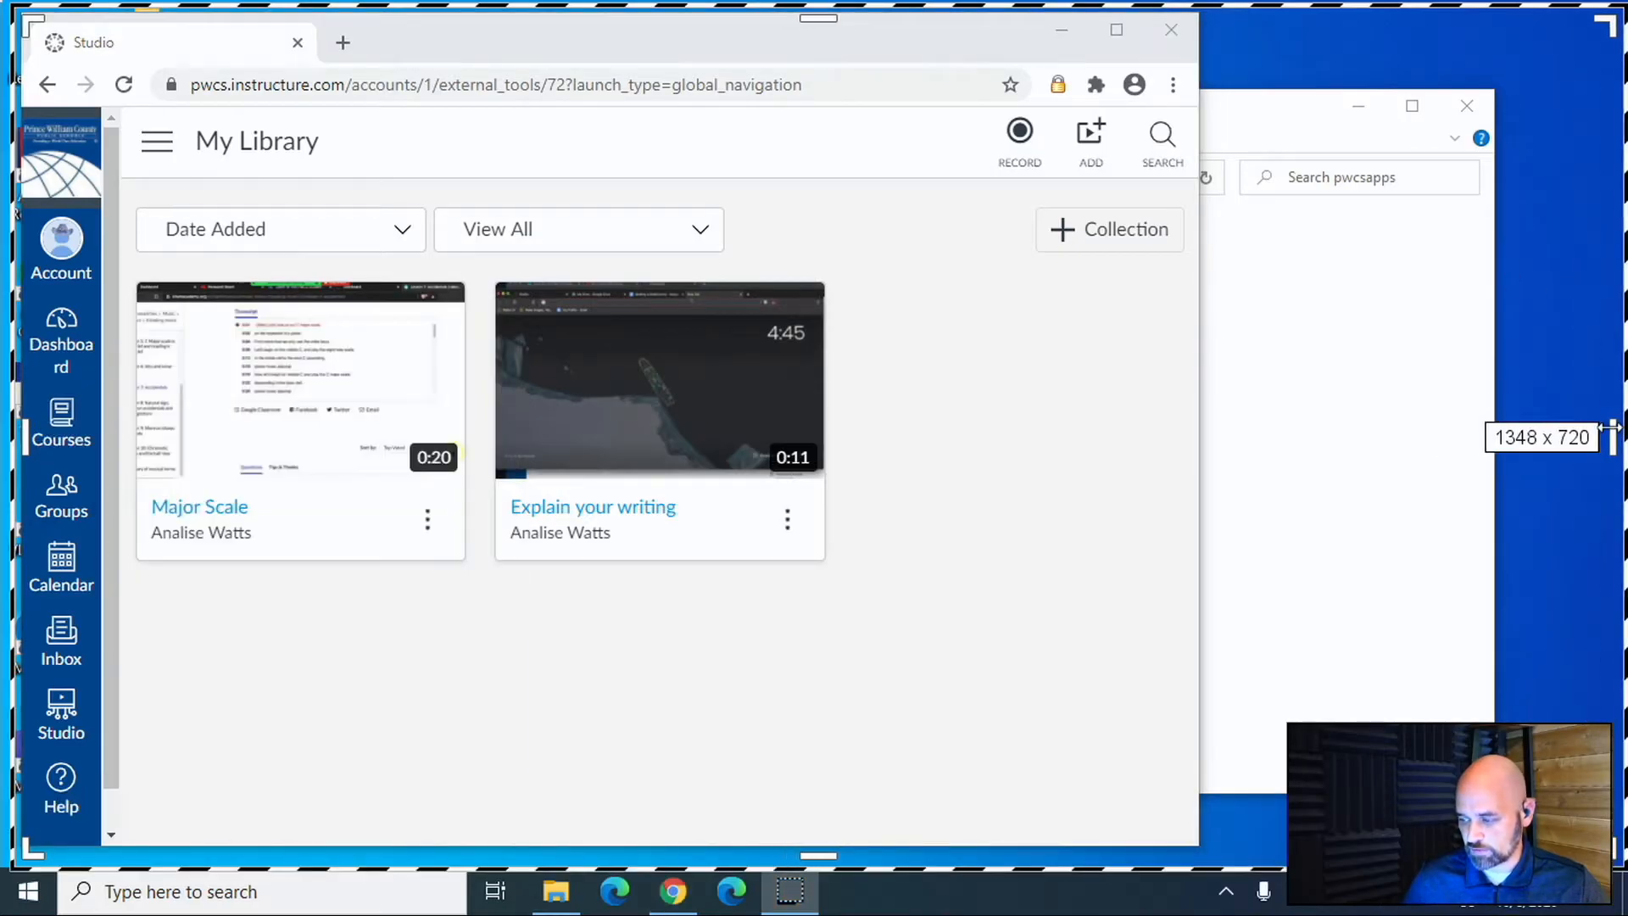
click(1019, 136)
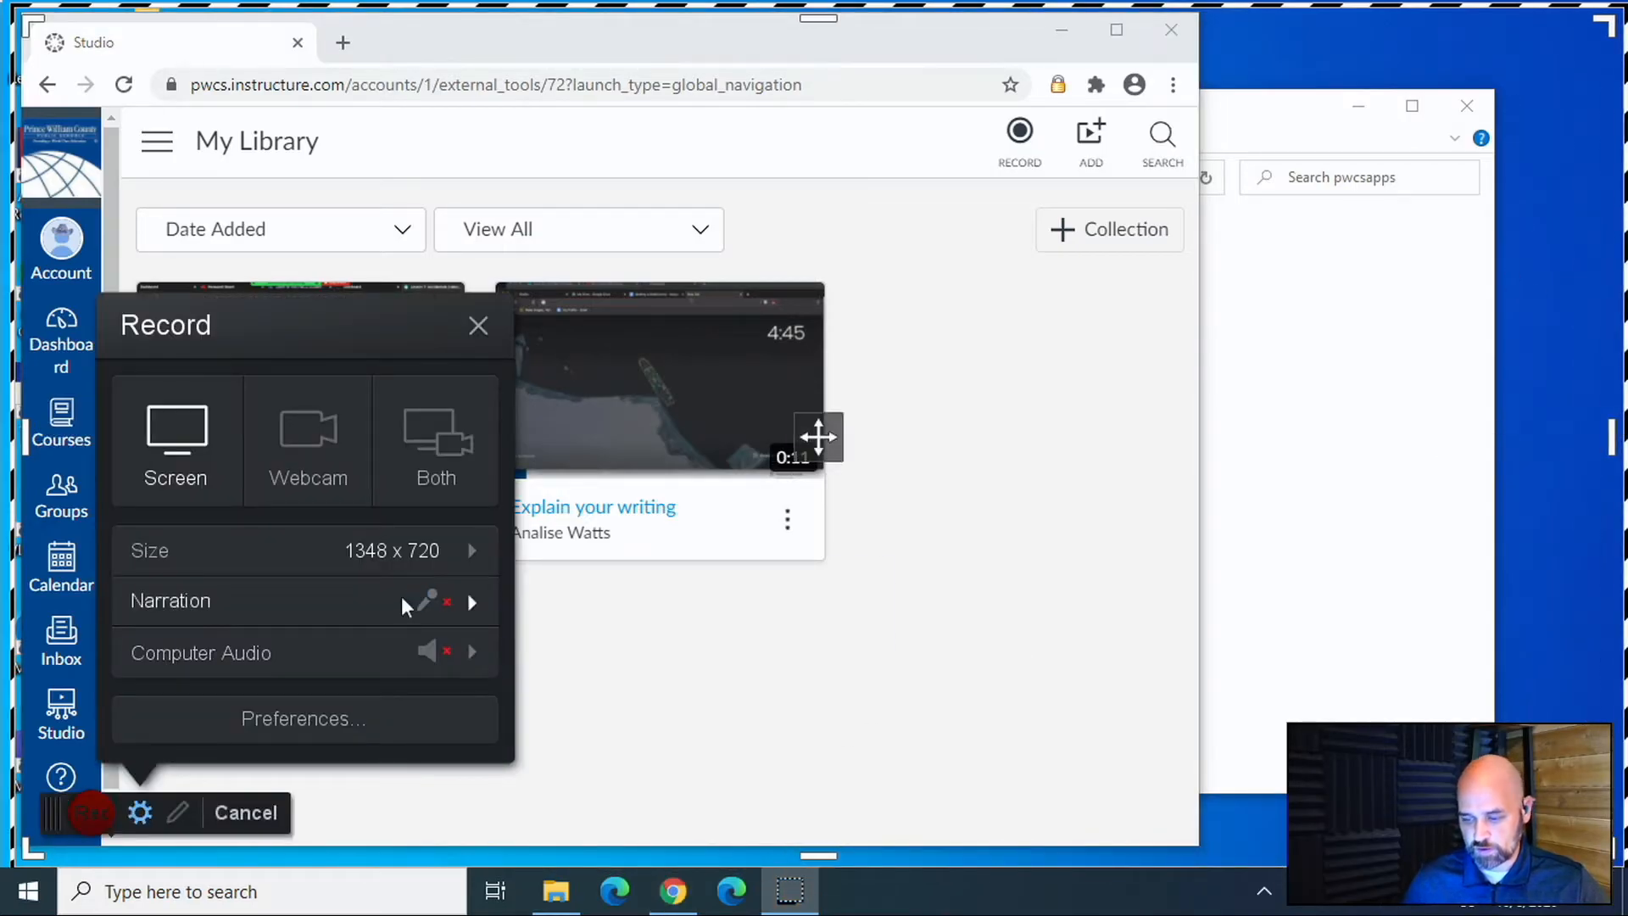
Enable narration with the Realtek(R) Audio microphone and confirm its volume settings.
click(471, 602)
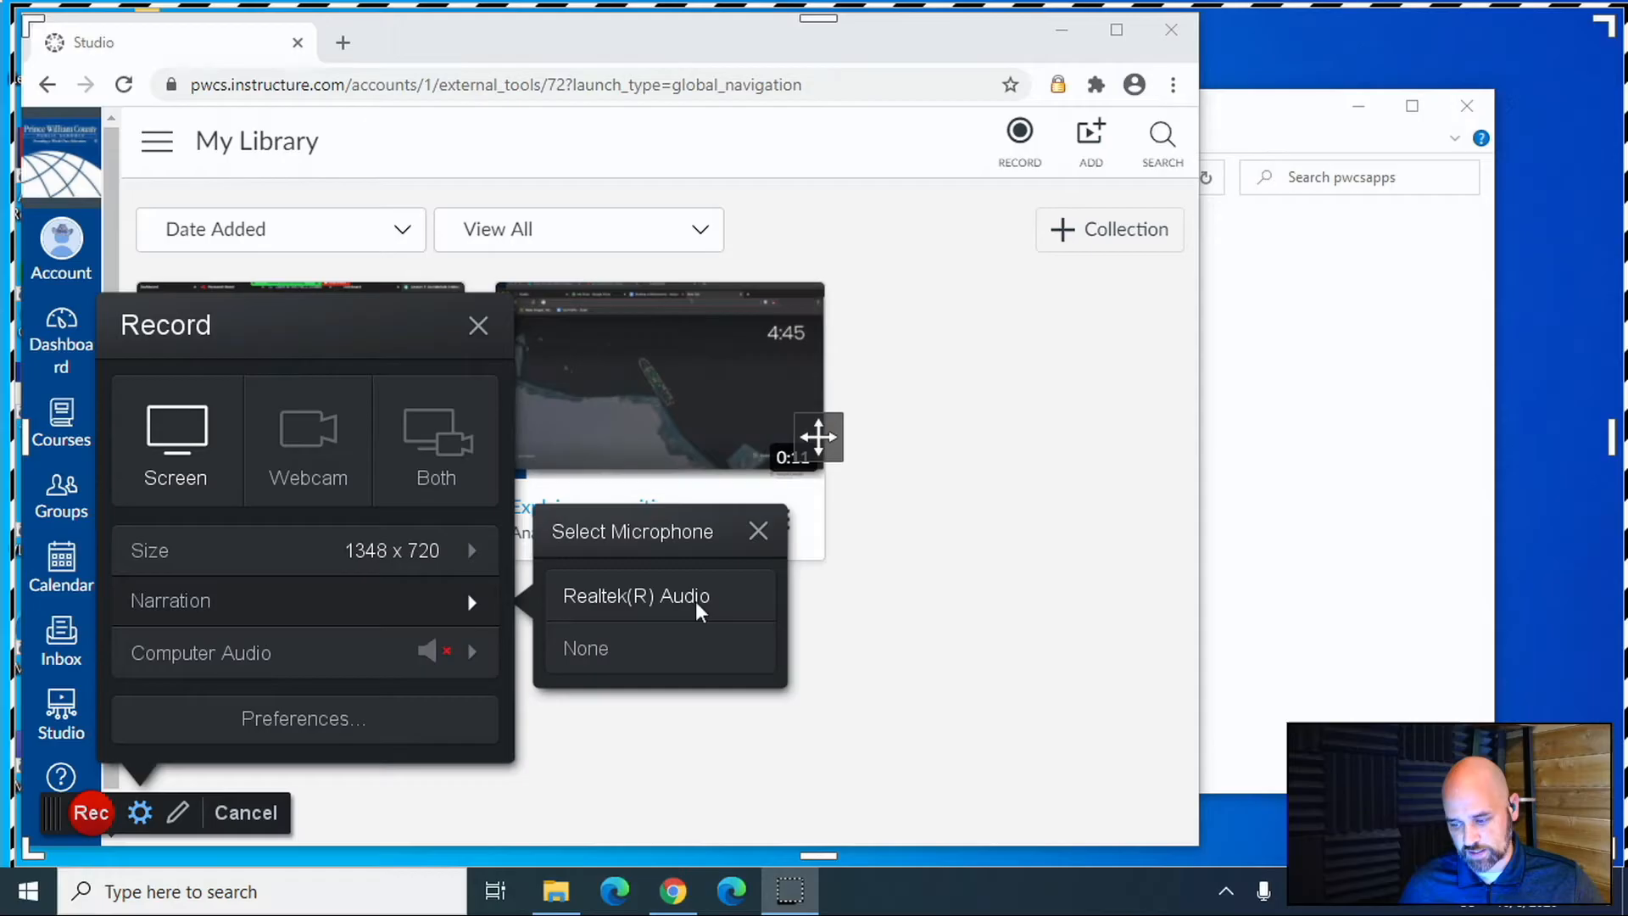
click(636, 596)
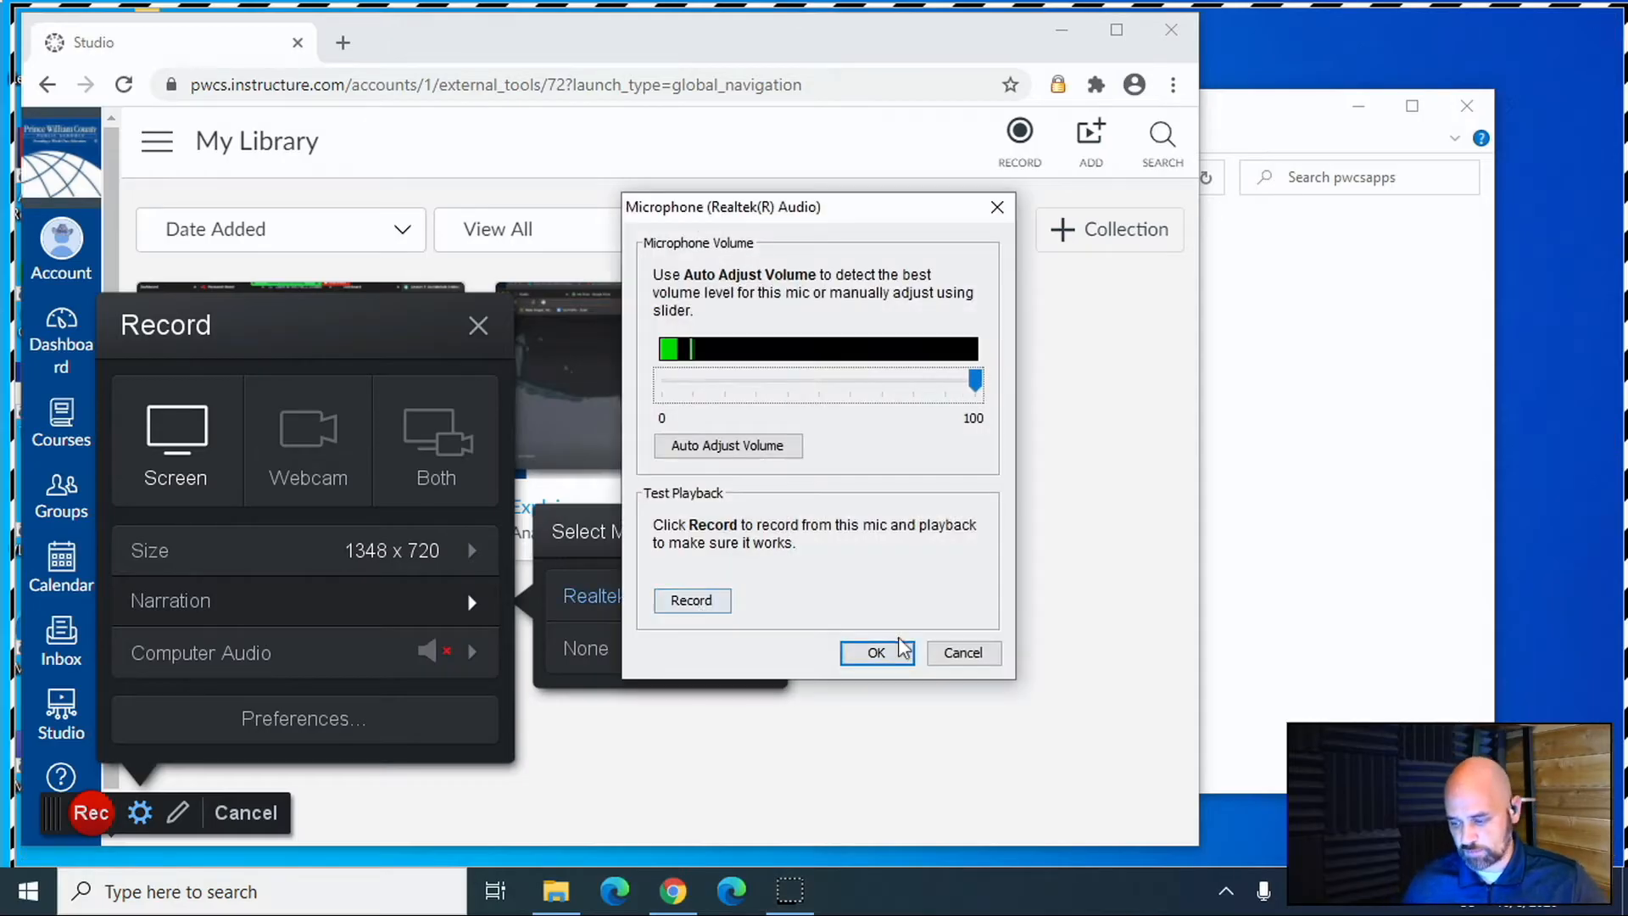
click(875, 651)
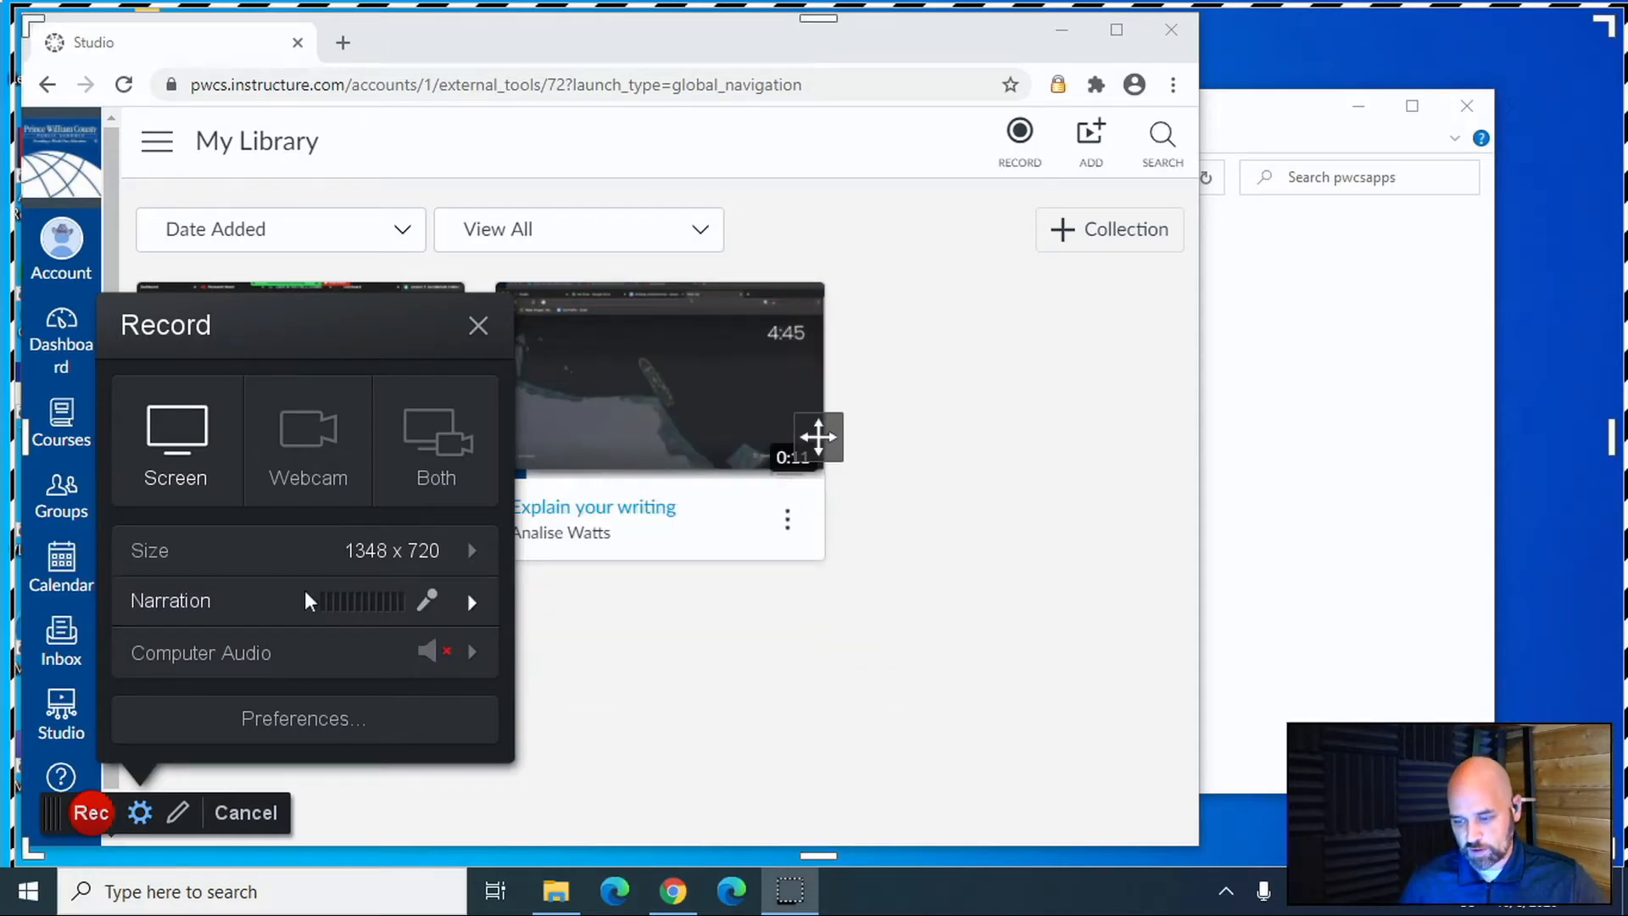
Switch to Webcam mode using the HP HD Camera and reopen the recording options.
click(306, 436)
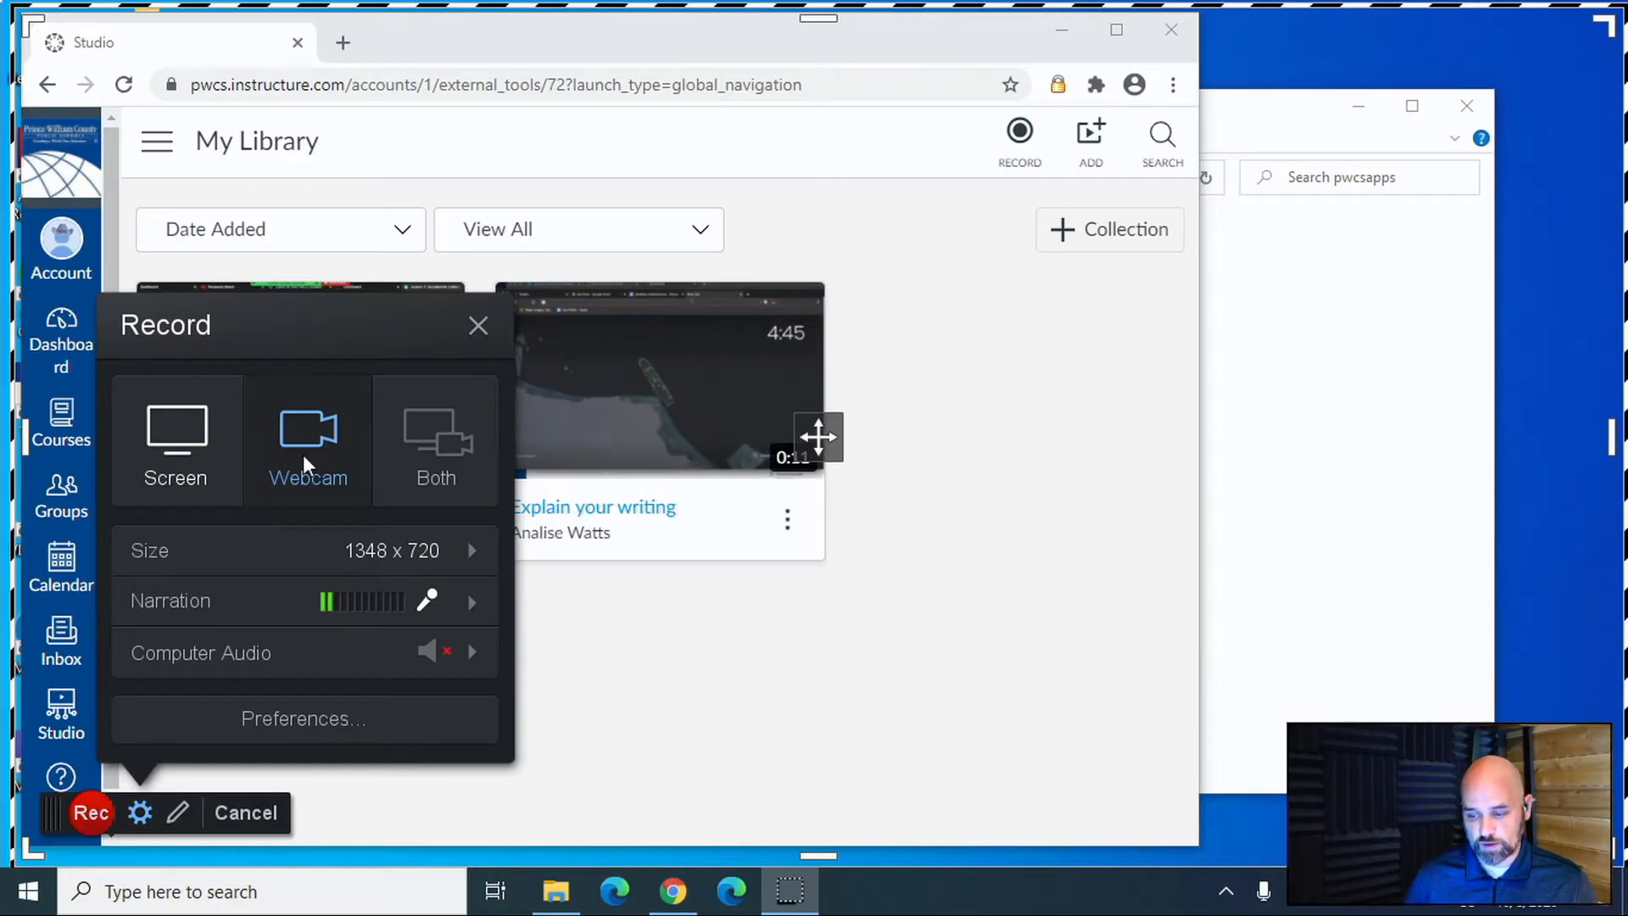
mouse_move(436, 446)
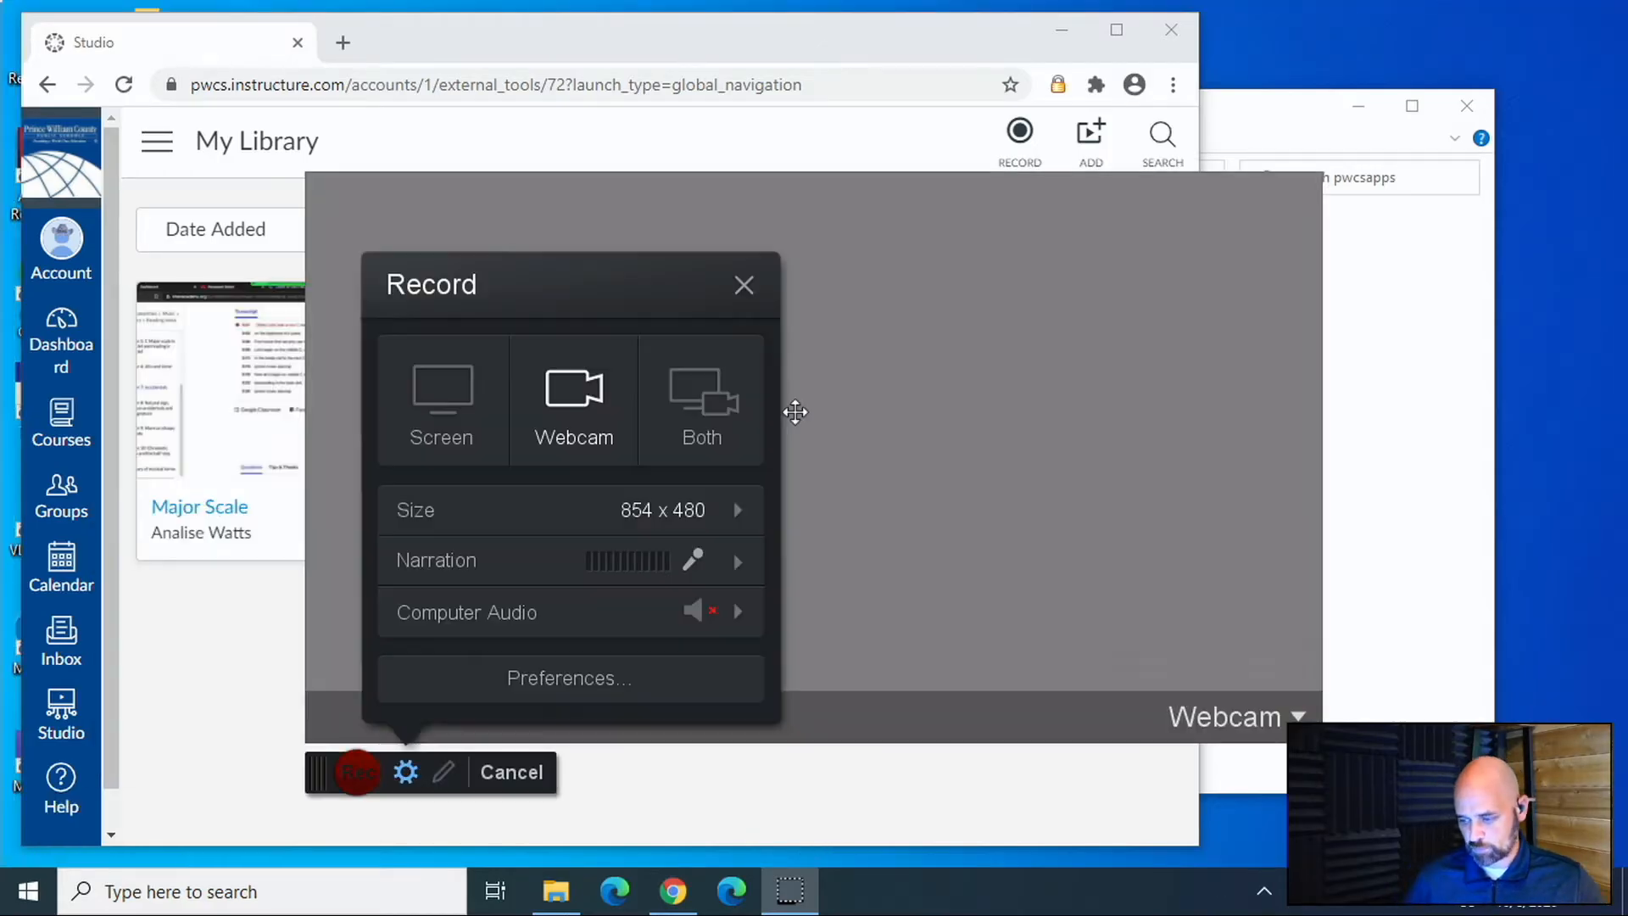
mouse_move(1225, 715)
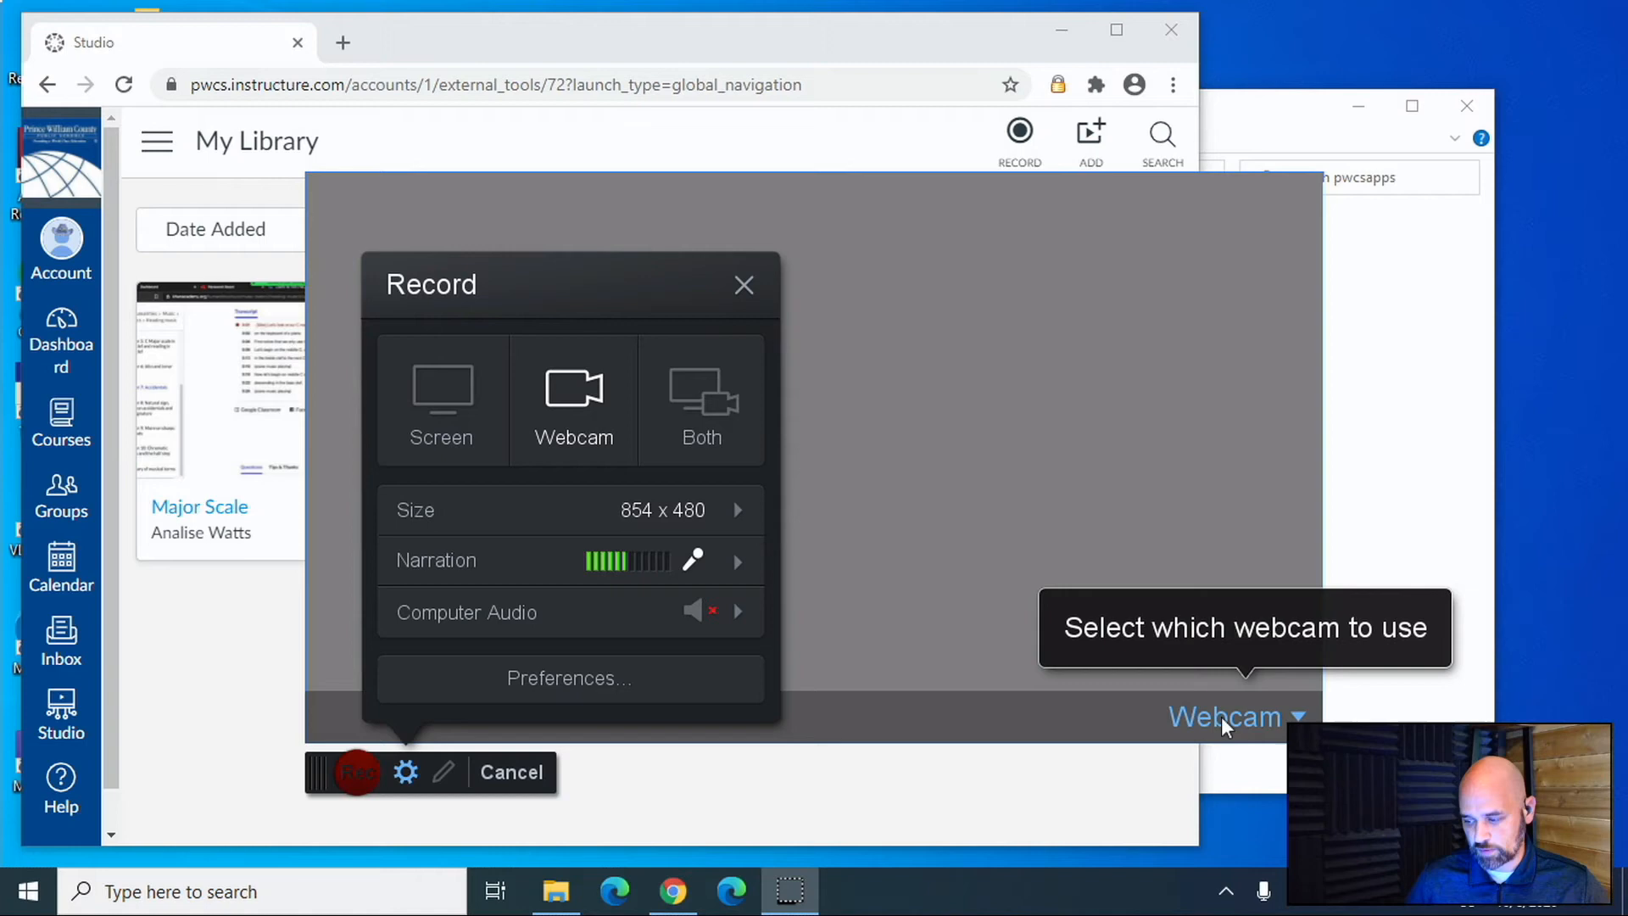
click(1236, 716)
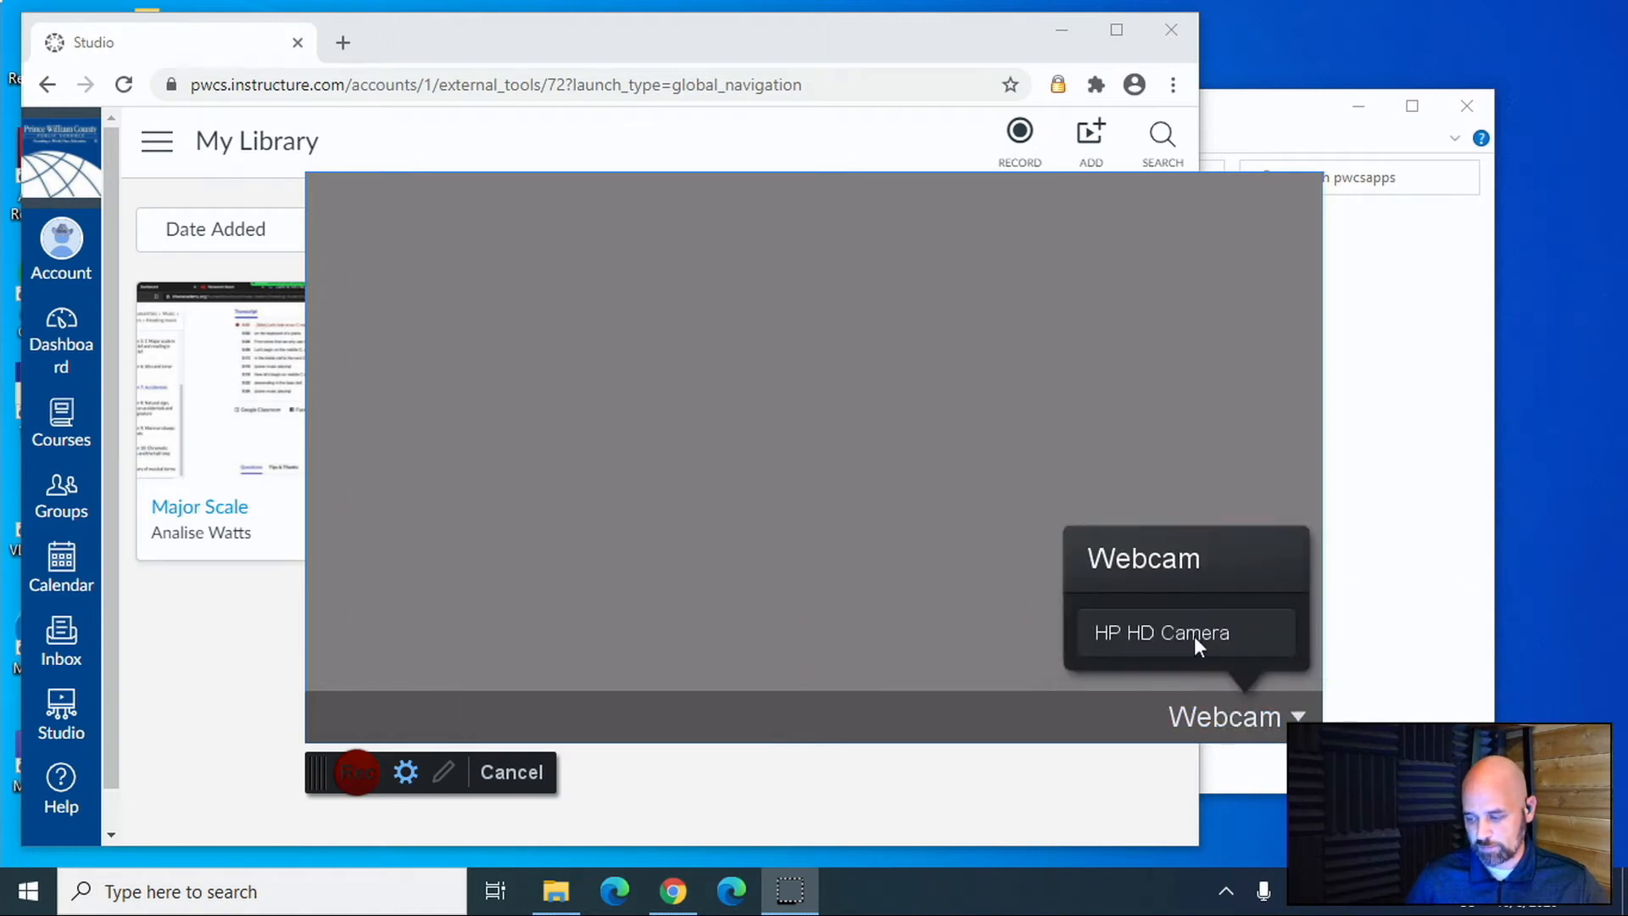
click(1160, 633)
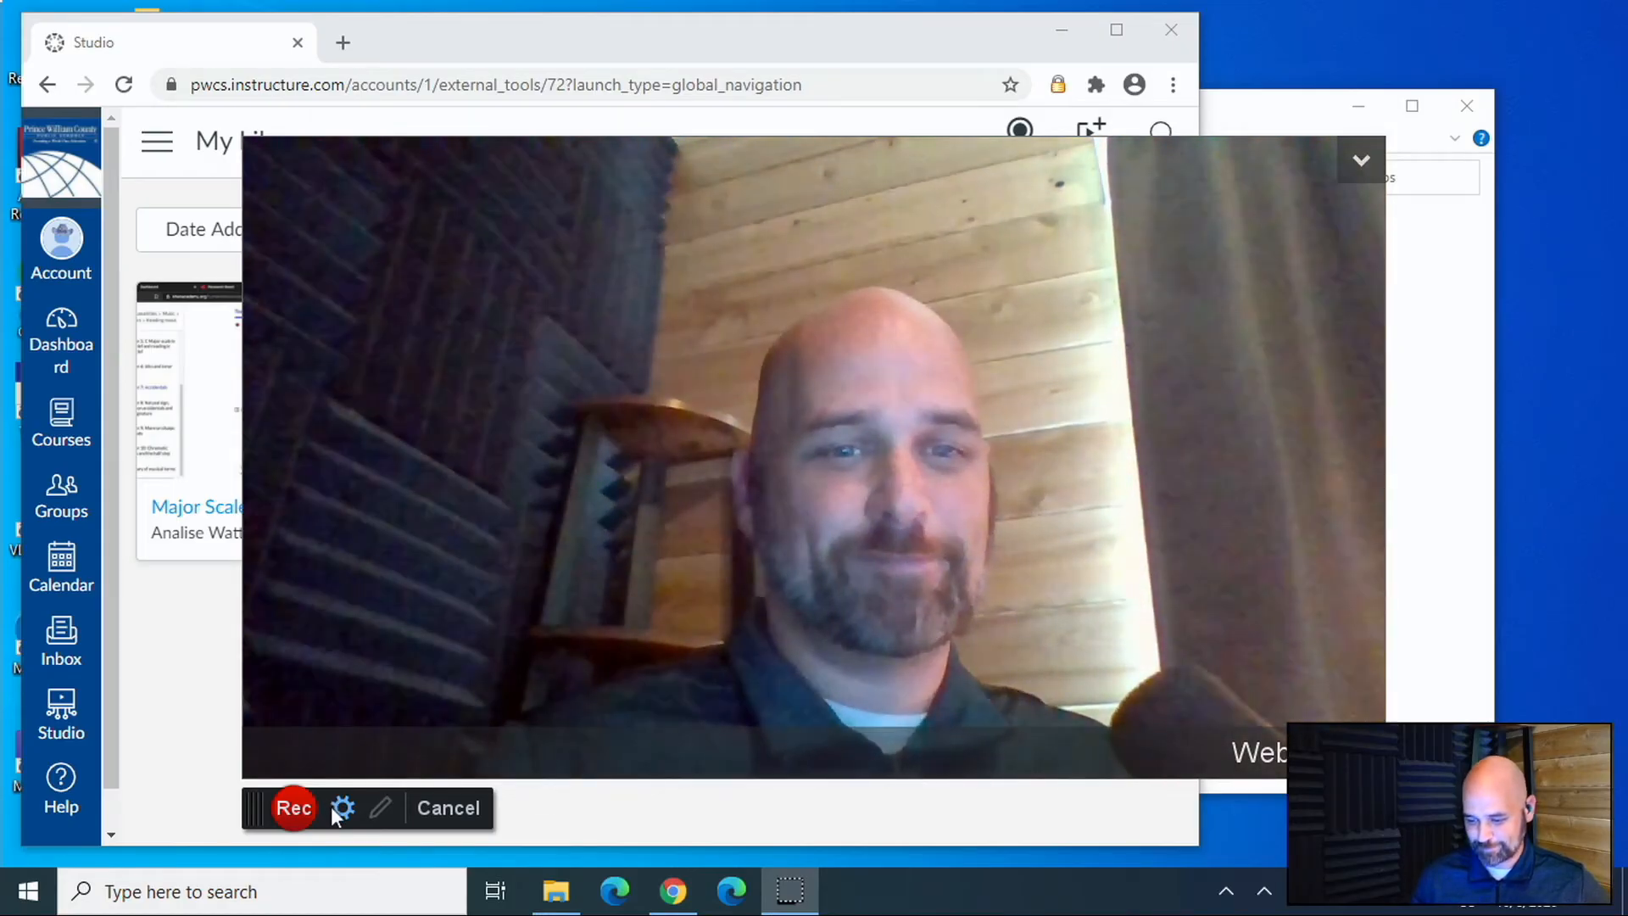
click(343, 807)
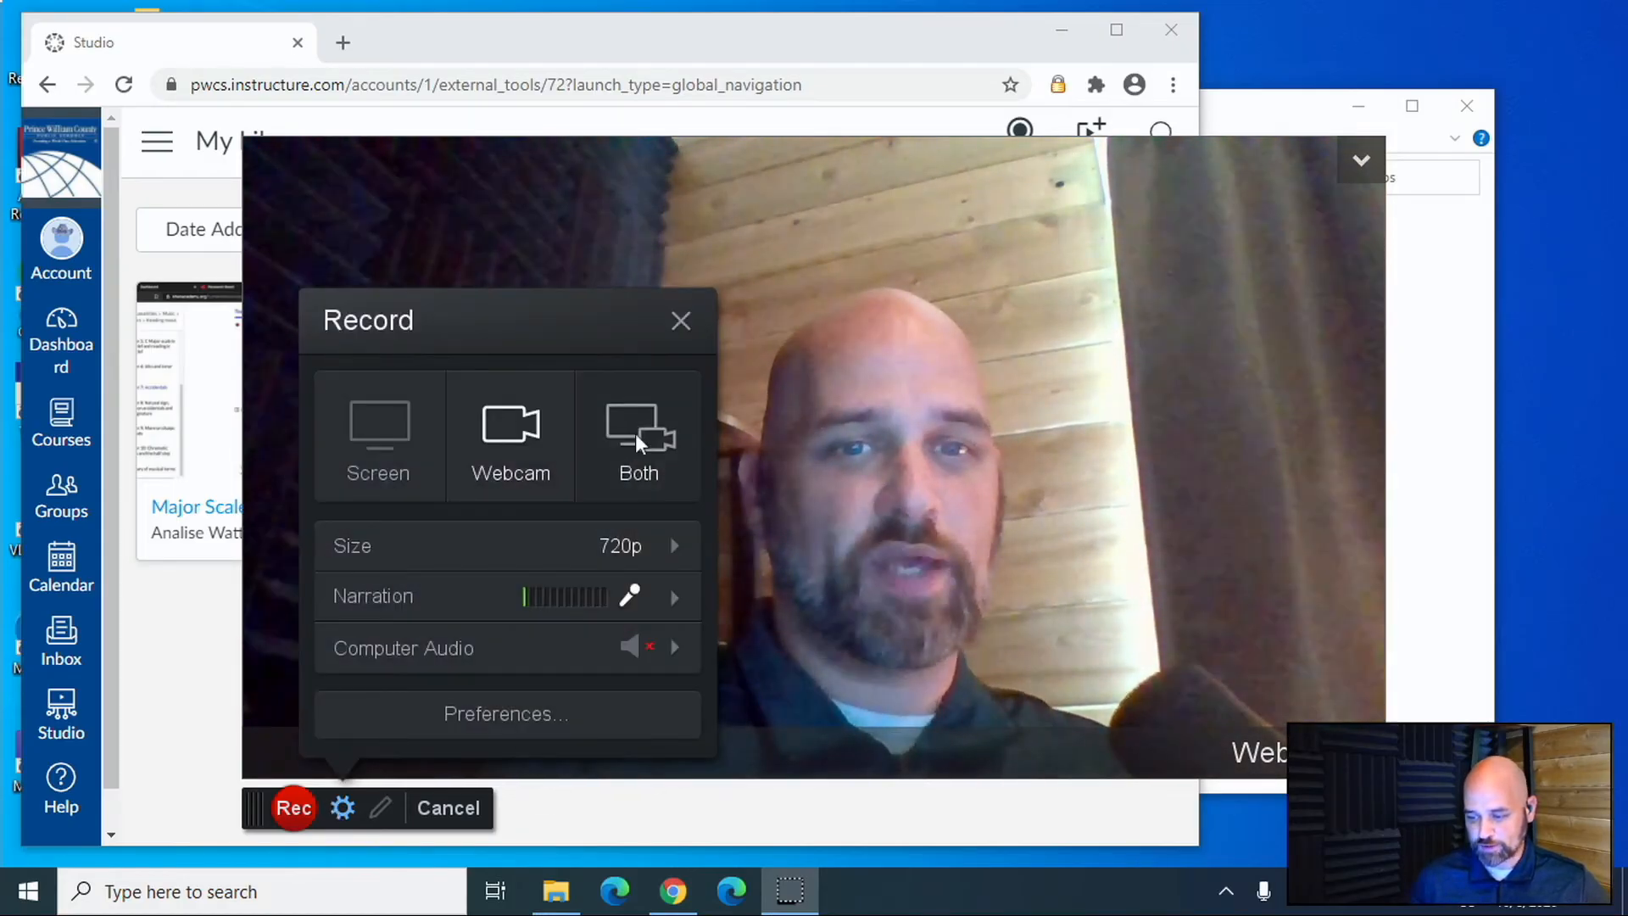
Choose Both to record screen plus webcam, confirming the 1348 x 720 frame.
click(682, 321)
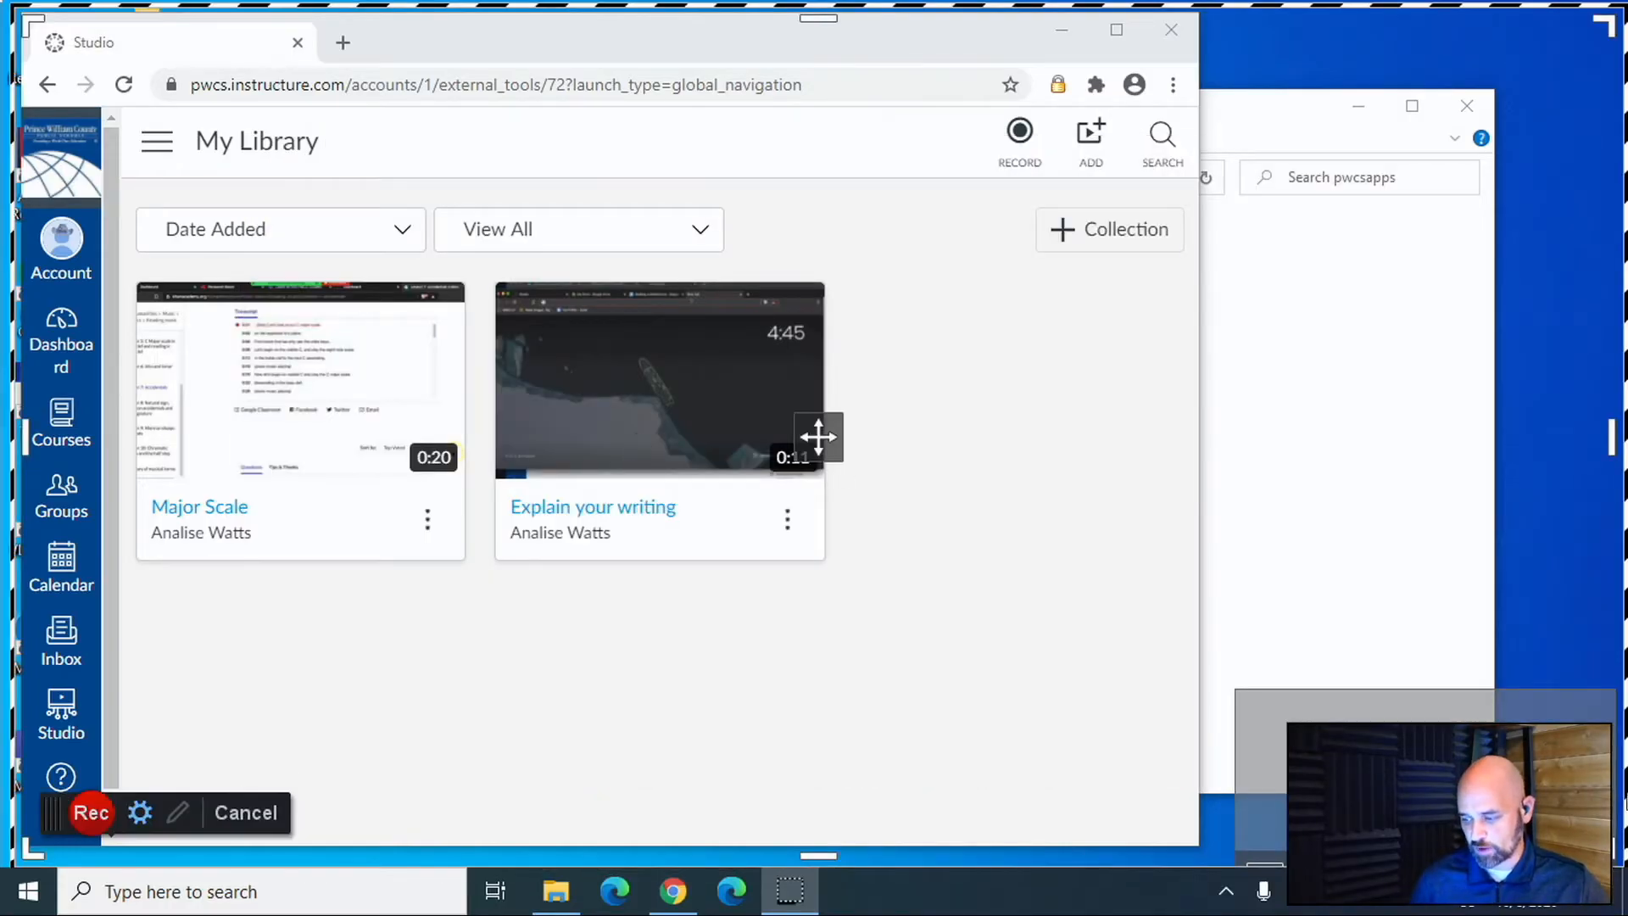
click(141, 812)
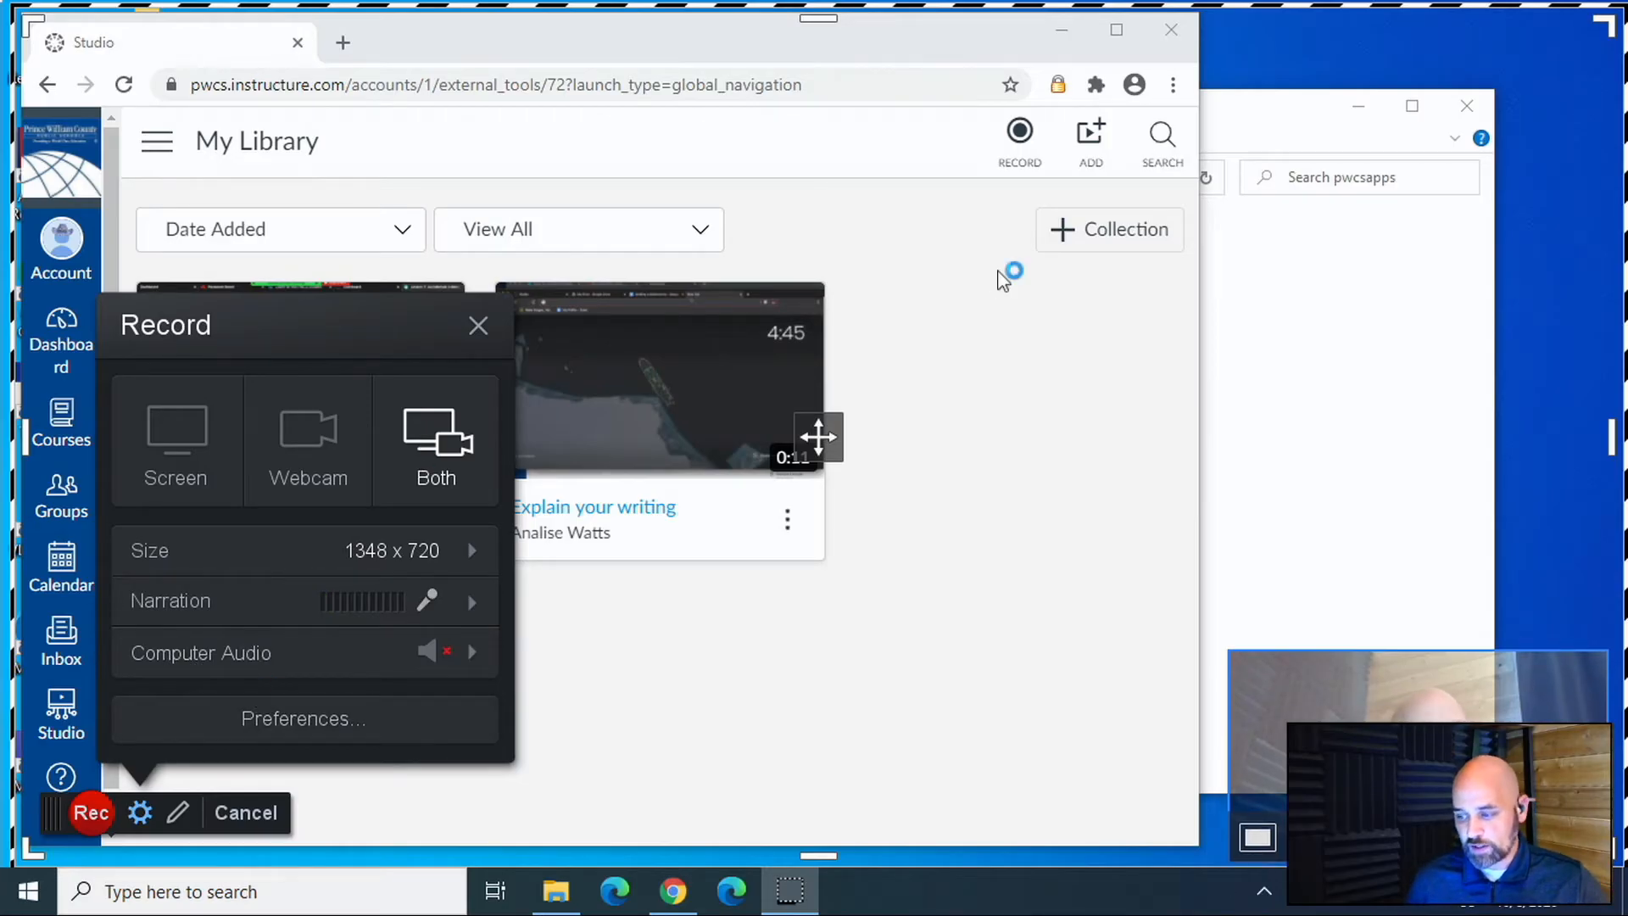
click(90, 812)
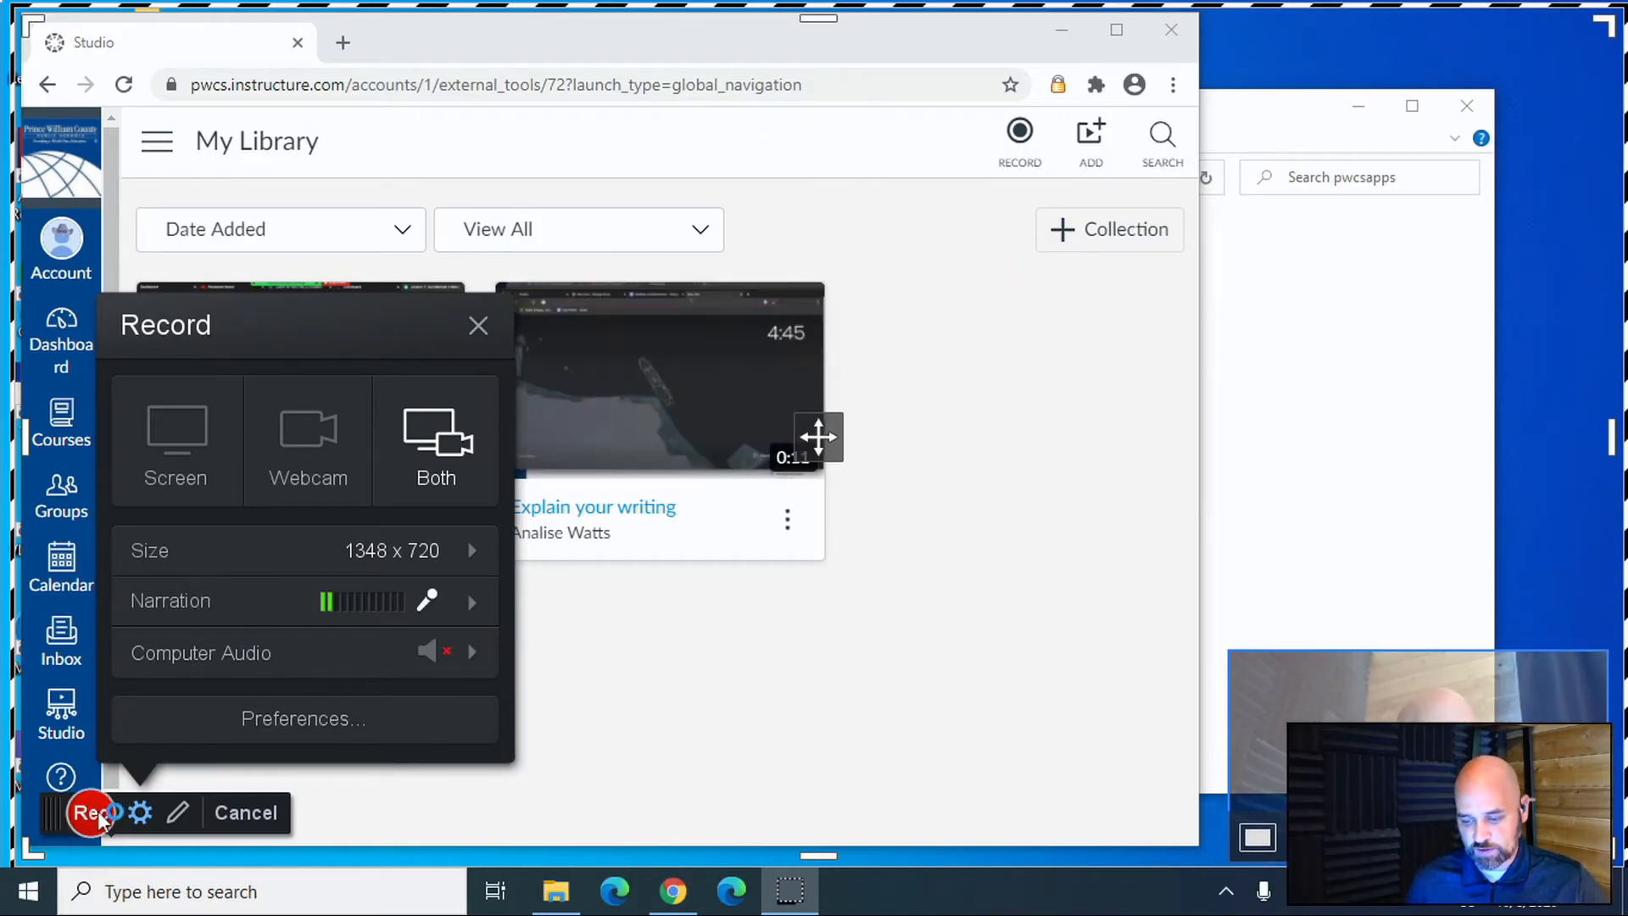
Start the recording with Rec and open a new browser tab.
click(92, 812)
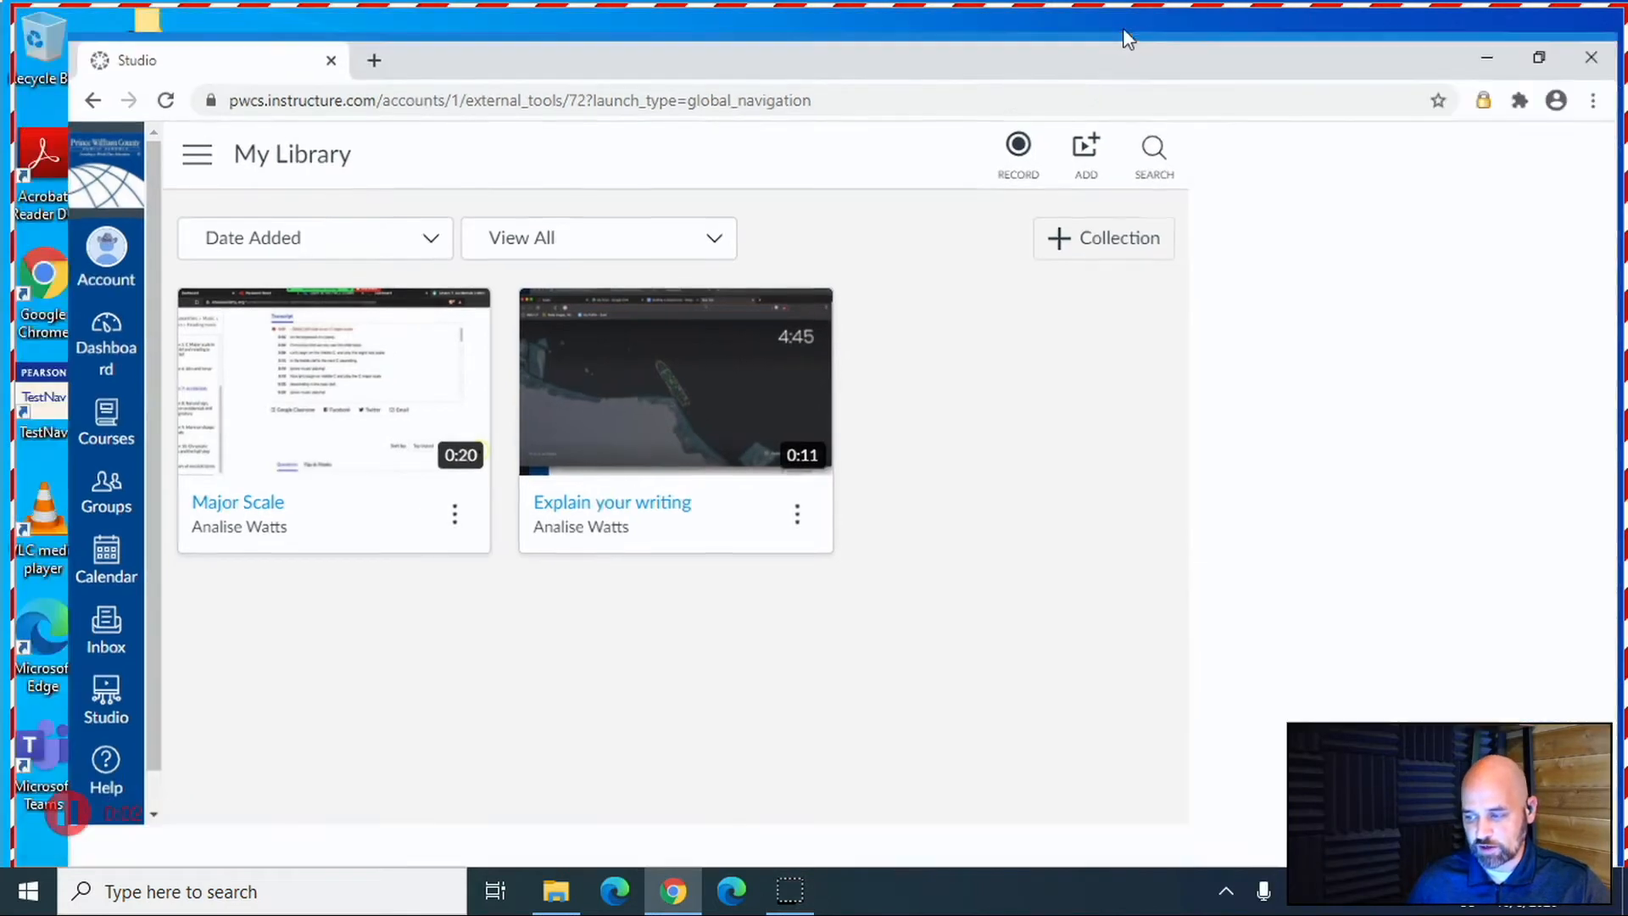
click(373, 61)
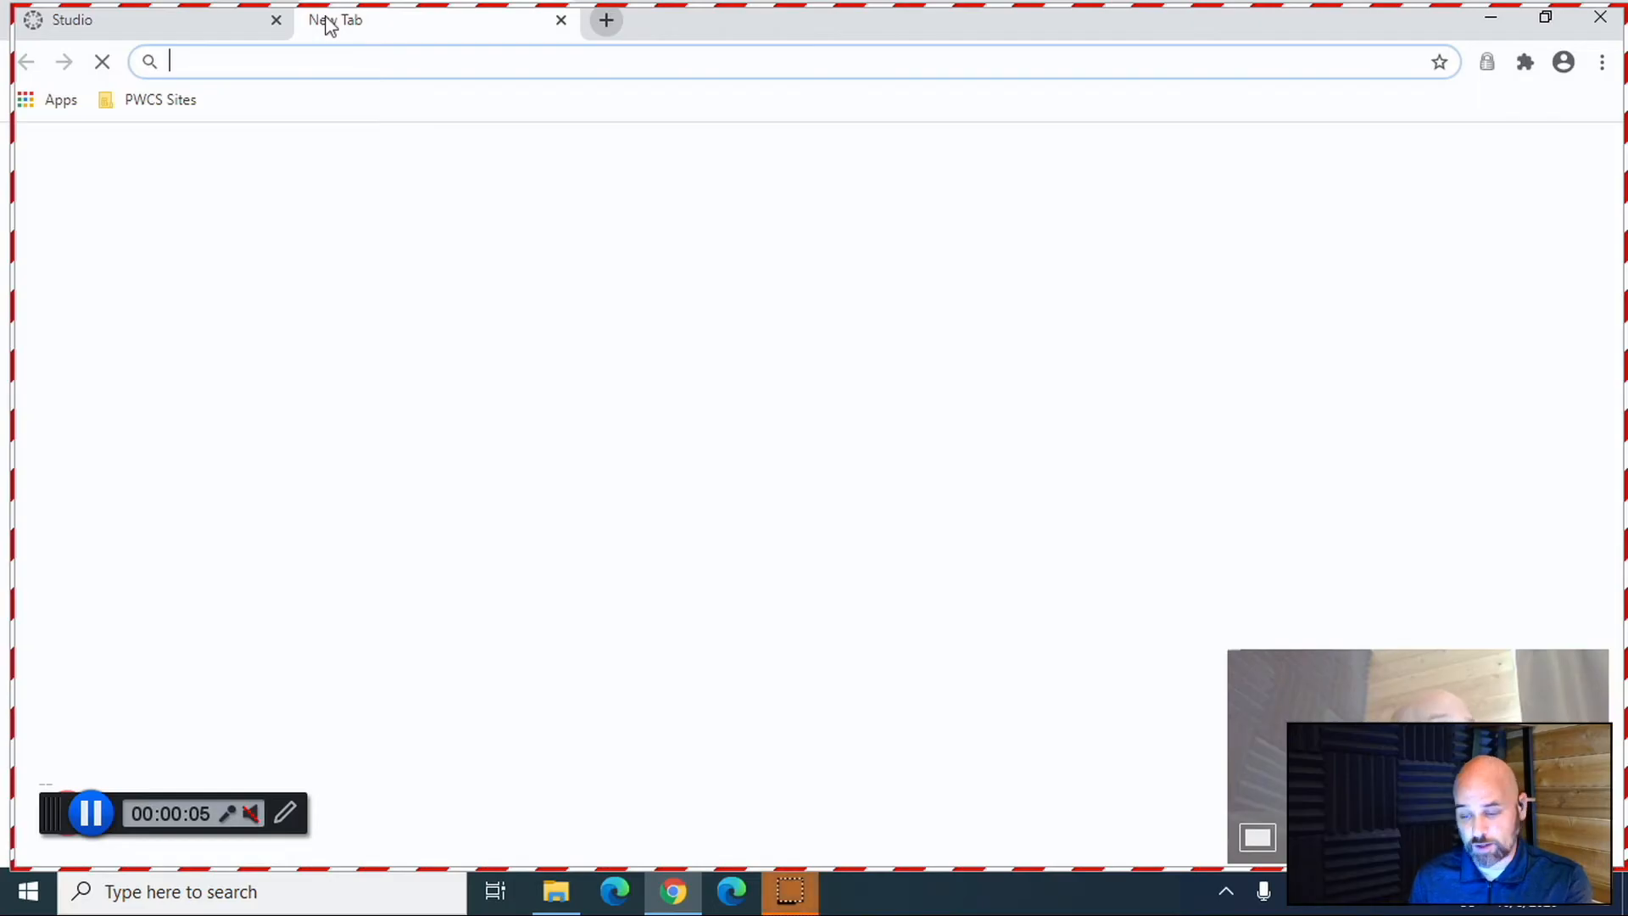
Go to youtube.com, search mkbhd and open 'Why Don't People Buy Sony Smartphones?'.
text(youtube.com)
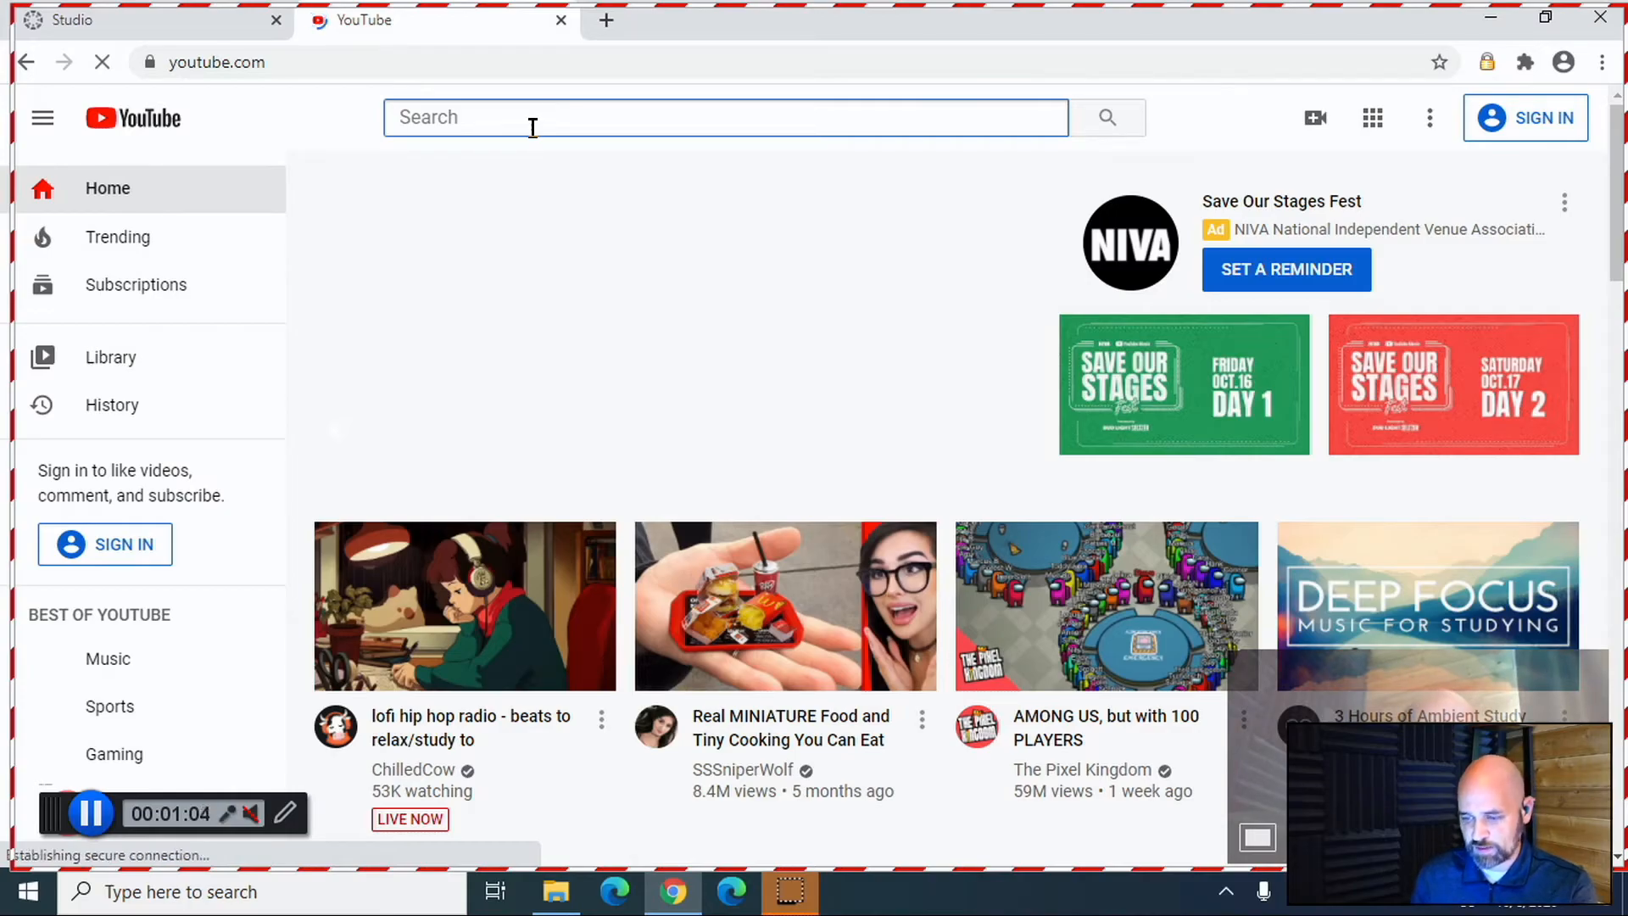
text(mkbhds)
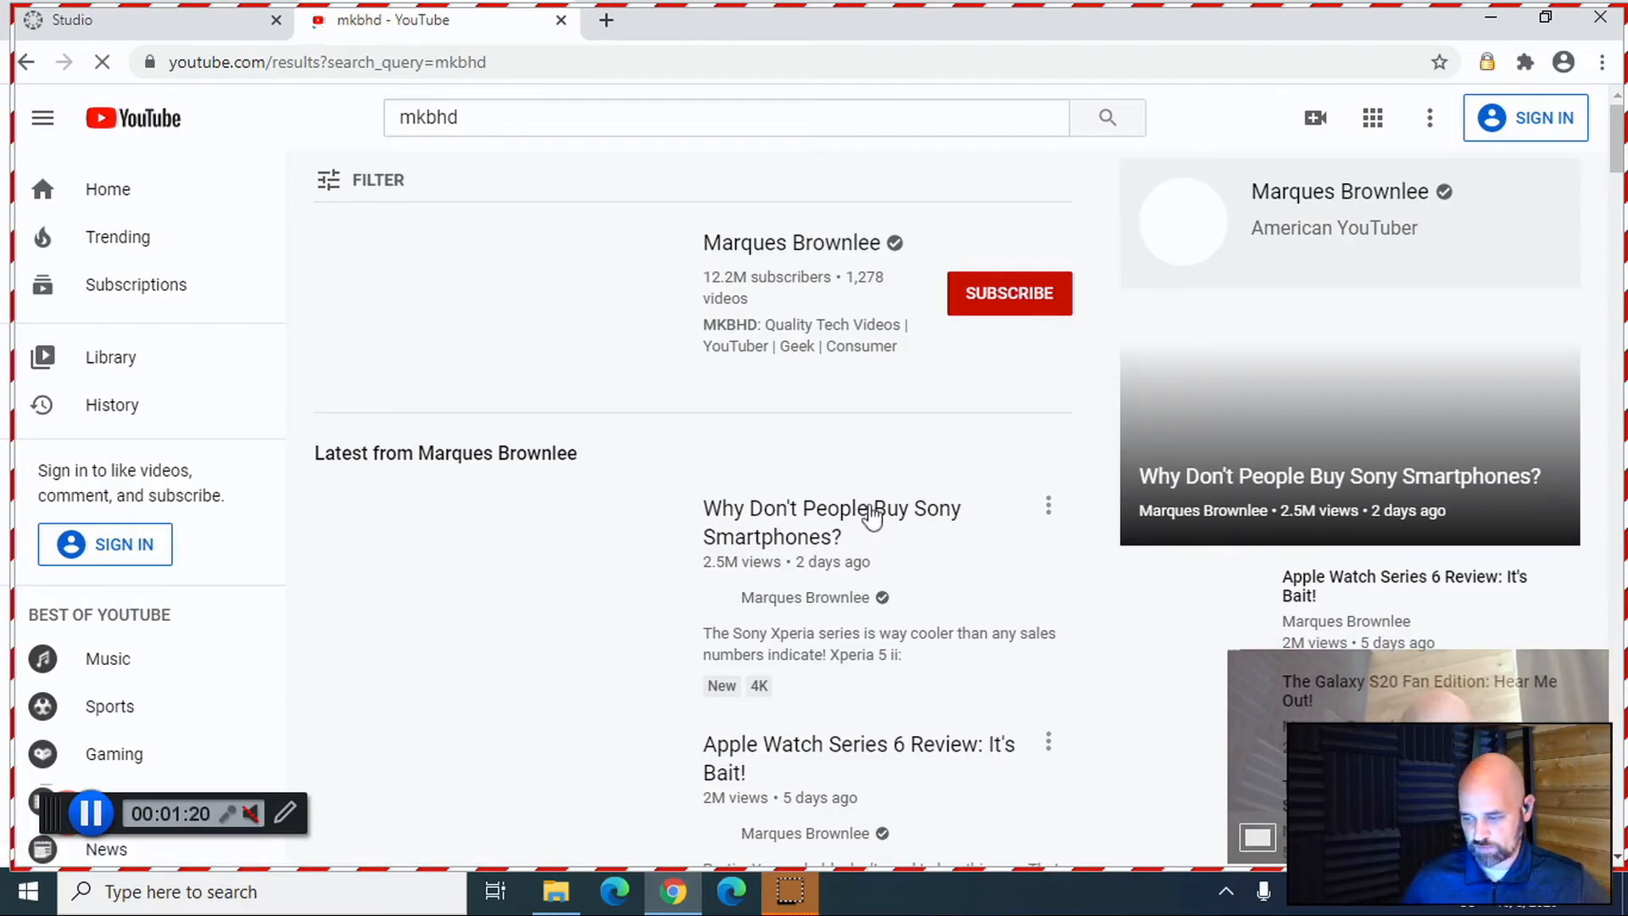
click(831, 522)
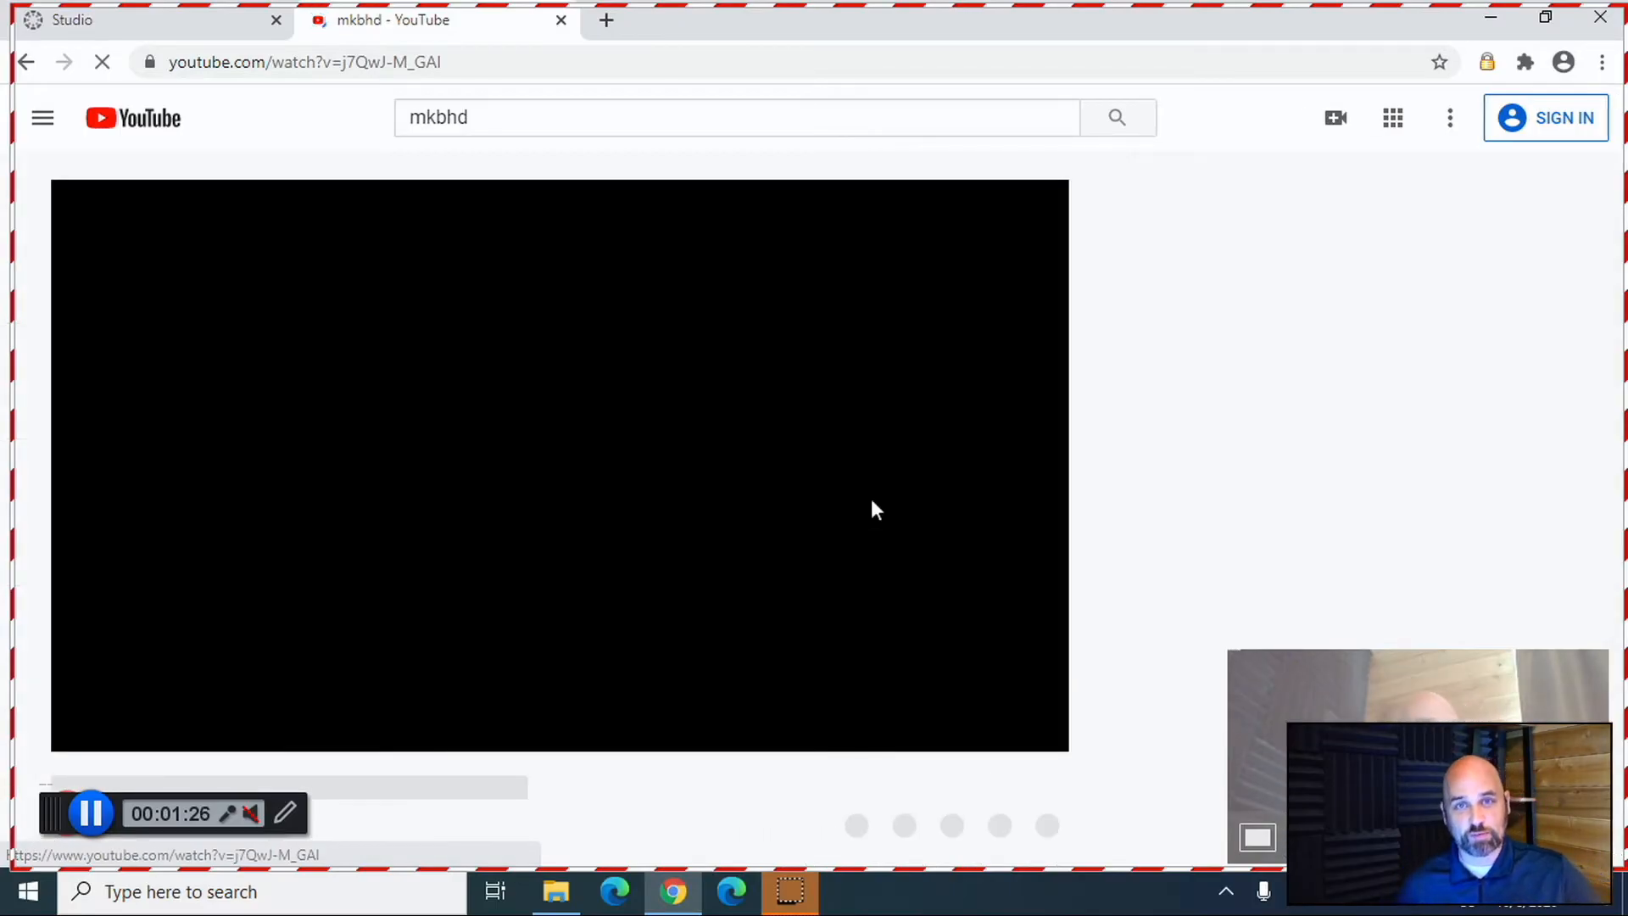
mouse_move(187, 670)
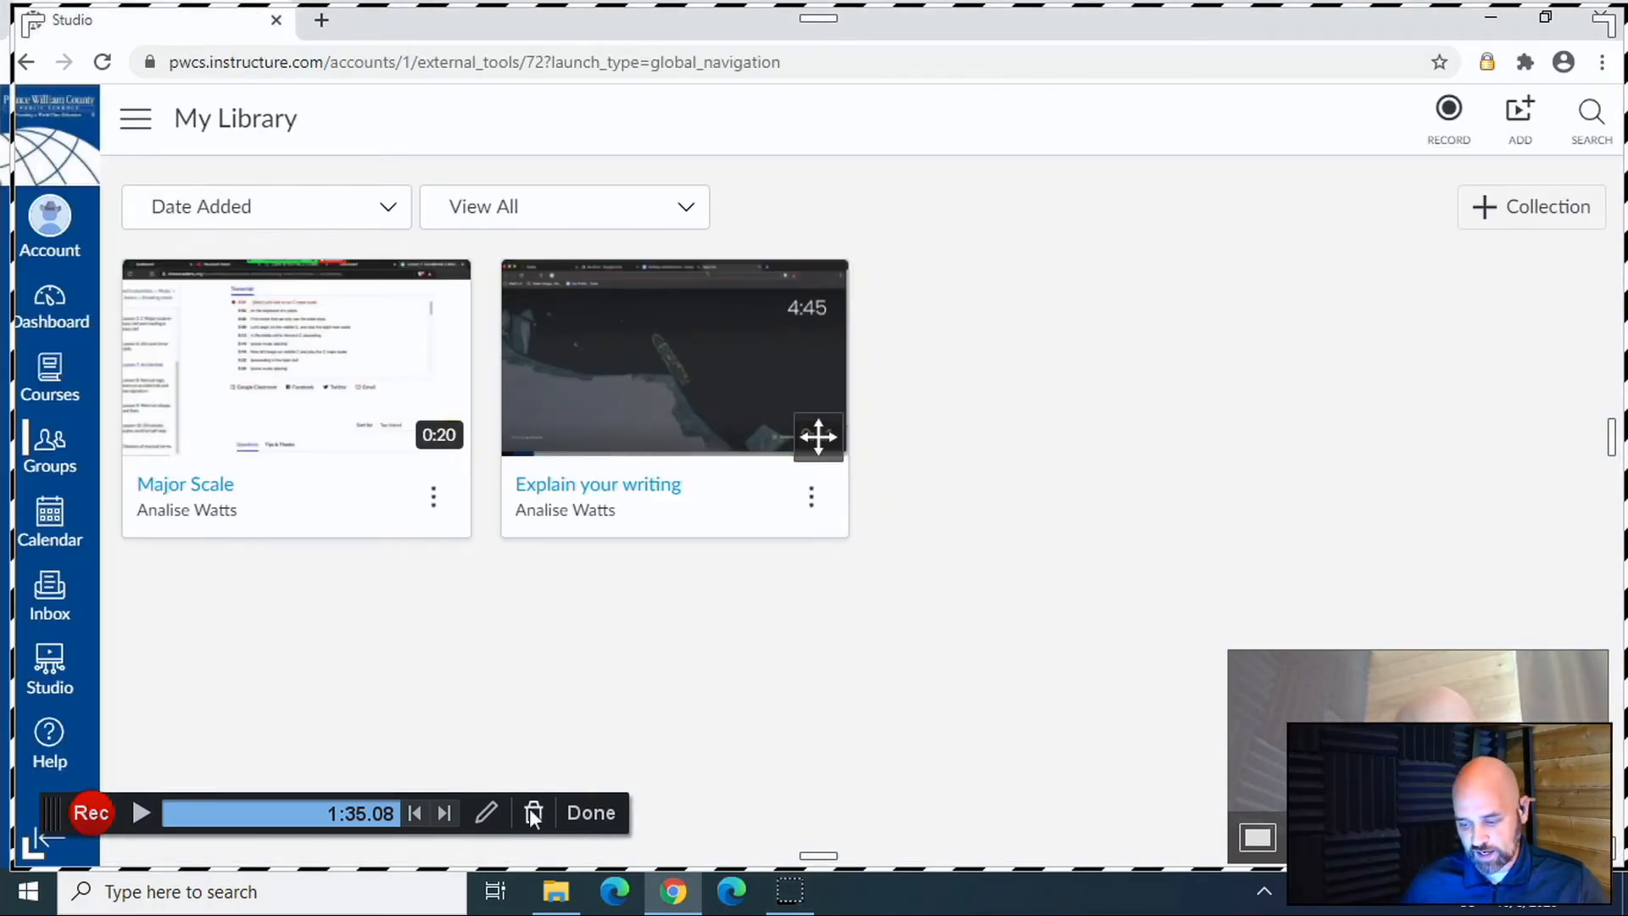
mouse_move(485, 812)
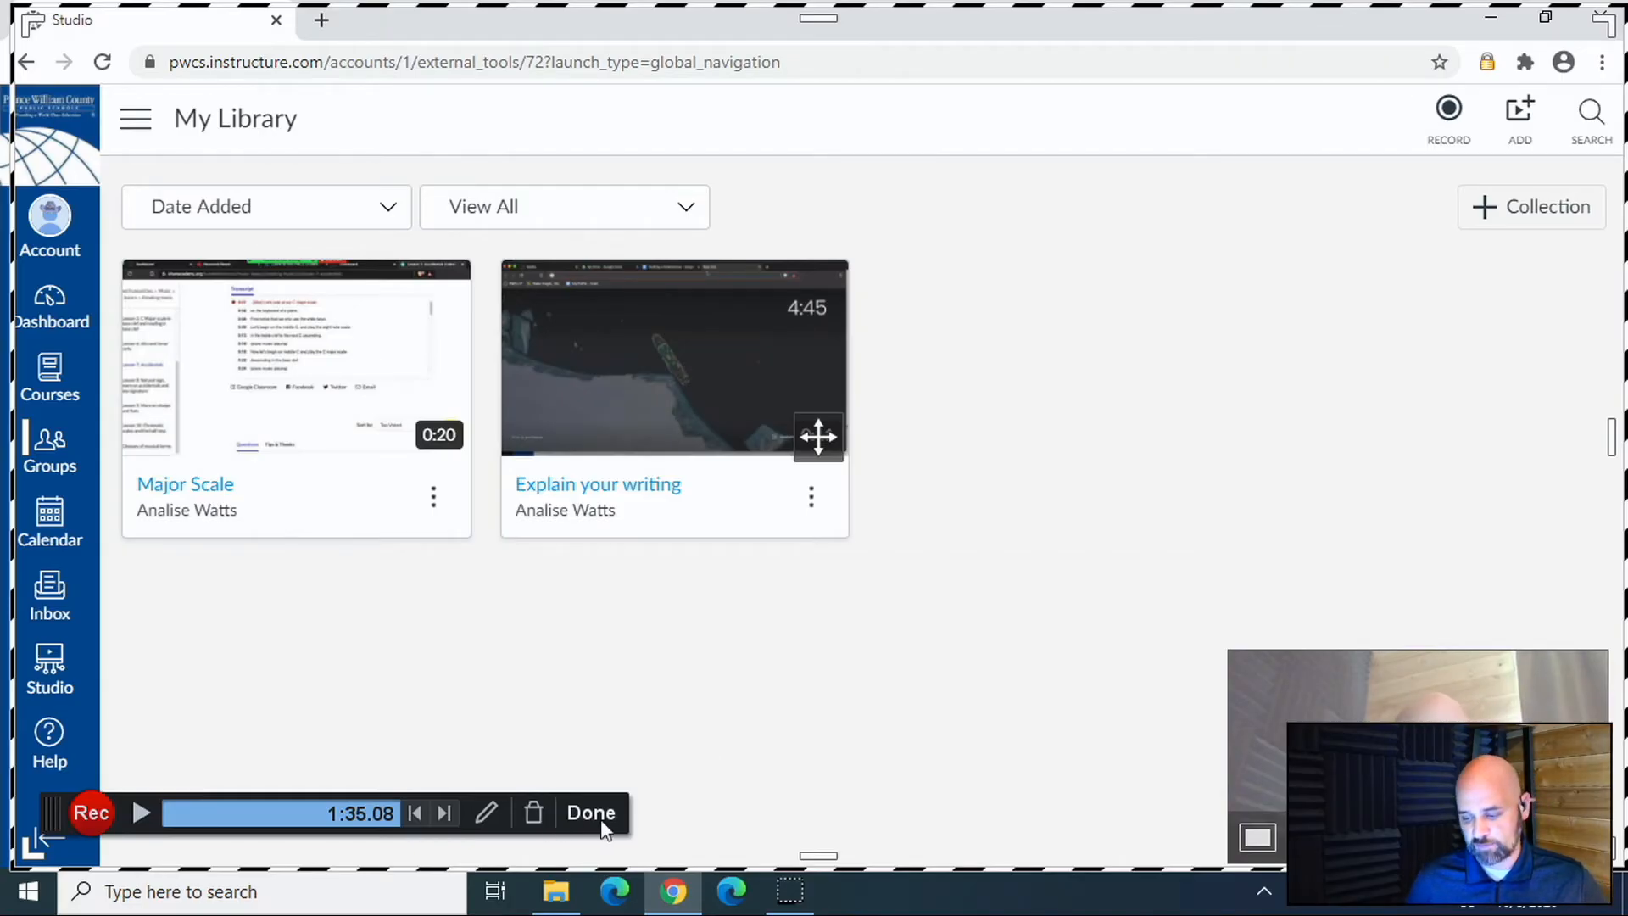
Finish the 1:35 recording with Done so its preview and upload form appear.
click(590, 812)
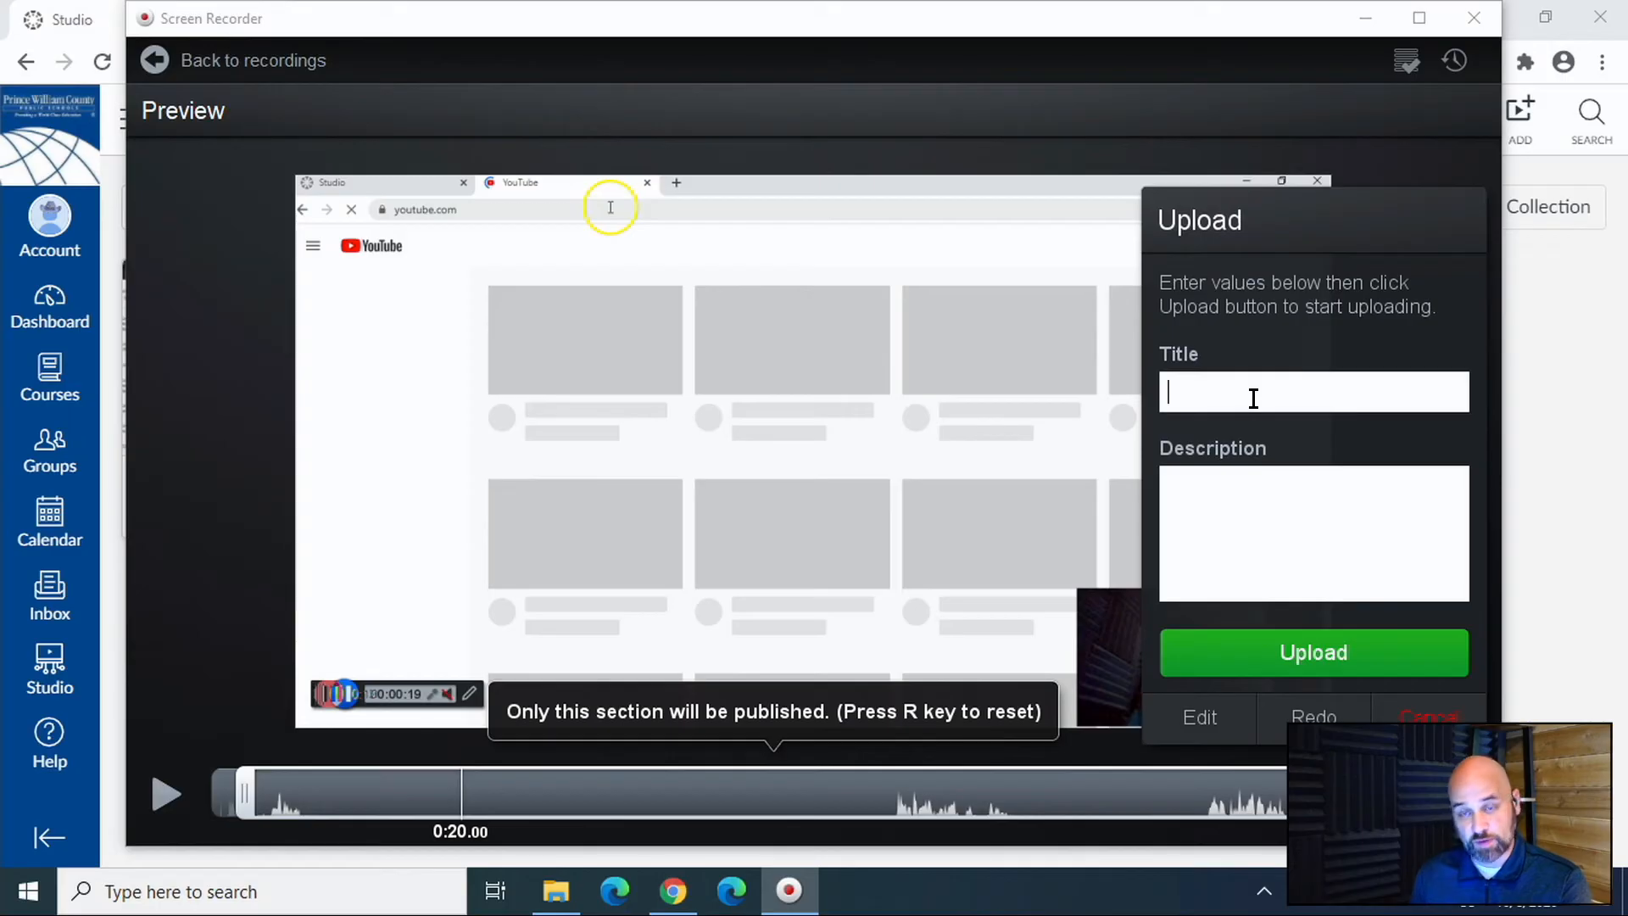
Title the clip 'My favorite Youtube Influencer', describe it as 'MKBHD', and upload it to Studio.
text(My)
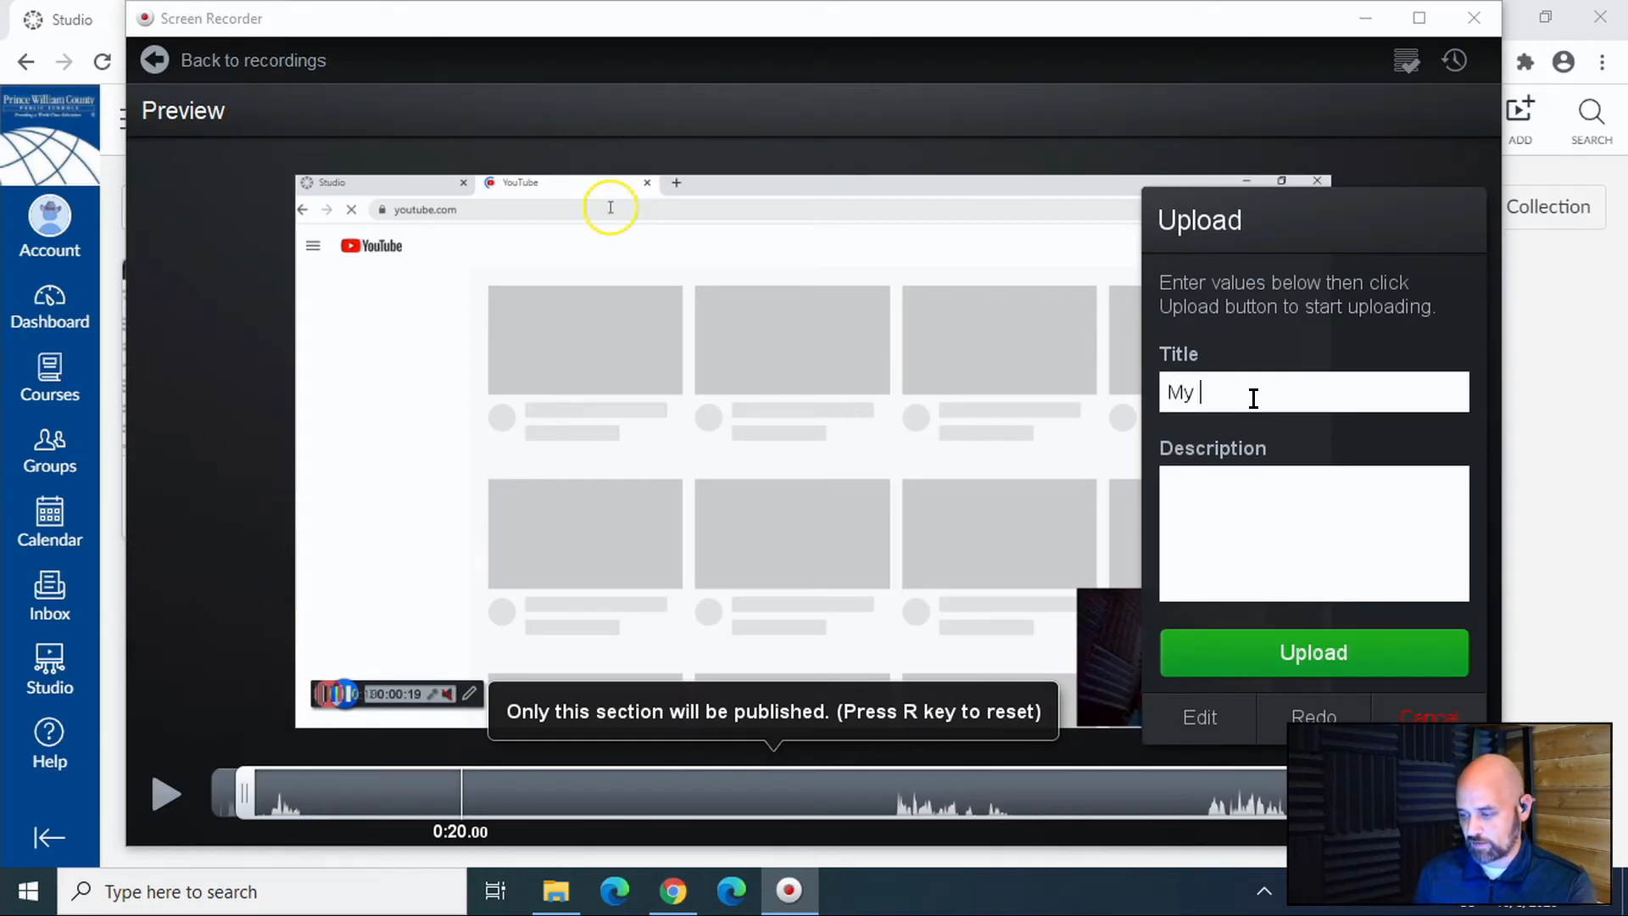
text(favorite Youtube l)
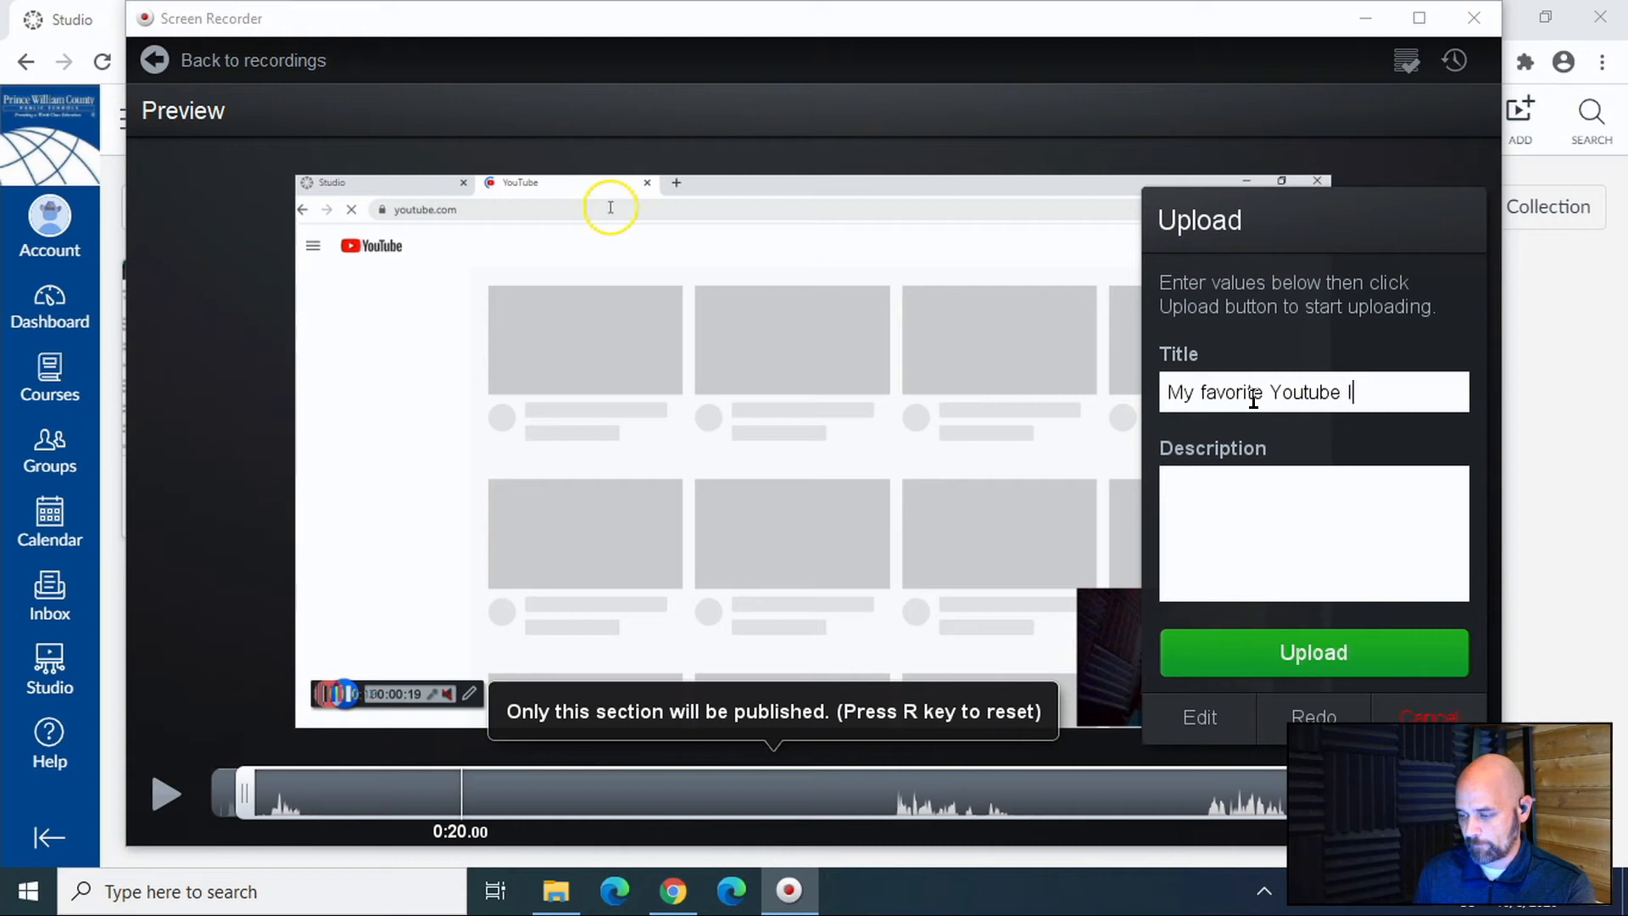
text(nfluencer)
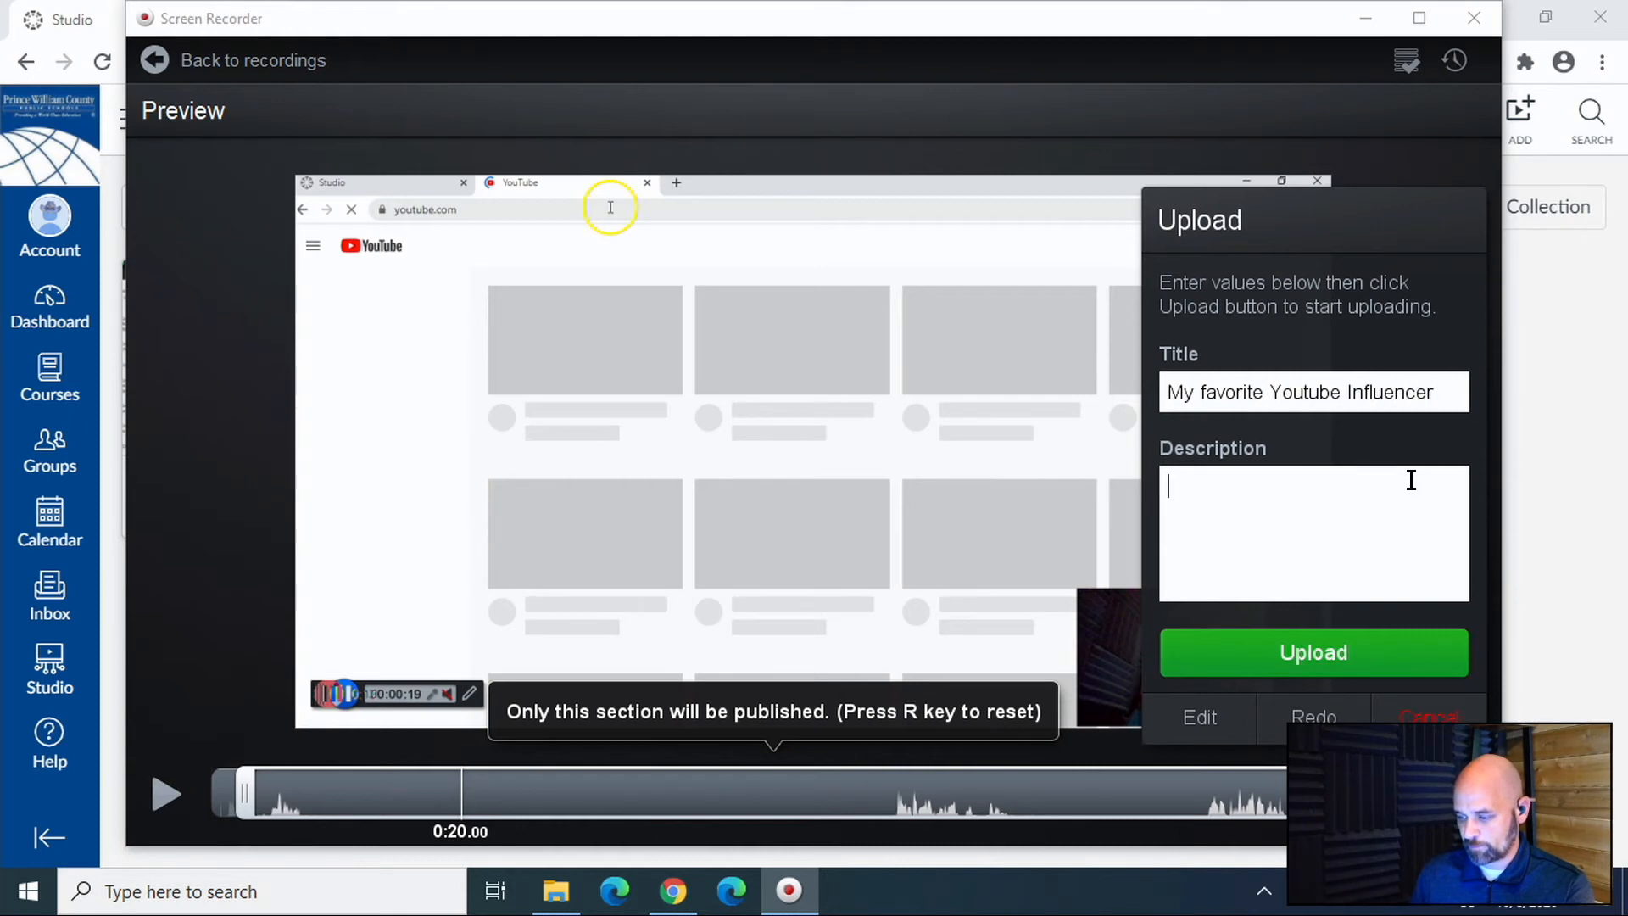
text(MKBHD)
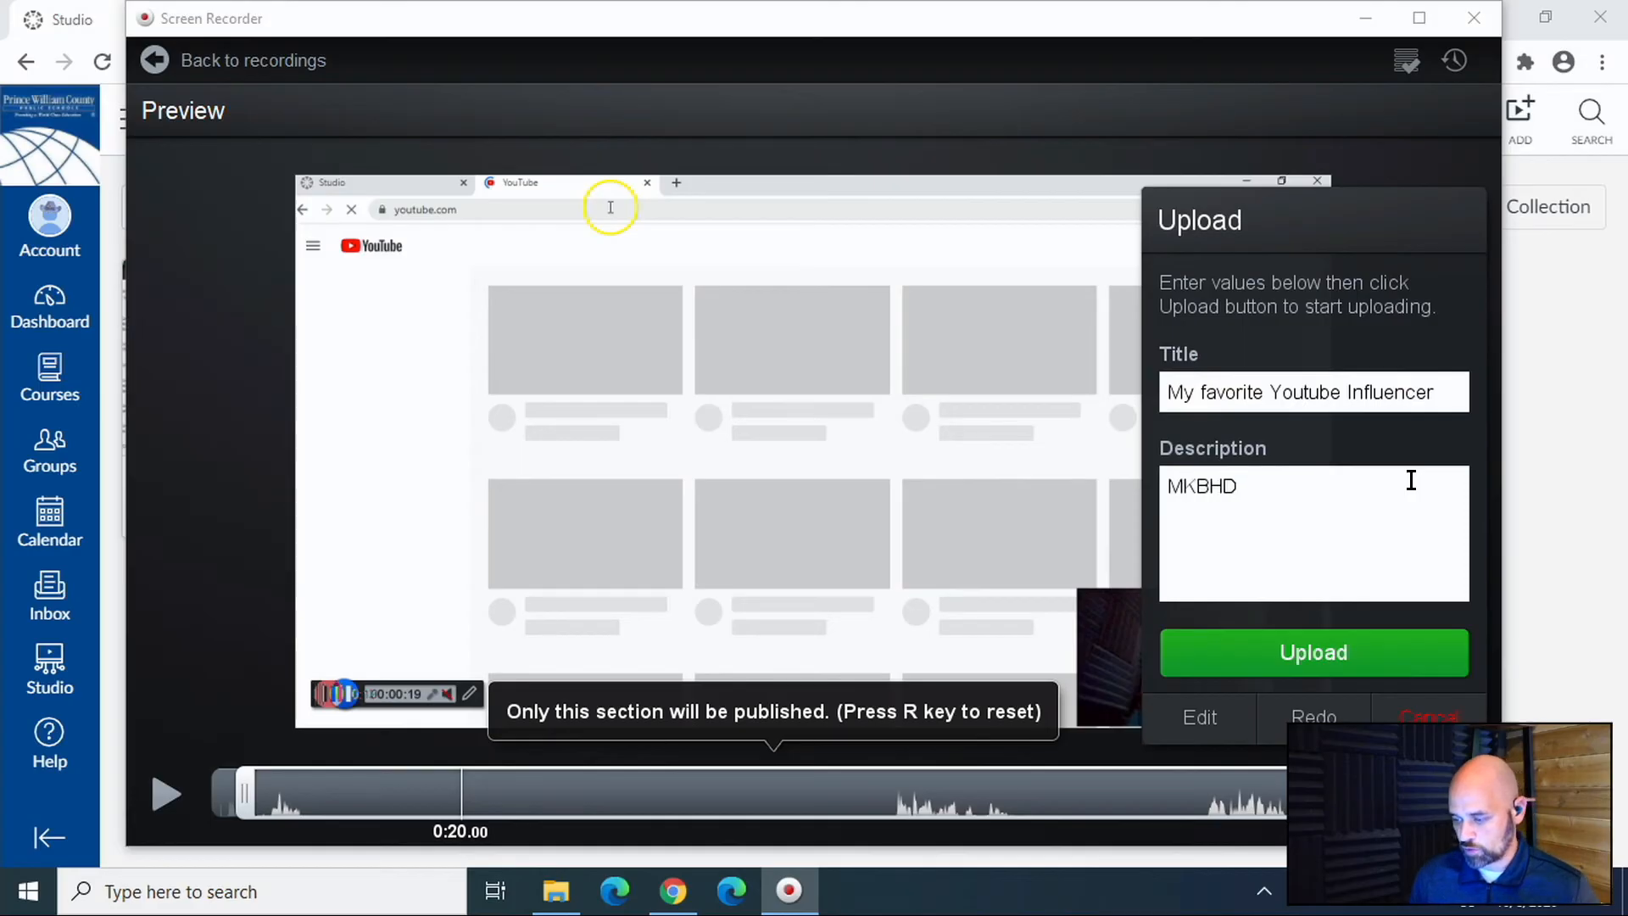
click(1313, 652)
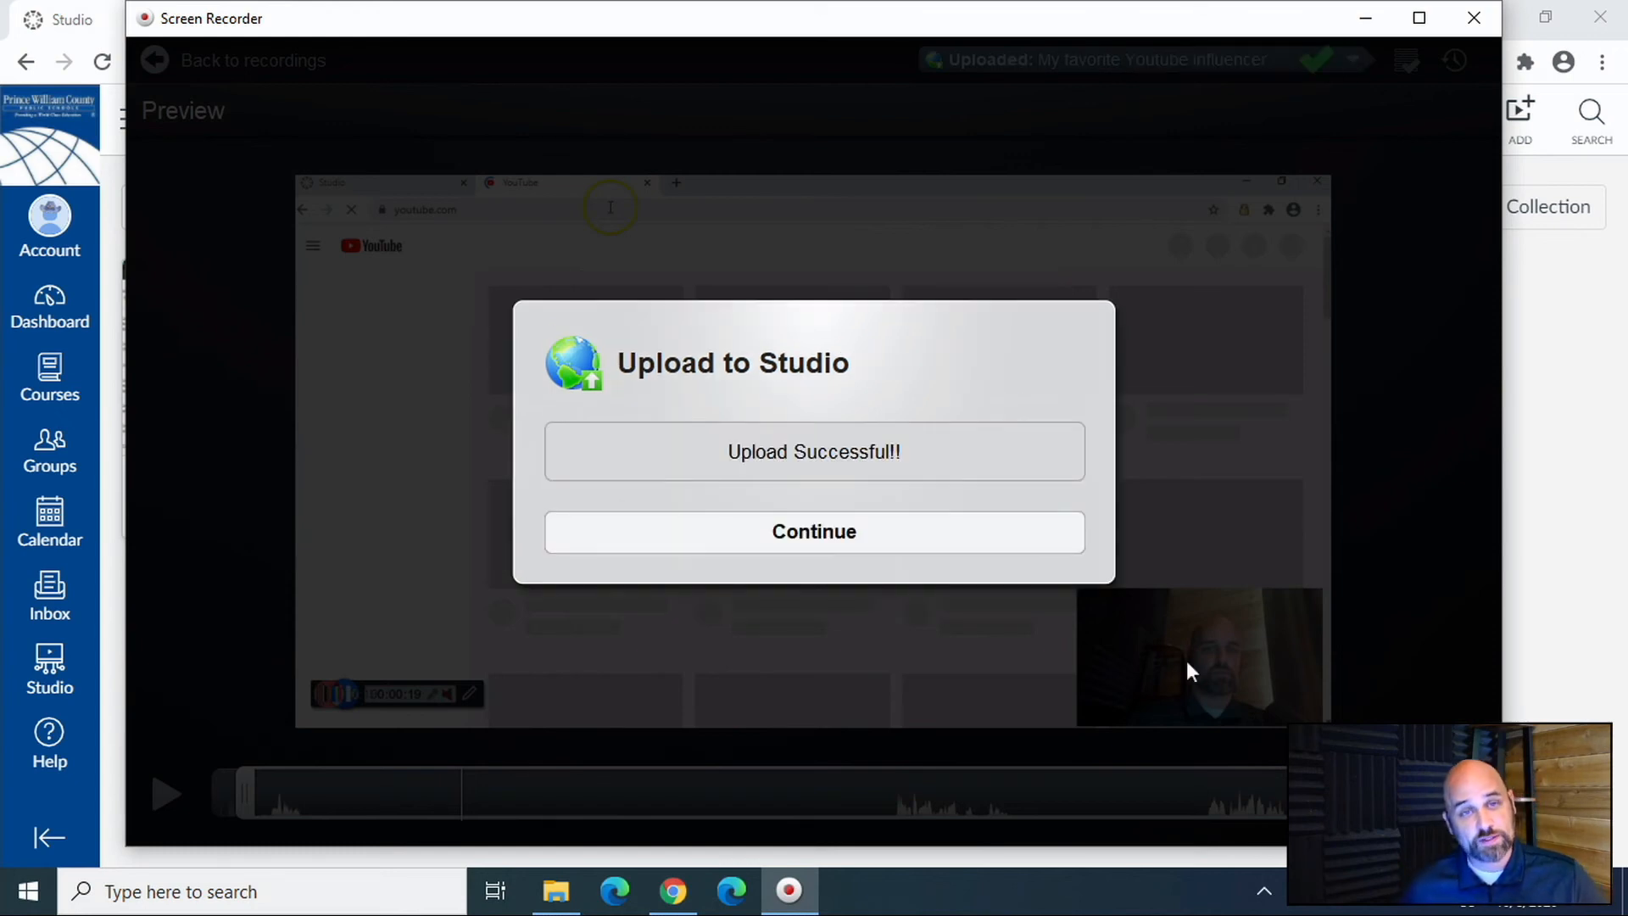
Dismiss the success message and reload My Library until the 1:29 video finishes processing.
click(814, 531)
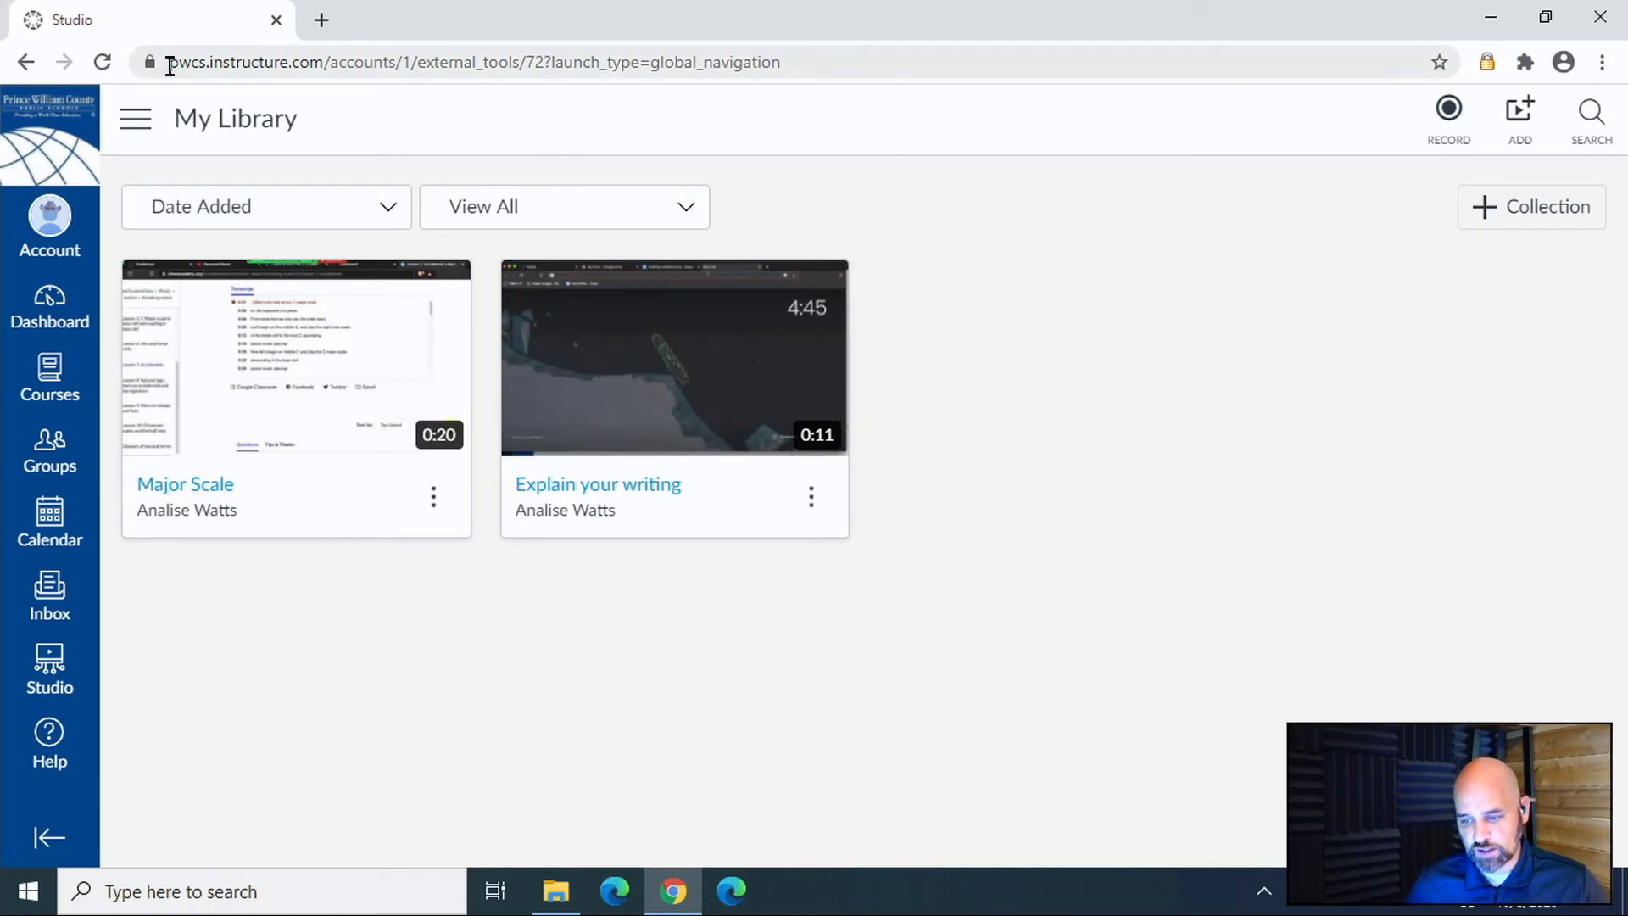
click(101, 63)
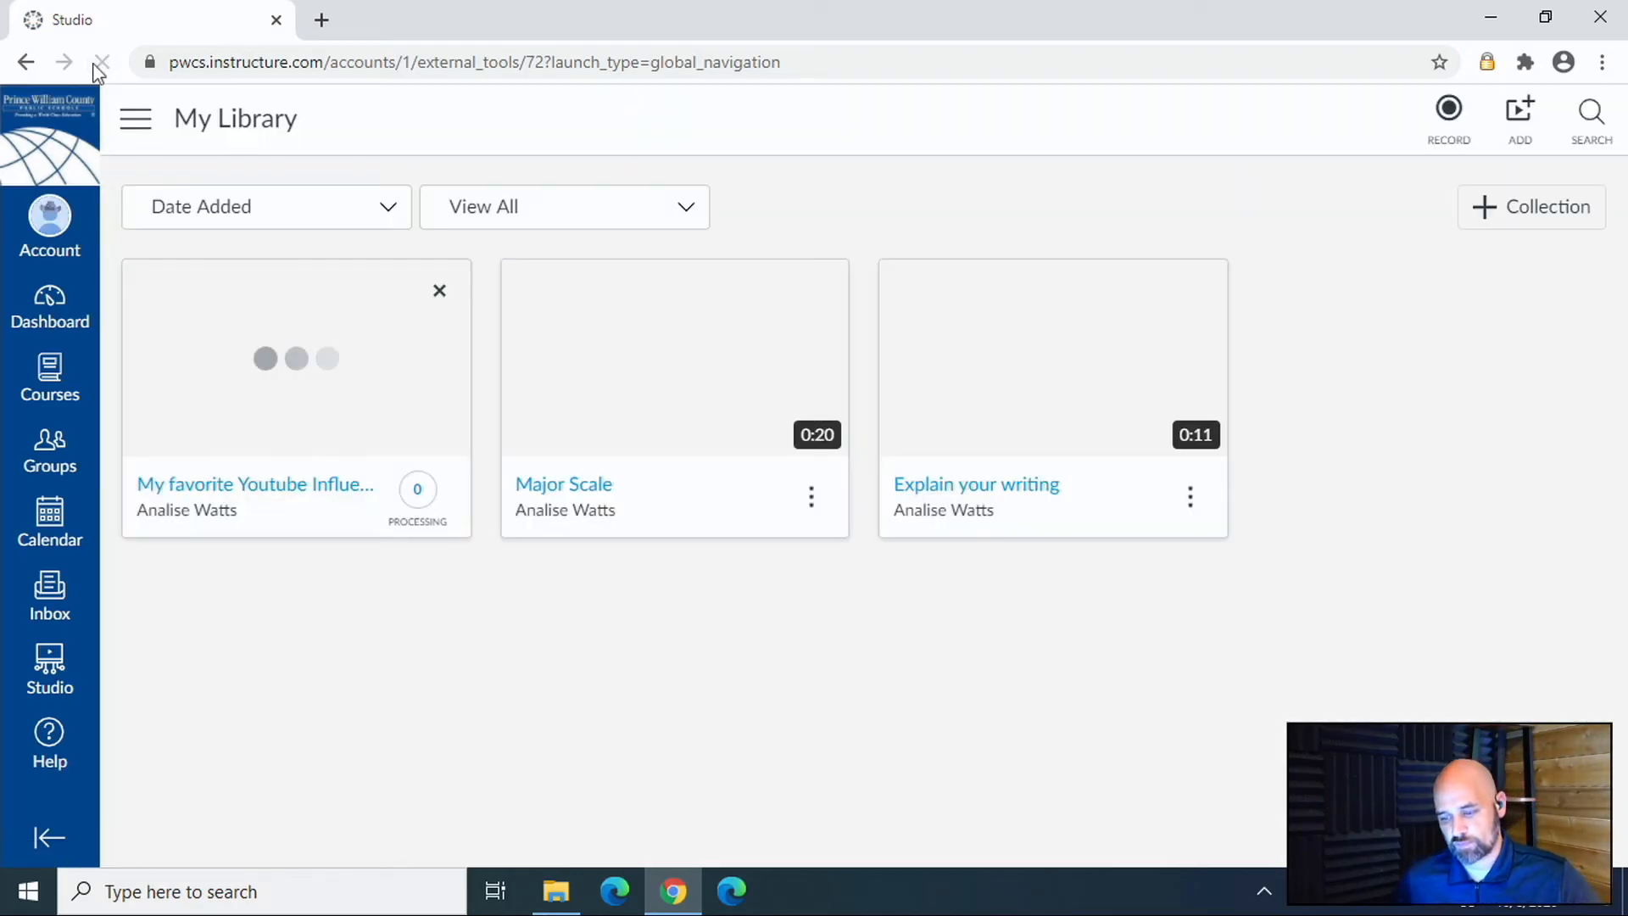
click(102, 63)
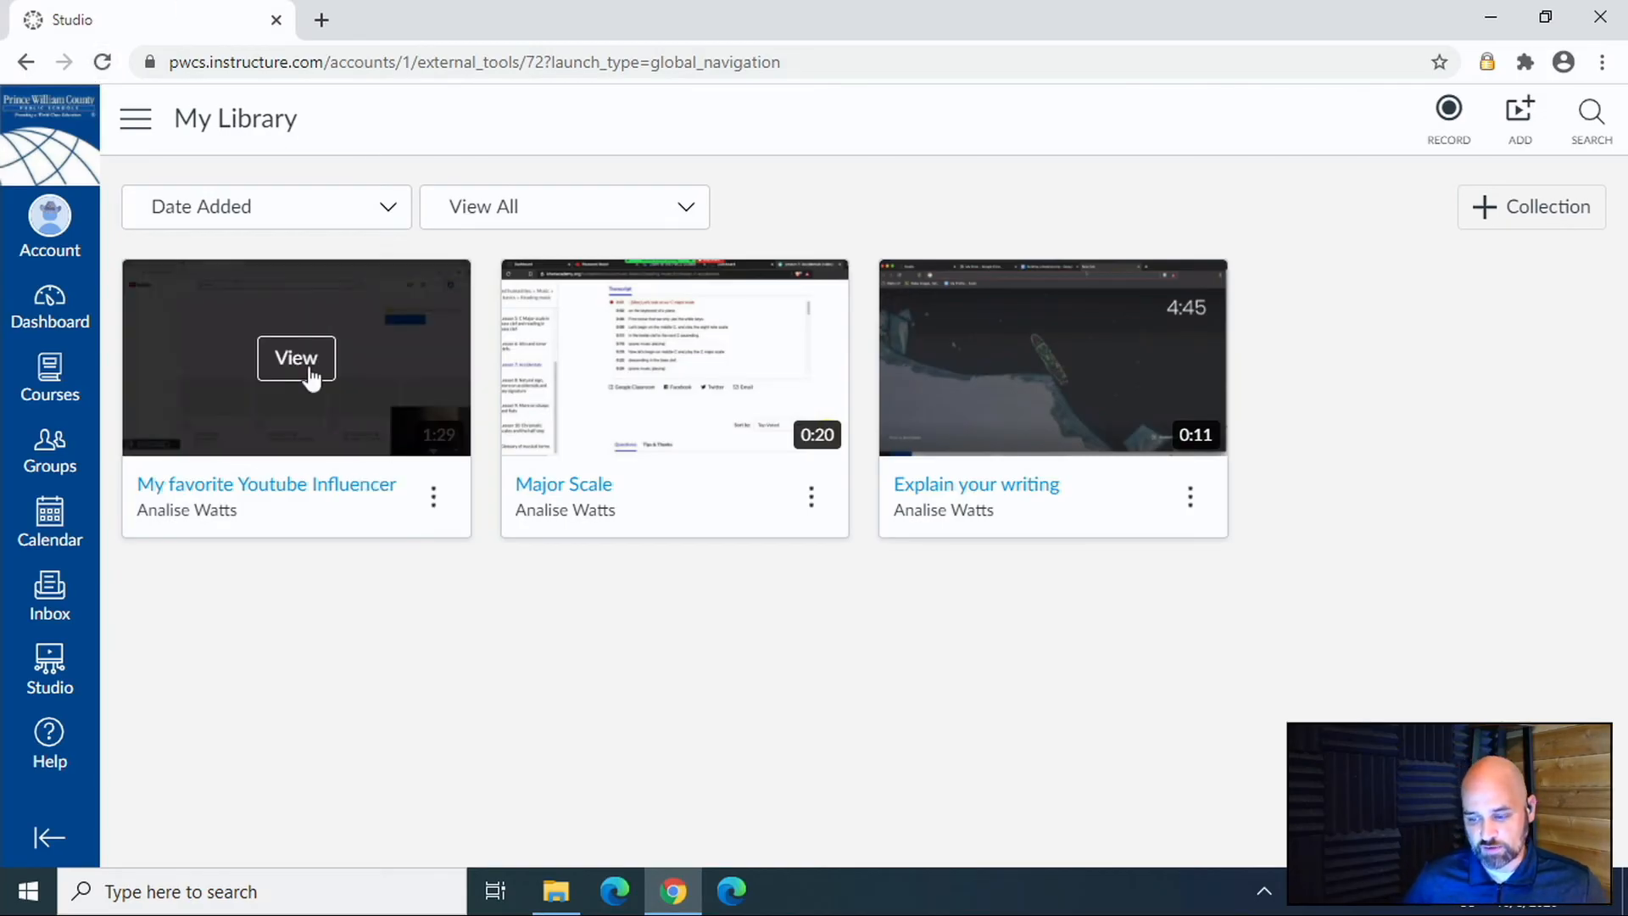
View the 'My favorite Youtube Influencer' video and bring up its share dialog.
click(295, 357)
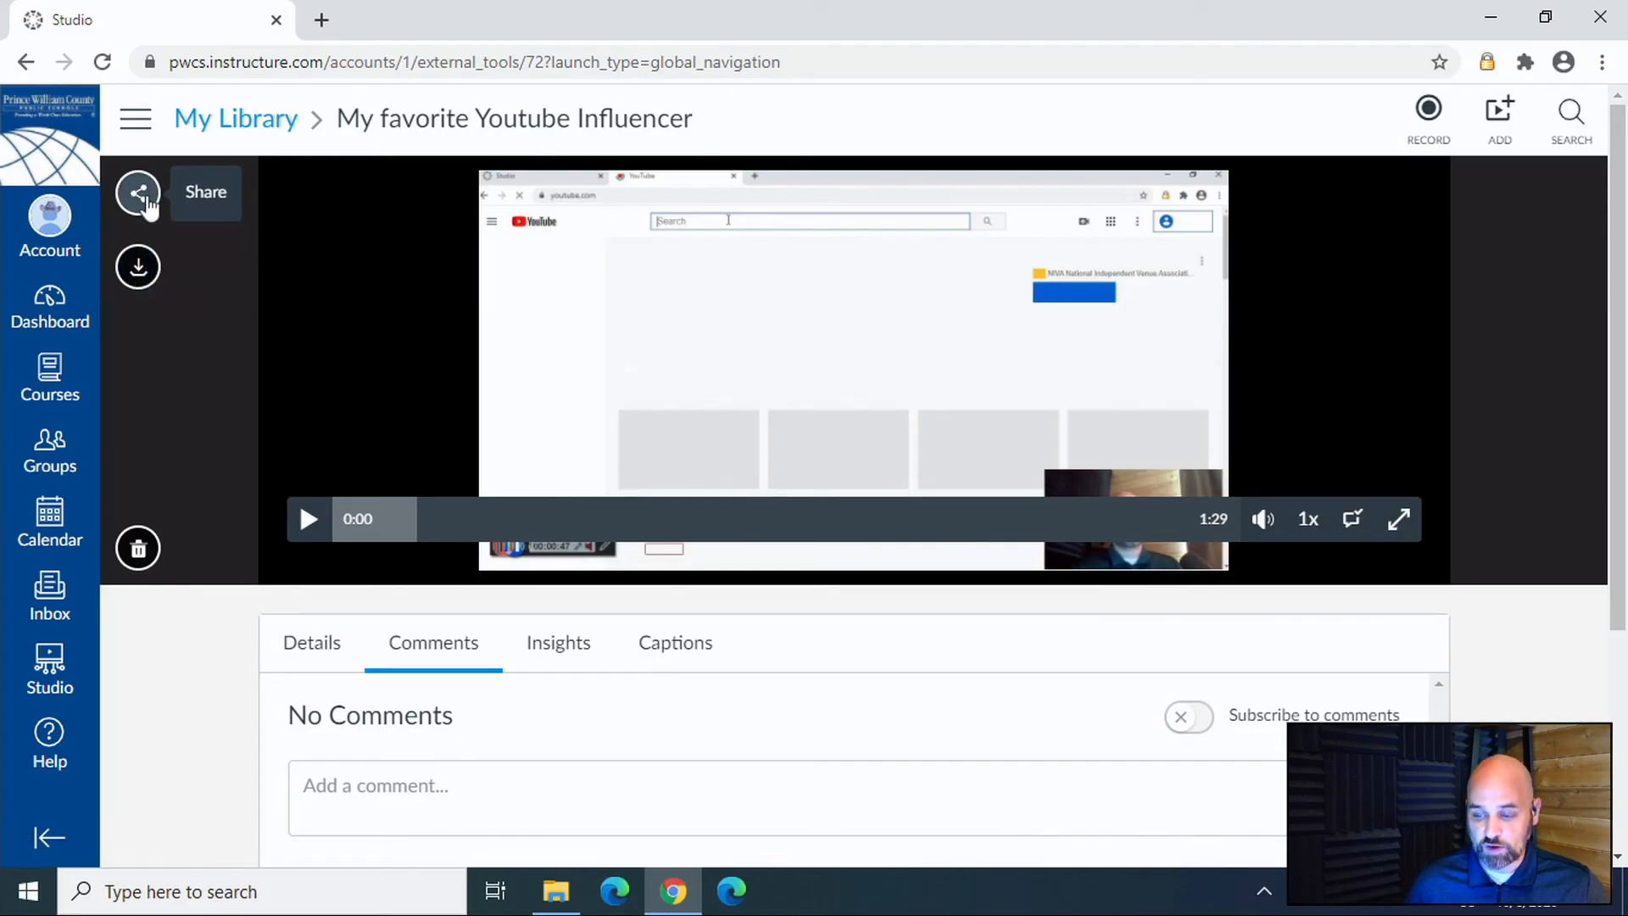
click(137, 194)
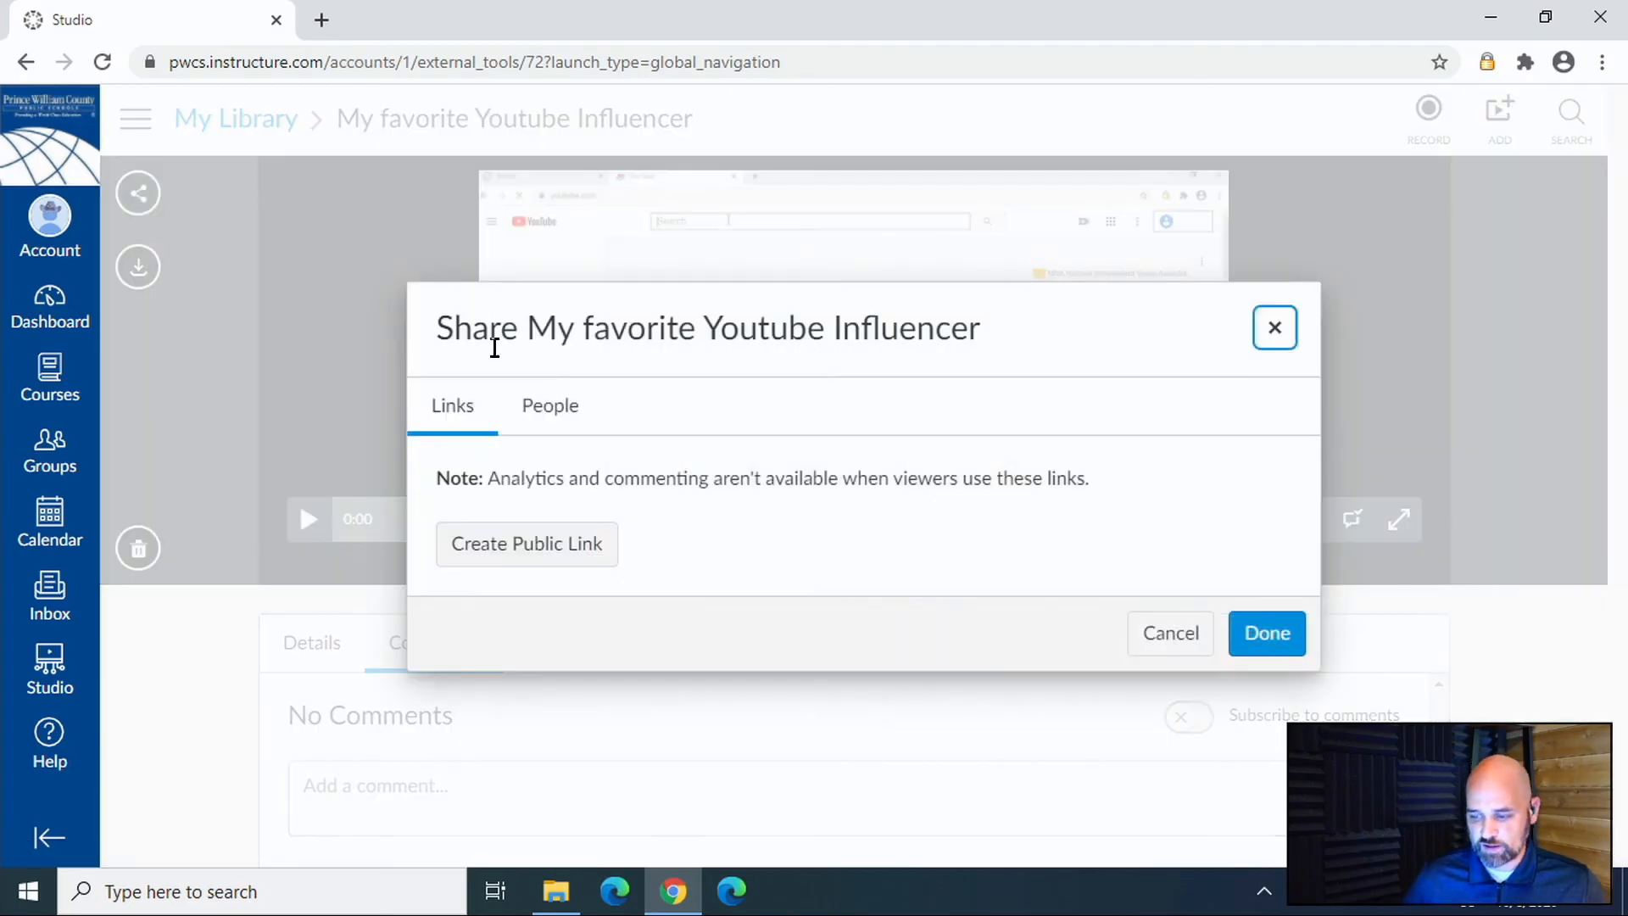
click(526, 543)
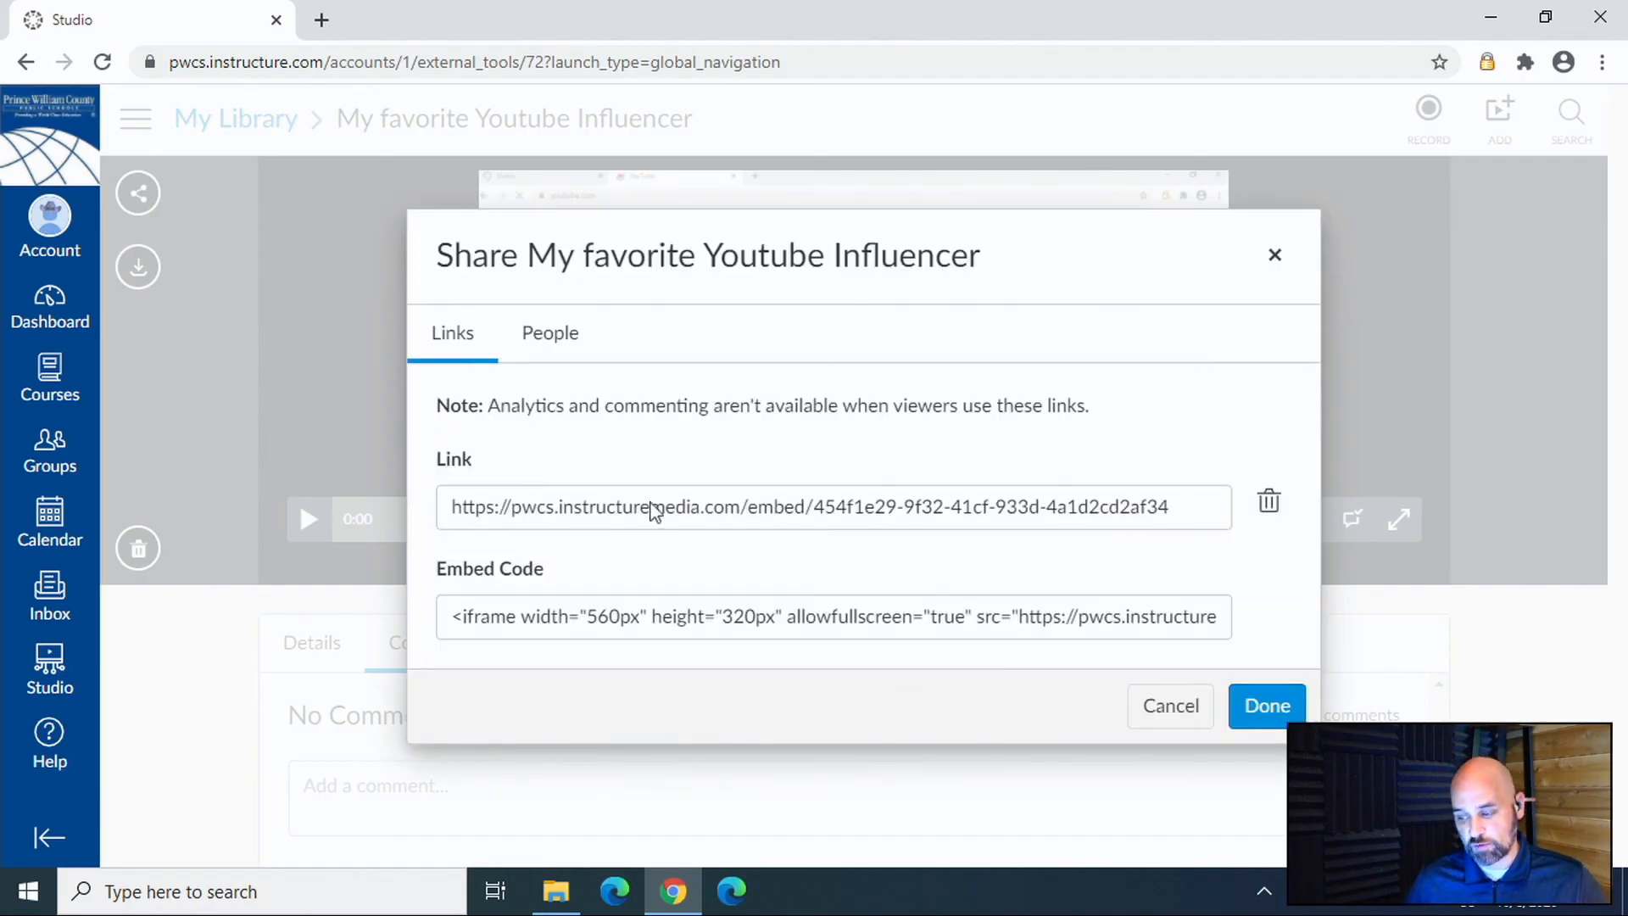
click(834, 508)
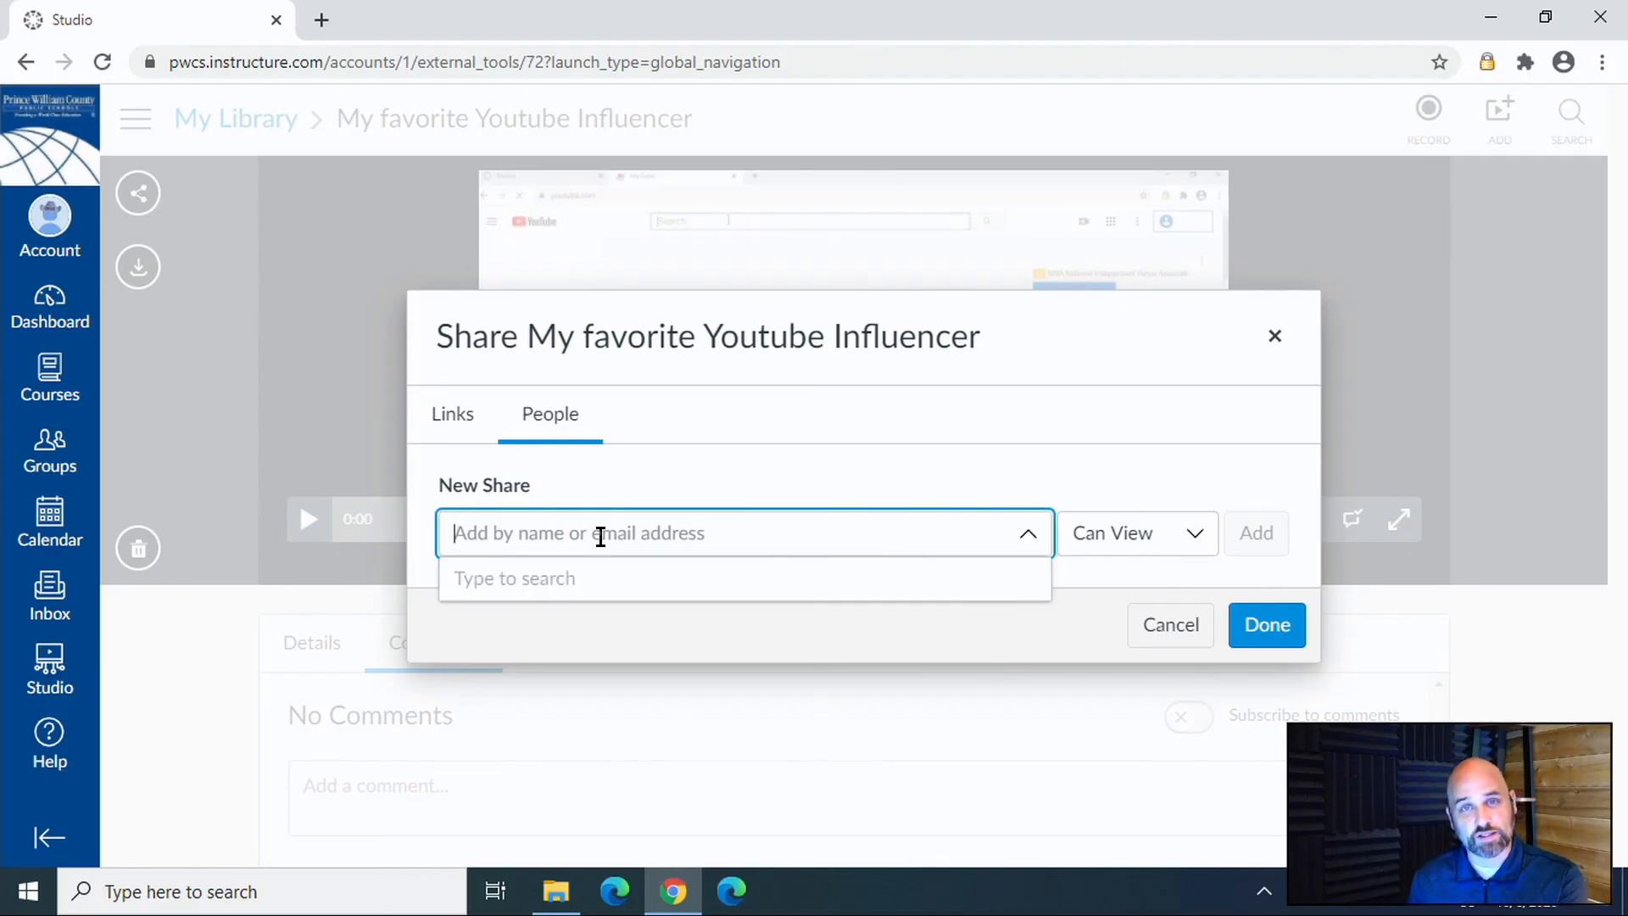
text(wattswr)
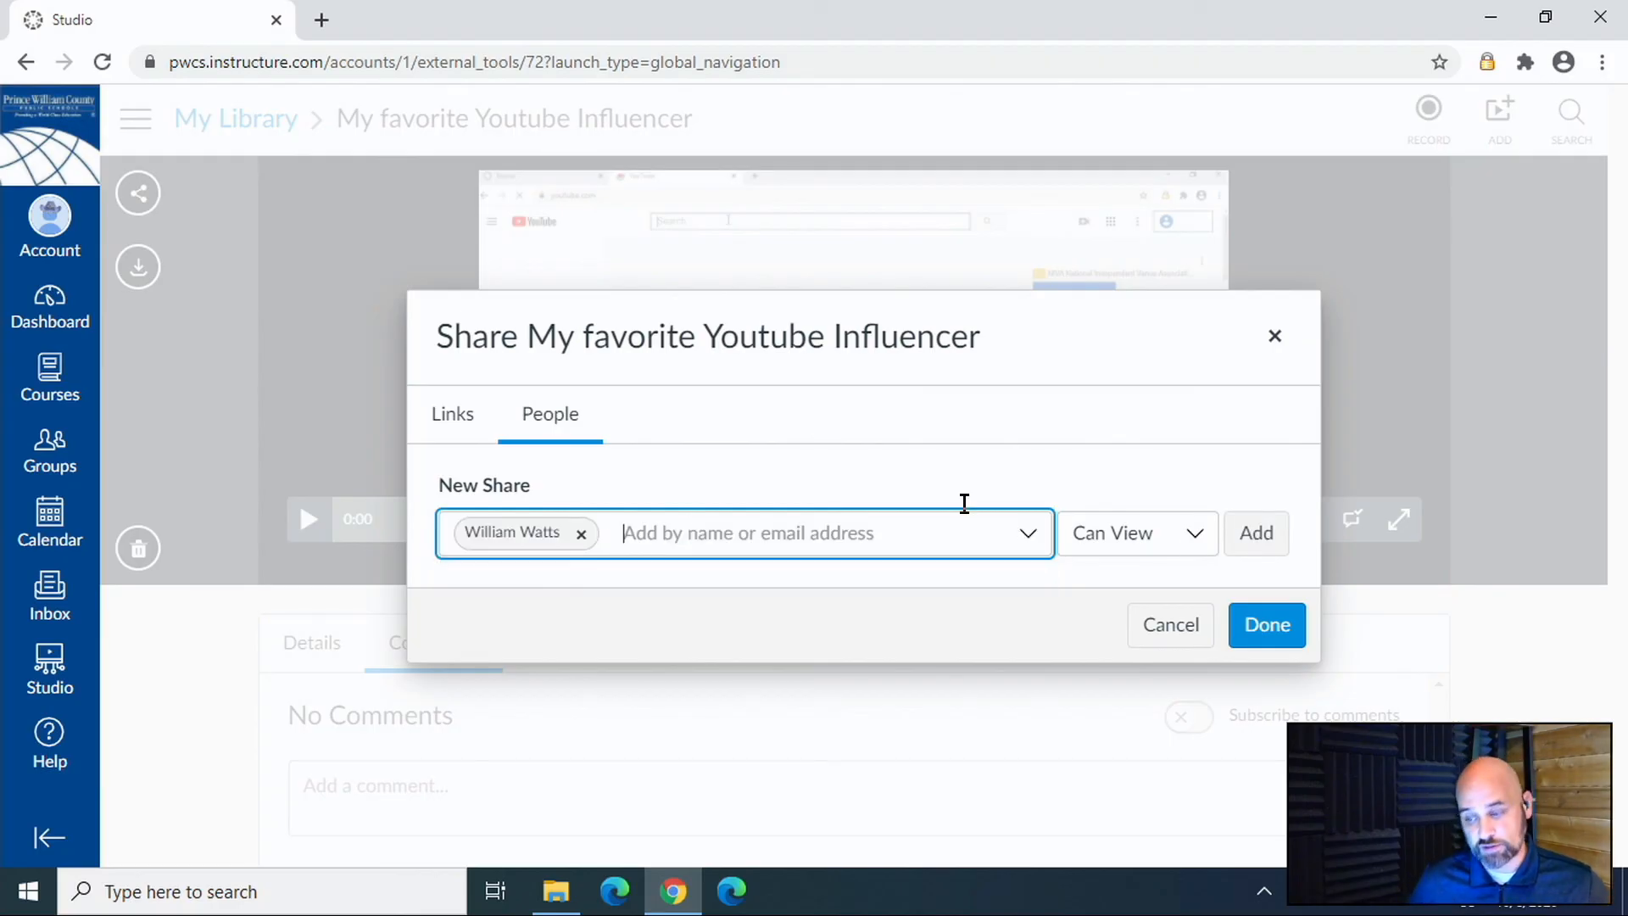
click(1134, 532)
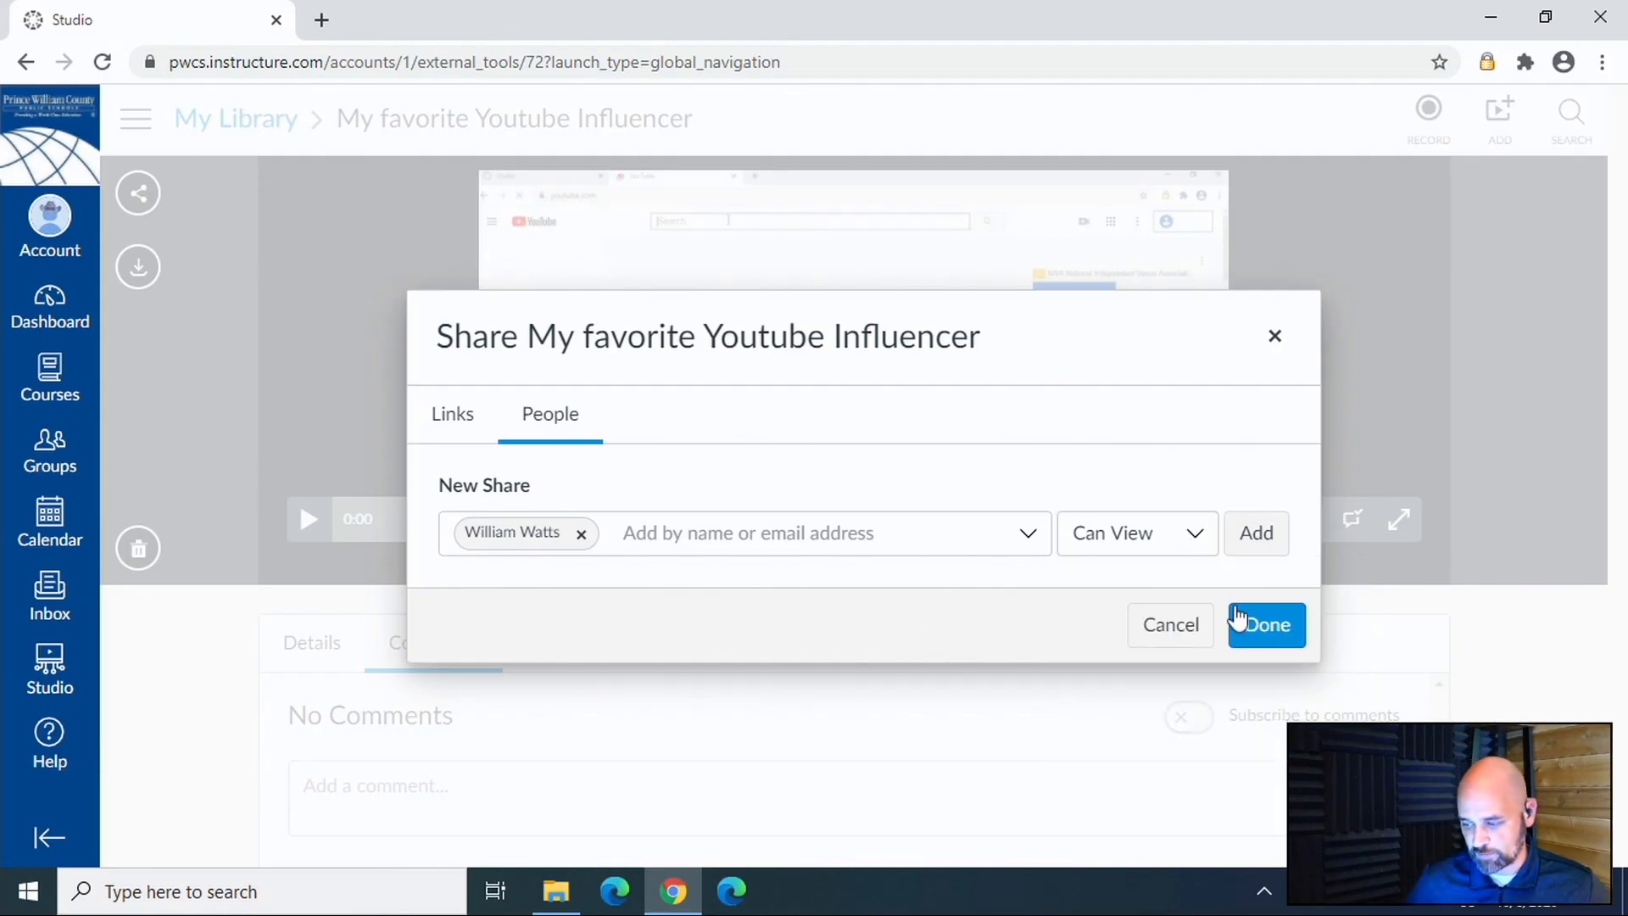
click(1265, 624)
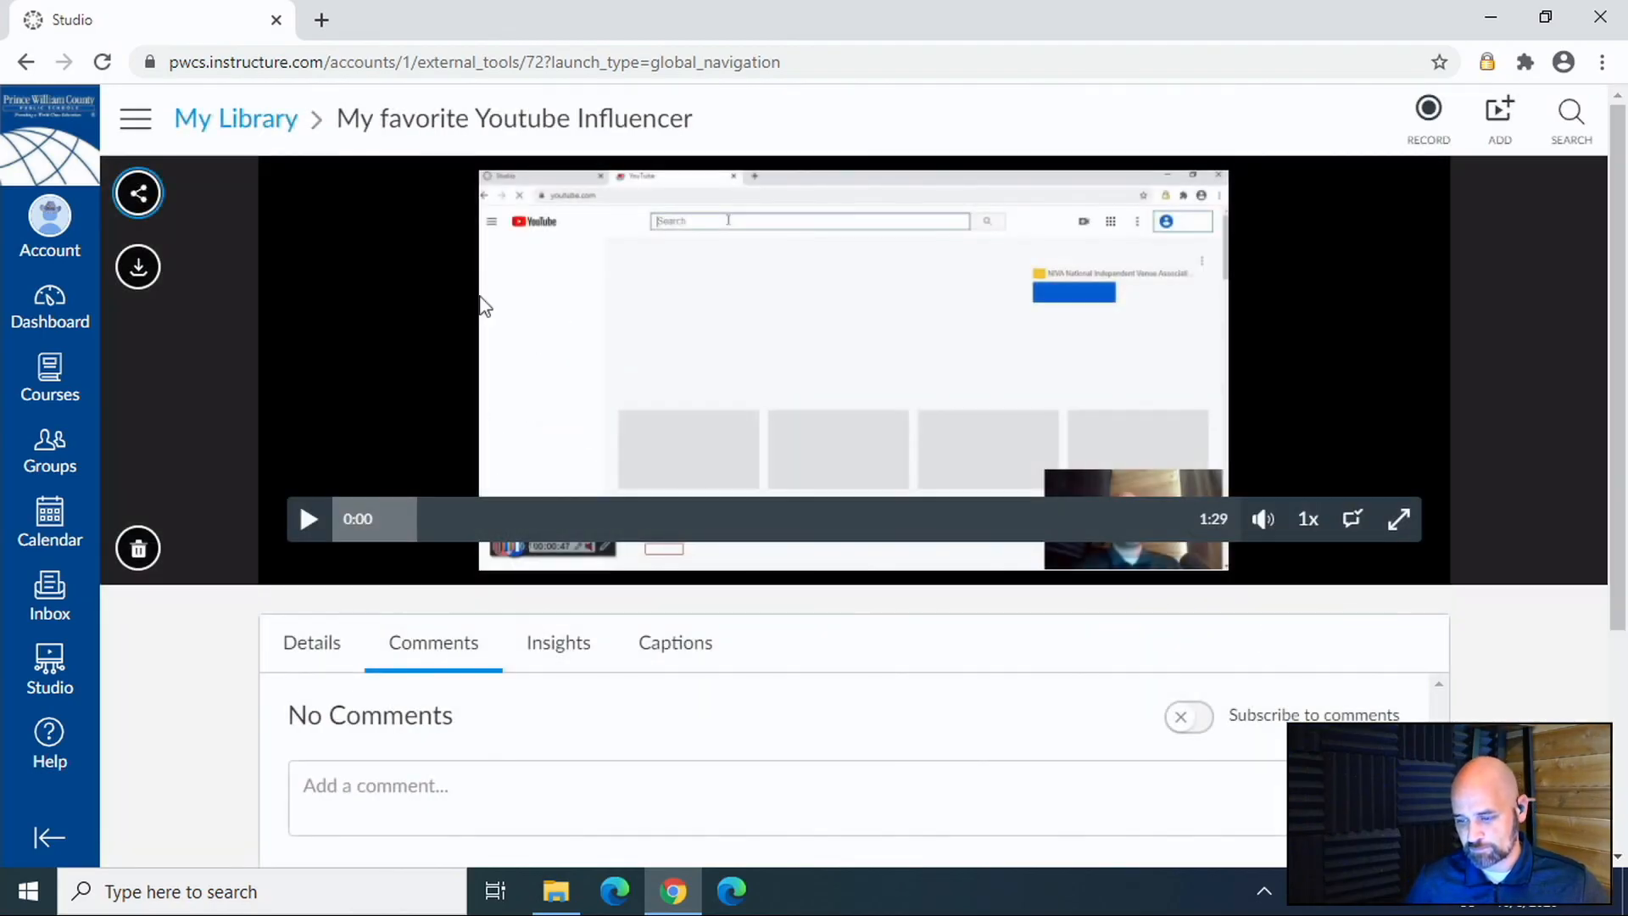
mouse_move(49, 669)
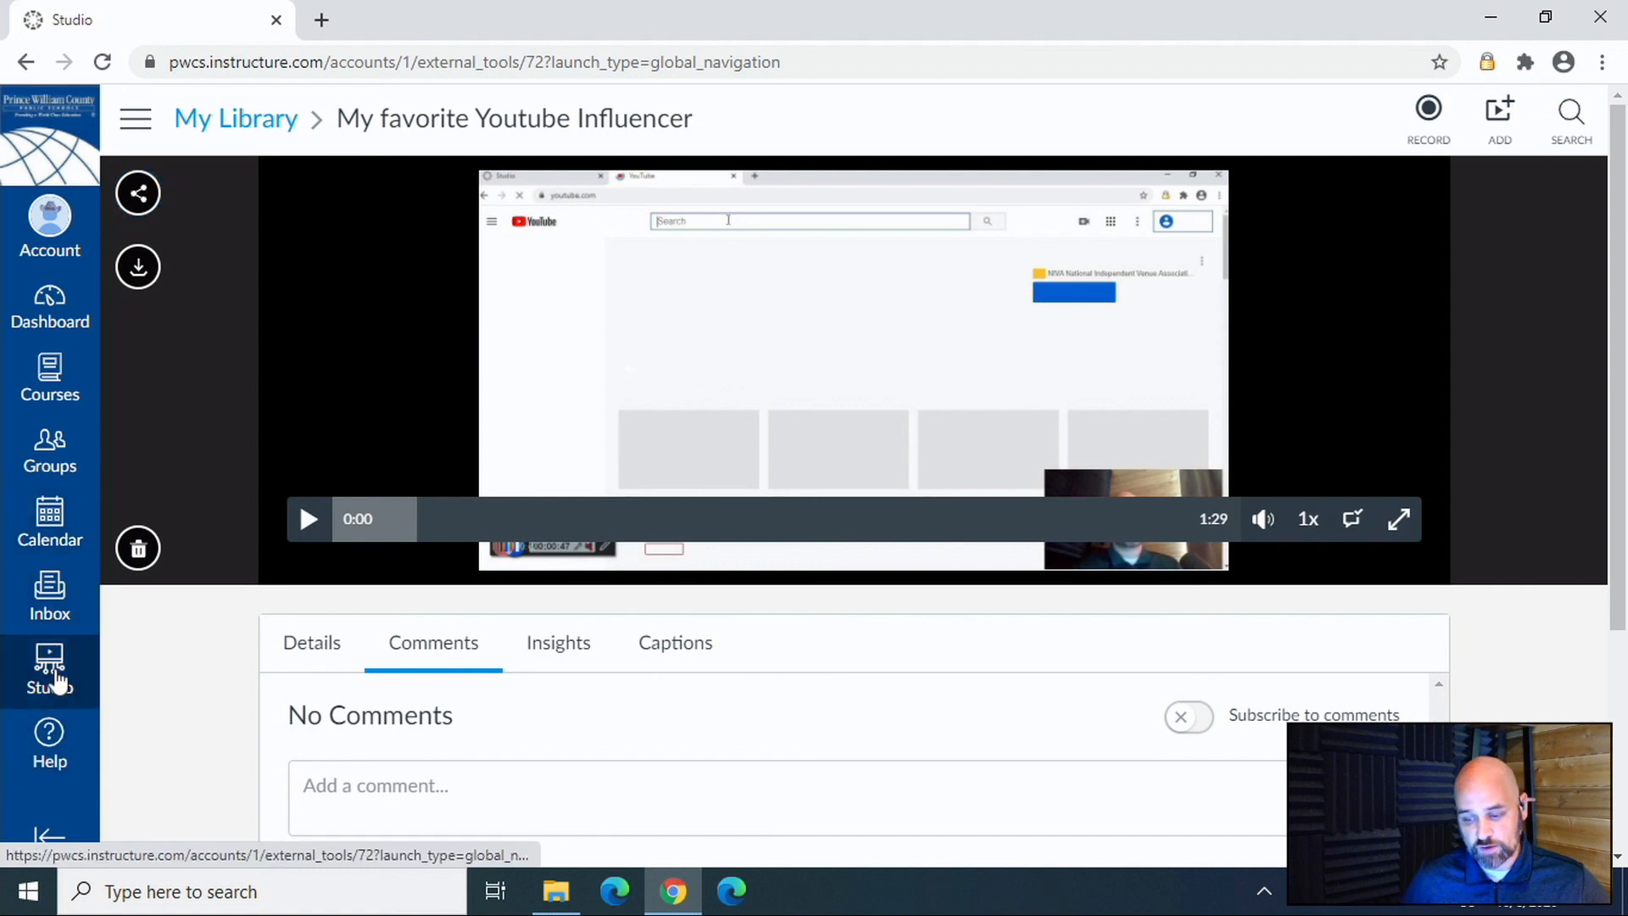
Return to My Library via the Studio sidebar link, listing the new video with the others.
click(49, 670)
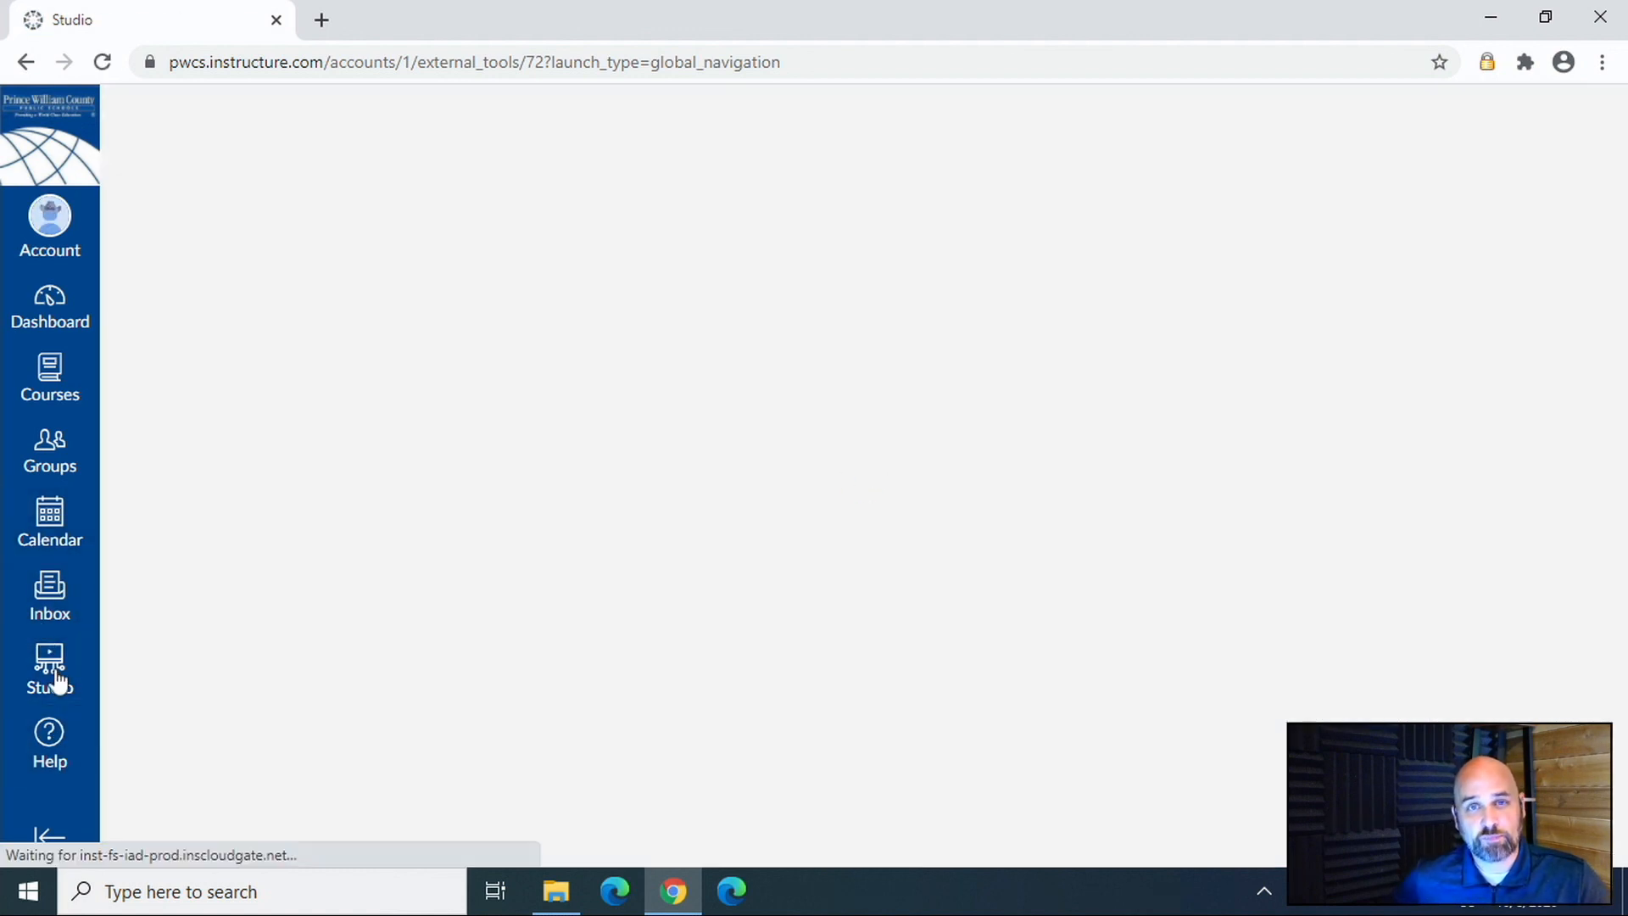
click(49, 670)
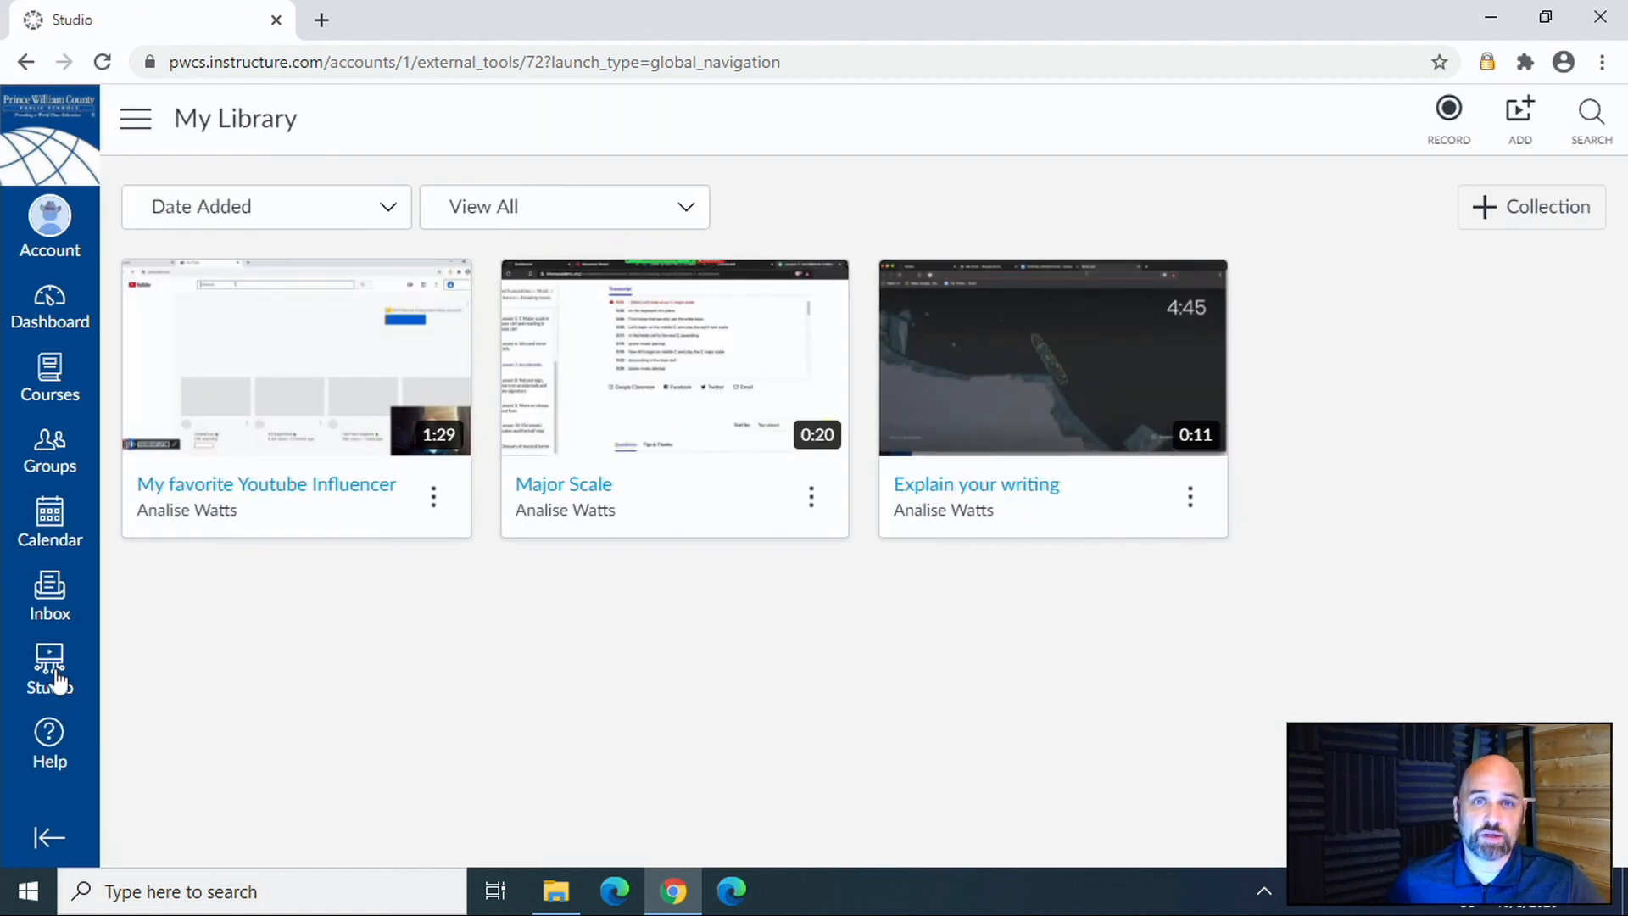